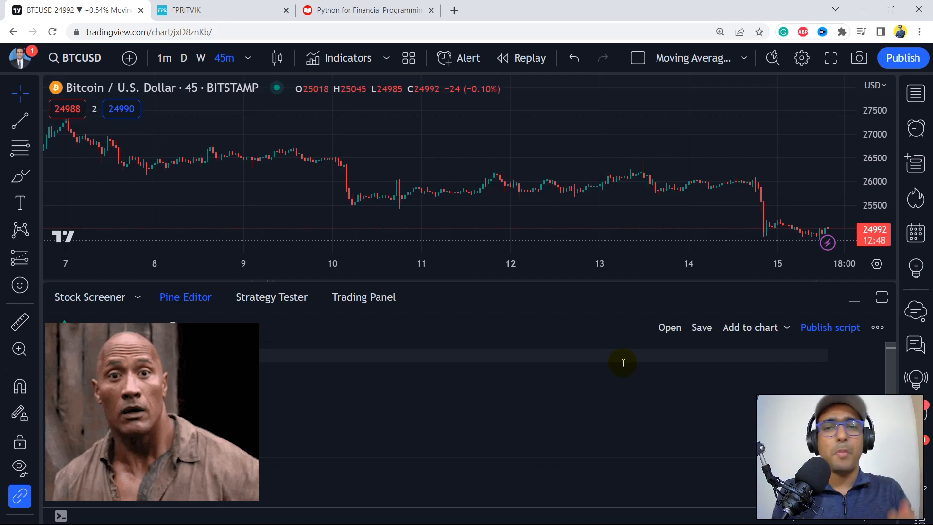
Step: Show the Supertend Strategy backtest overview: 263,391 USD net profit, 785 trades, 71.08% profitable
{"action": "left_click", "coordinate": [271, 297]}
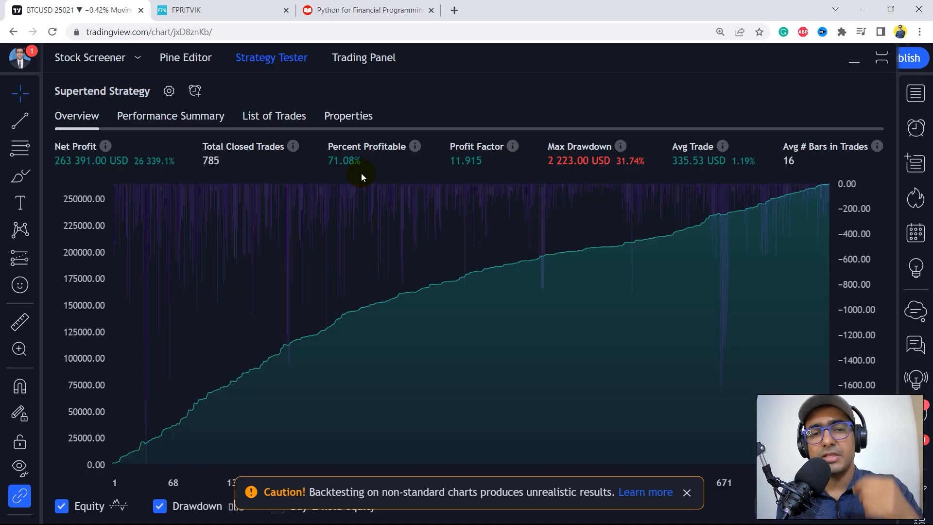
{"action": "mouse_move", "coordinate": [461, 149]}
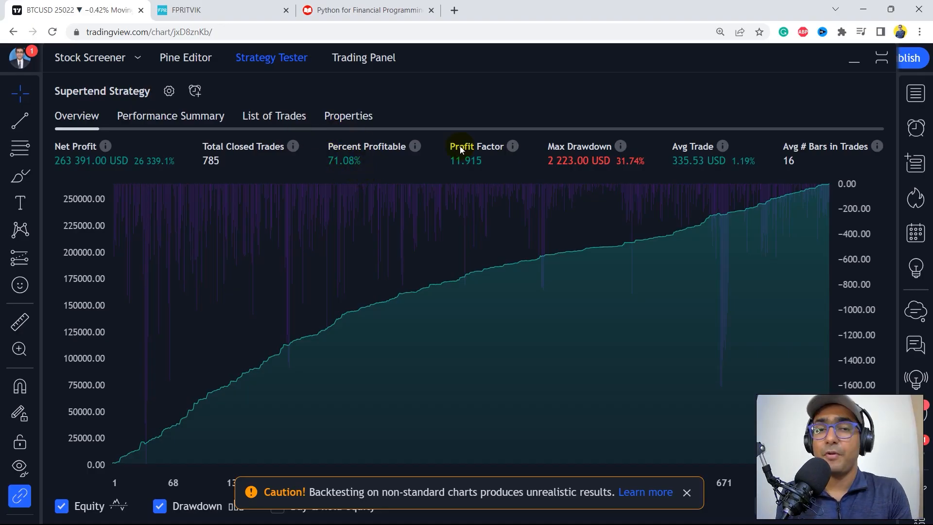
{"action": "mouse_move", "coordinate": [712, 159]}
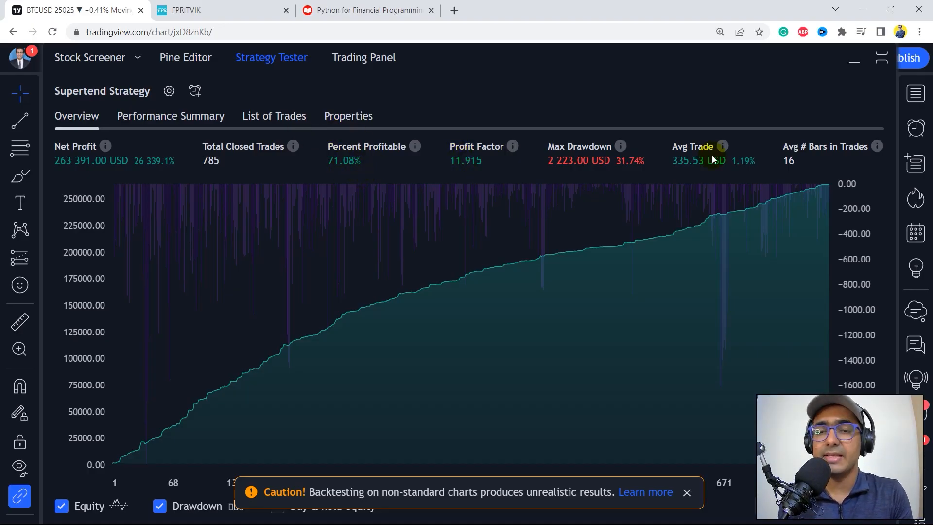
{"action": "mouse_move", "coordinate": [729, 160]}
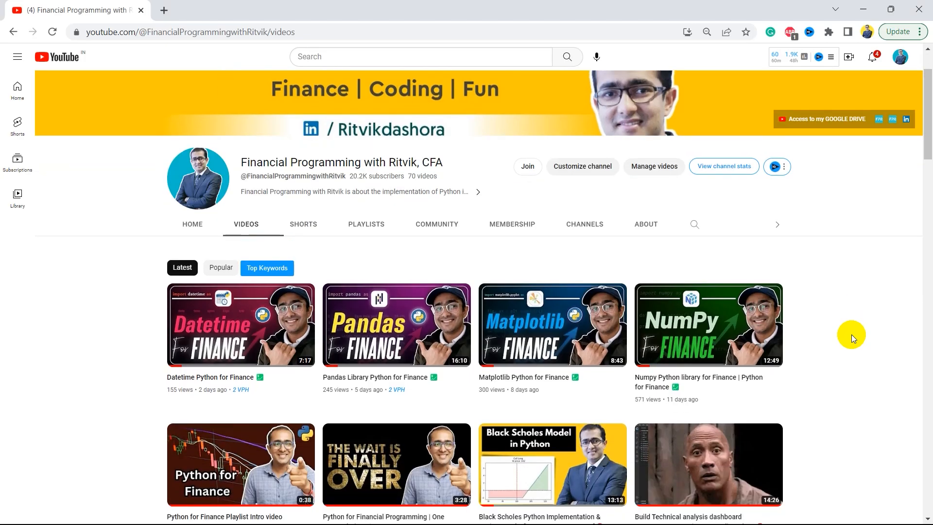
Step: Scroll the channel's Videos tab down to uploads from two years ago
{"action": "scroll", "scroll_direction": "down", "scroll_amount": 3}
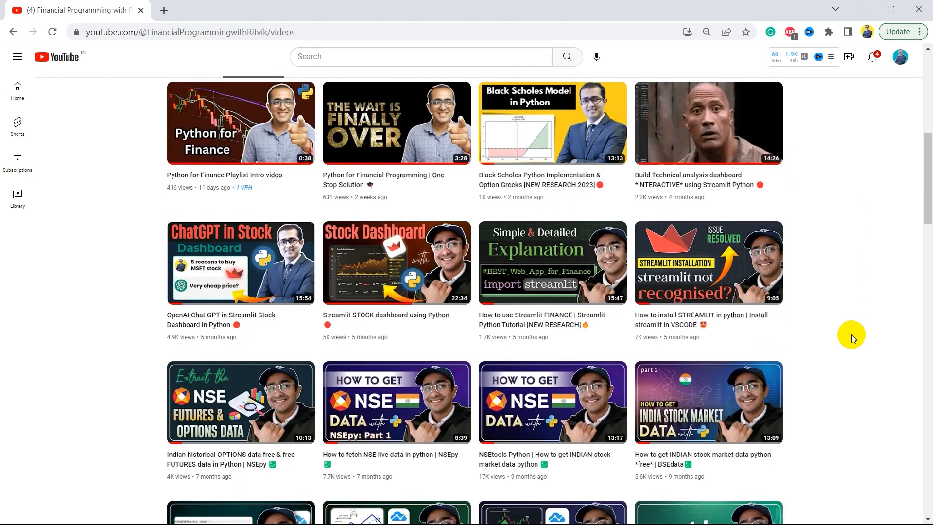
{"action": "scroll", "scroll_direction": "down", "scroll_amount": 3}
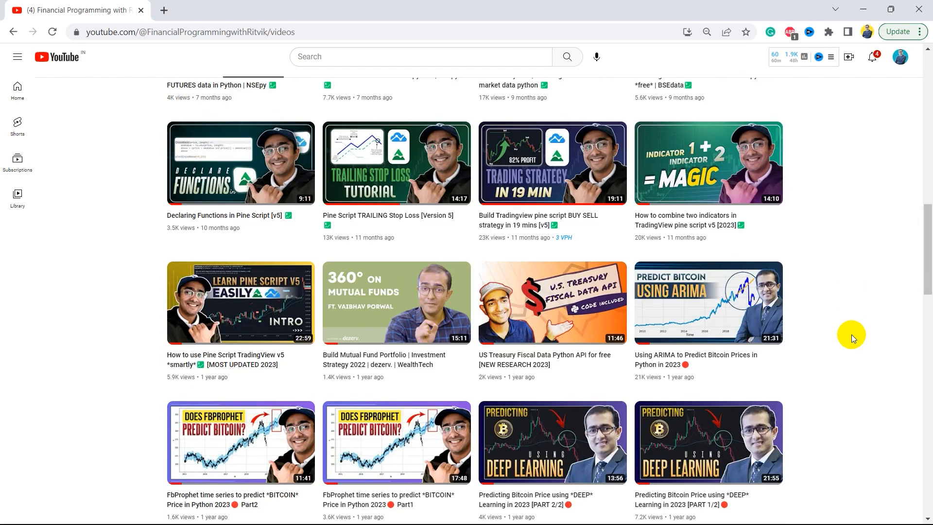
{"action": "scroll", "scroll_direction": "down", "scroll_amount": 3}
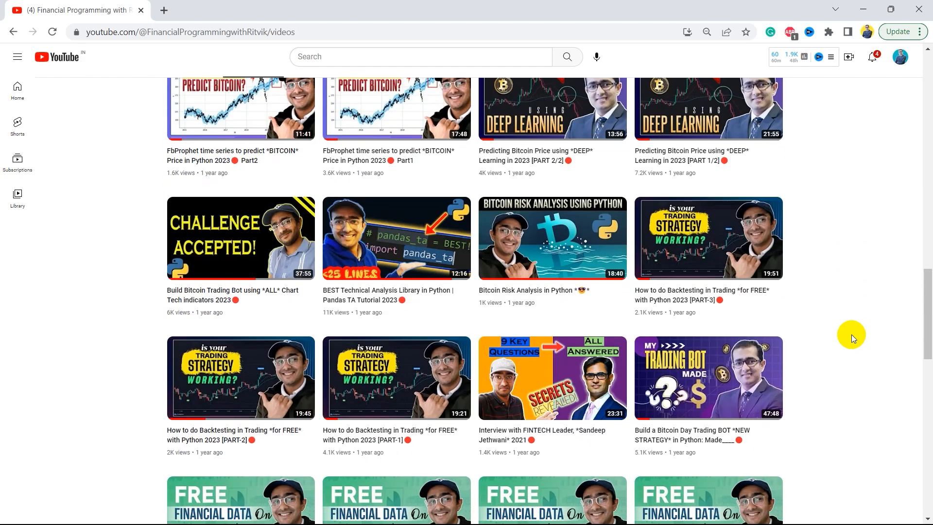
{"action": "scroll", "scroll_direction": "down", "scroll_amount": 3}
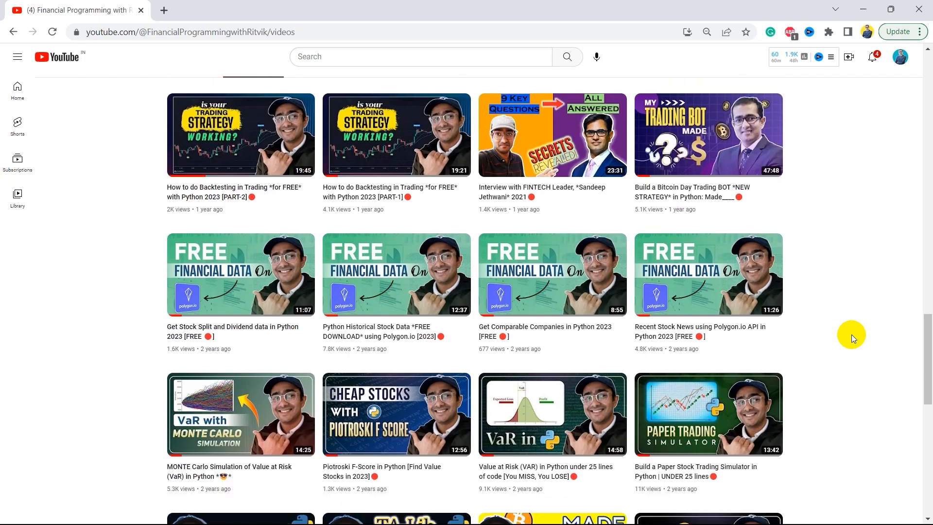
{"action": "scroll", "scroll_direction": "down", "scroll_amount": 3}
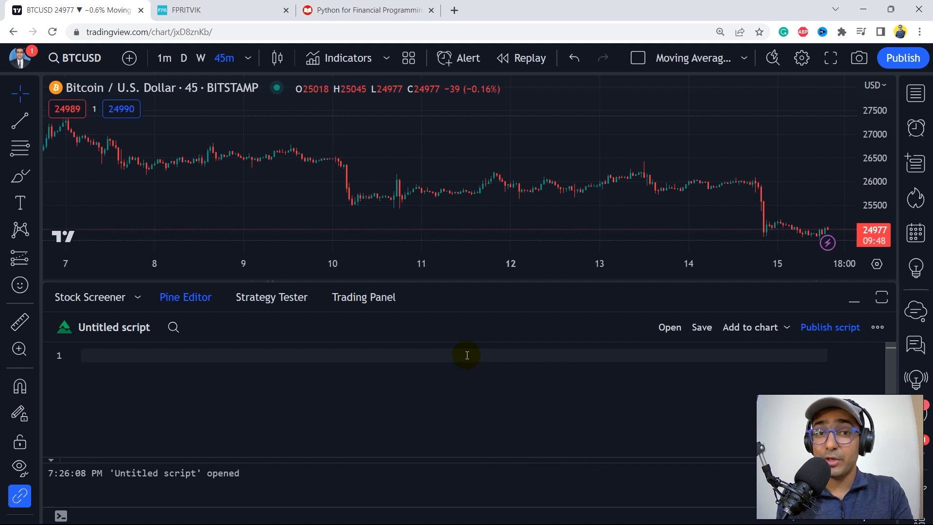
{"action": "mouse_move", "coordinate": [190, 174]}
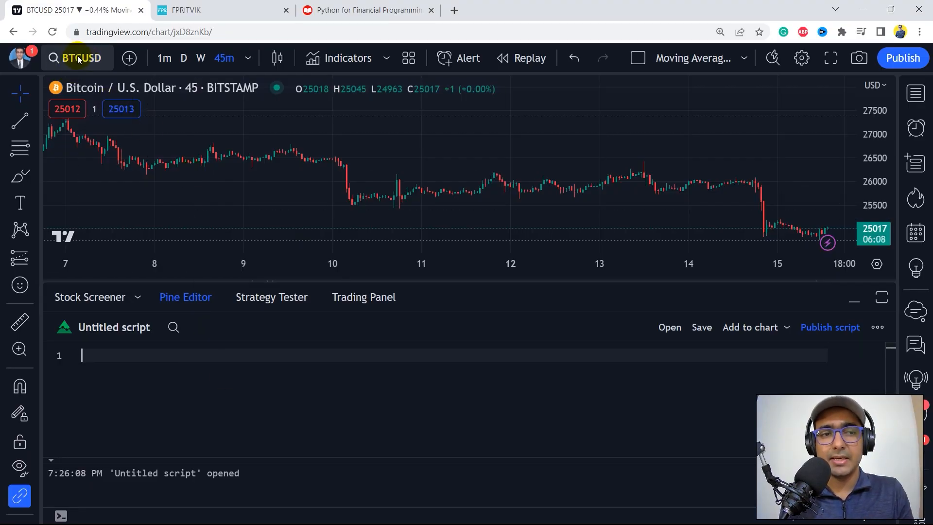
{"action": "mouse_move", "coordinate": [85, 57]}
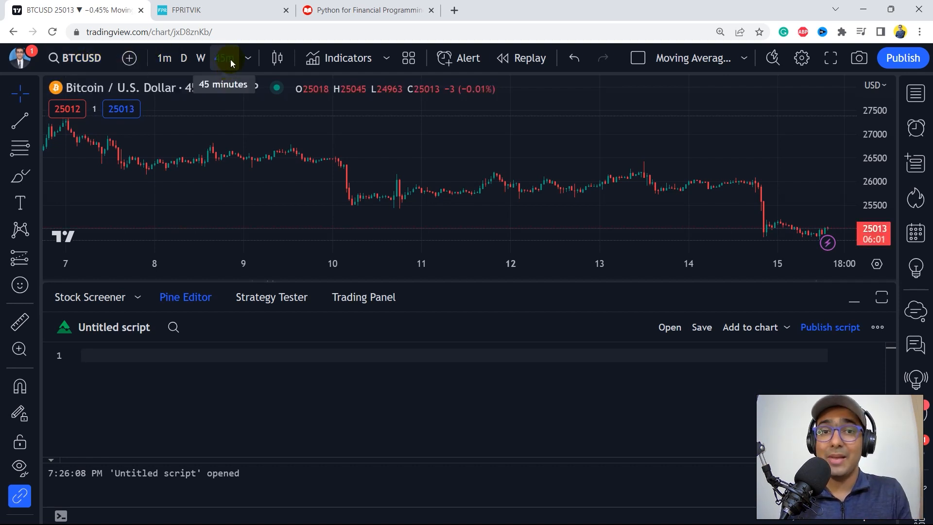
Step: Switch the BTCUSD chart to Heikin Ashi candles and begin writing the empty script
{"action": "left_click", "coordinate": [276, 58]}
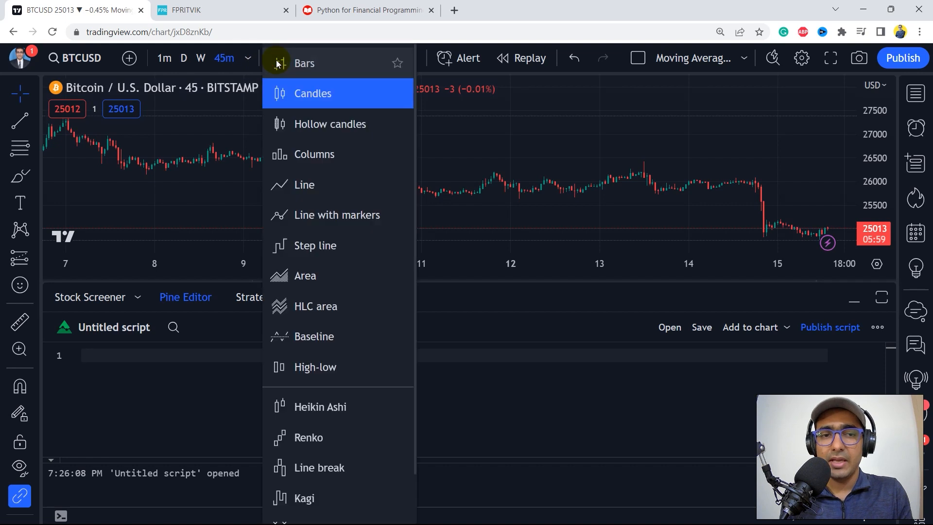
{"action": "mouse_move", "coordinate": [320, 406]}
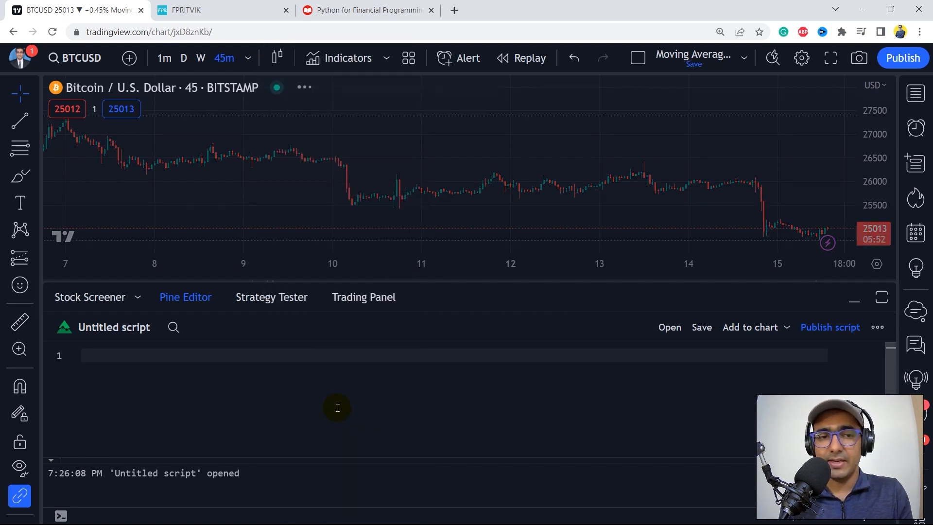
{"action": "left_click", "coordinate": [134, 355]}
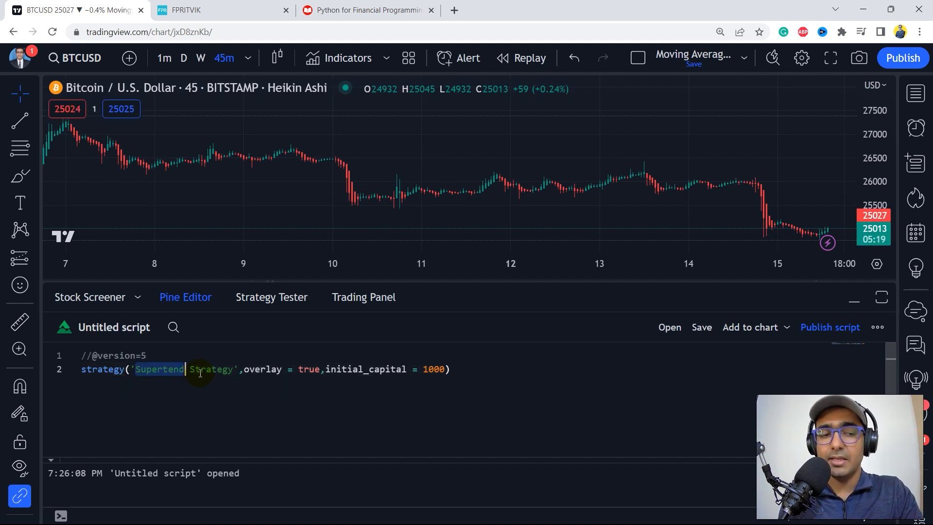
Step: Add plot(close) to the strategy script and save it as 'Supertend Strategy Video'
{"action": "double_click", "coordinate": [211, 369]}
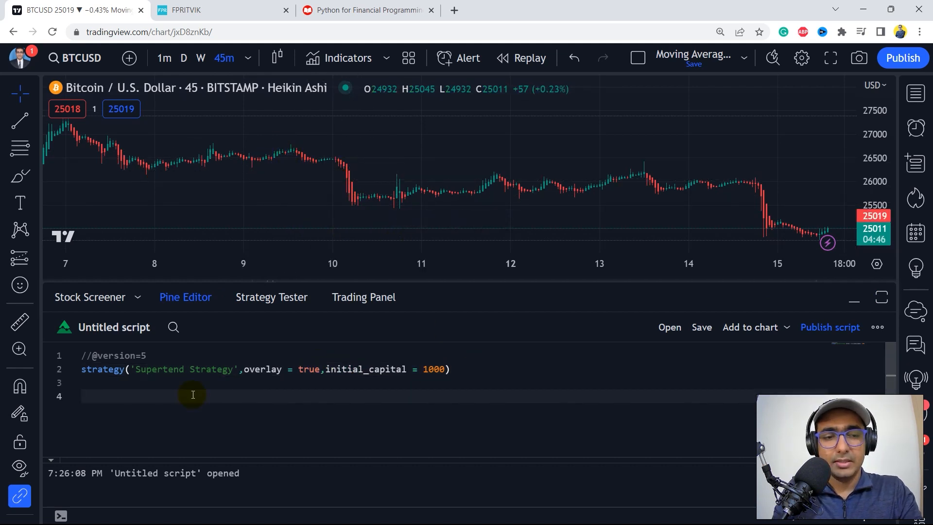
{"action": "type", "text": "plot(close"}
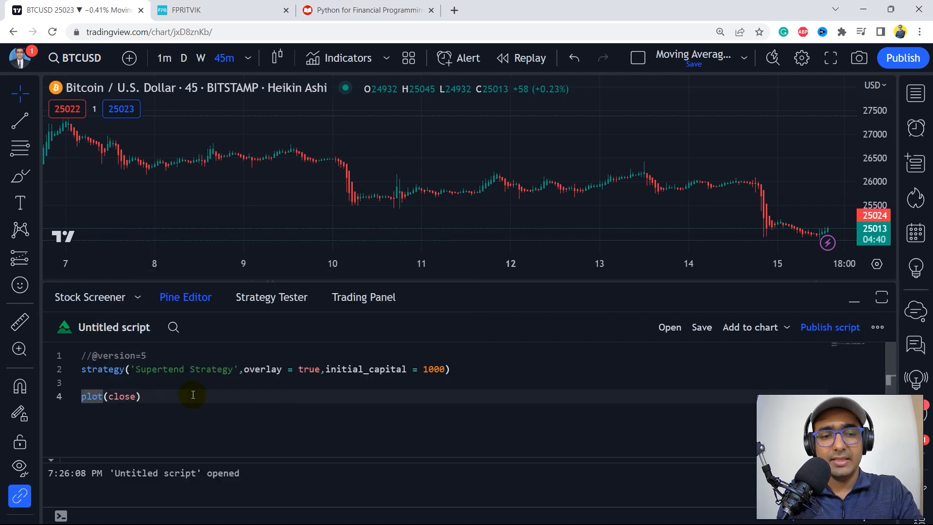
{"action": "mouse_move", "coordinate": [313, 361]}
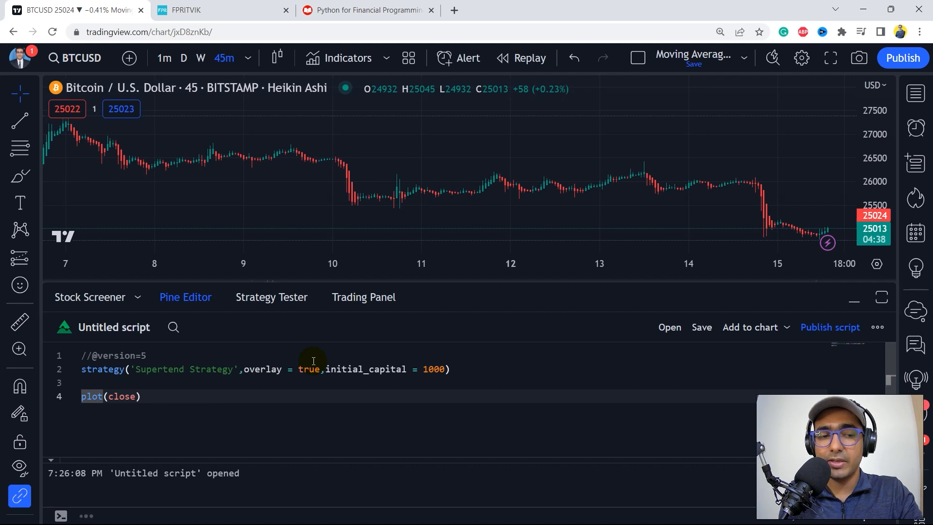
{"action": "left_click", "coordinate": [701, 327]}
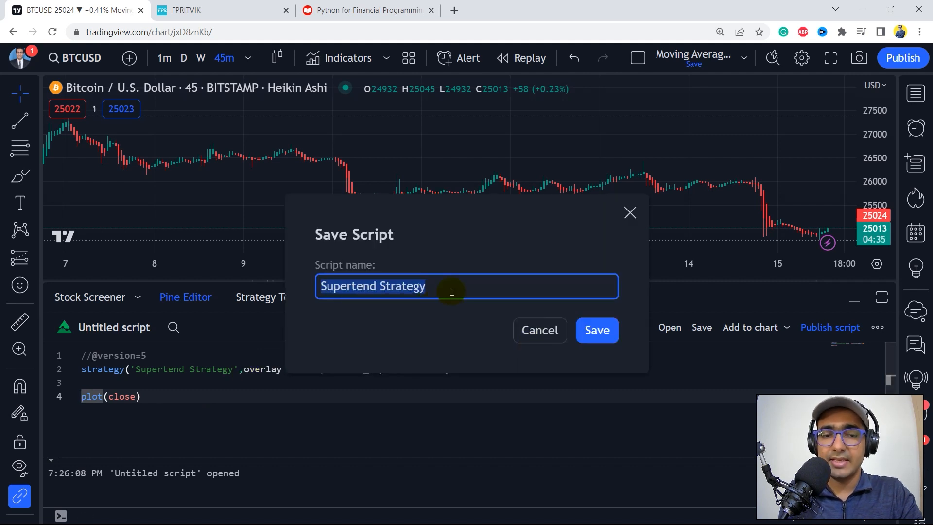
{"action": "left_click", "coordinate": [596, 330]}
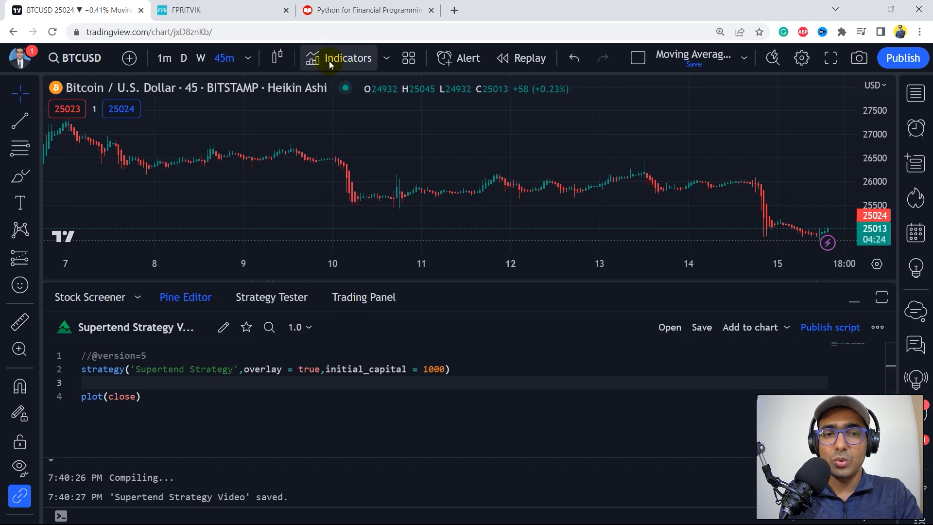
Step: Search the indicators and strategies list for 'supertrend'
{"action": "left_click", "coordinate": [348, 58]}
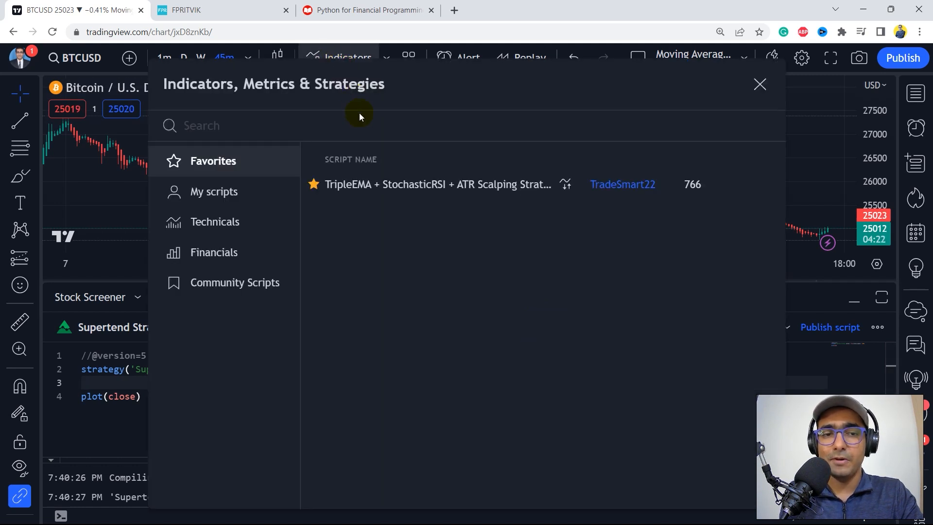
{"action": "type", "text": "super"}
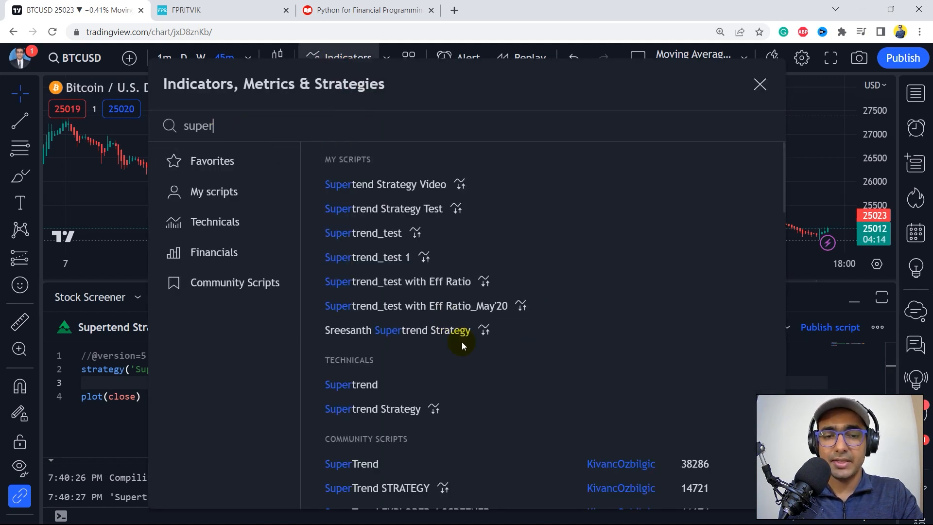
{"action": "type", "text": "trend"}
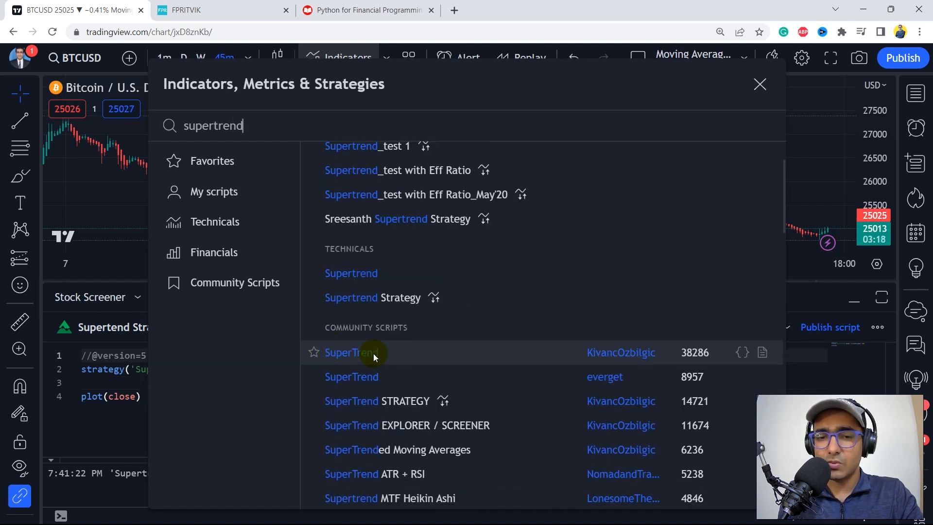
{"action": "mouse_move", "coordinate": [610, 359]}
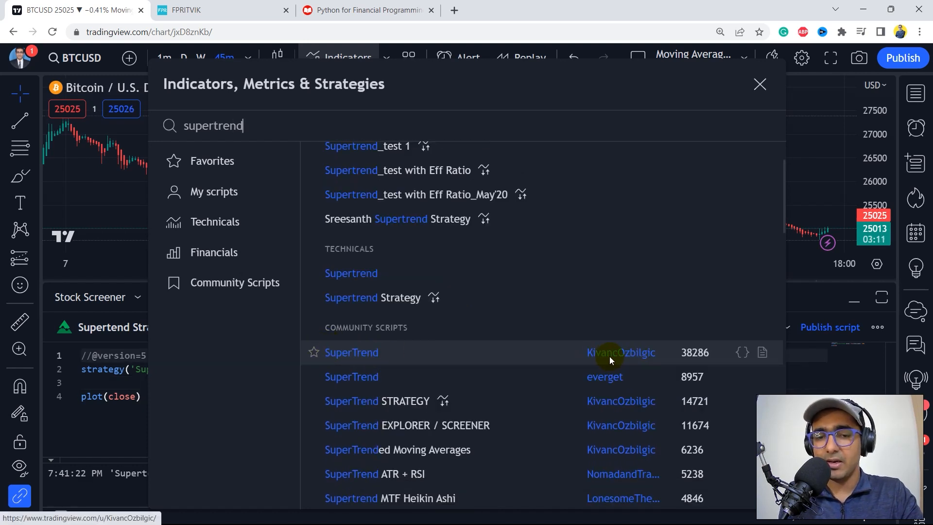
{"action": "mouse_move", "coordinate": [372, 352]}
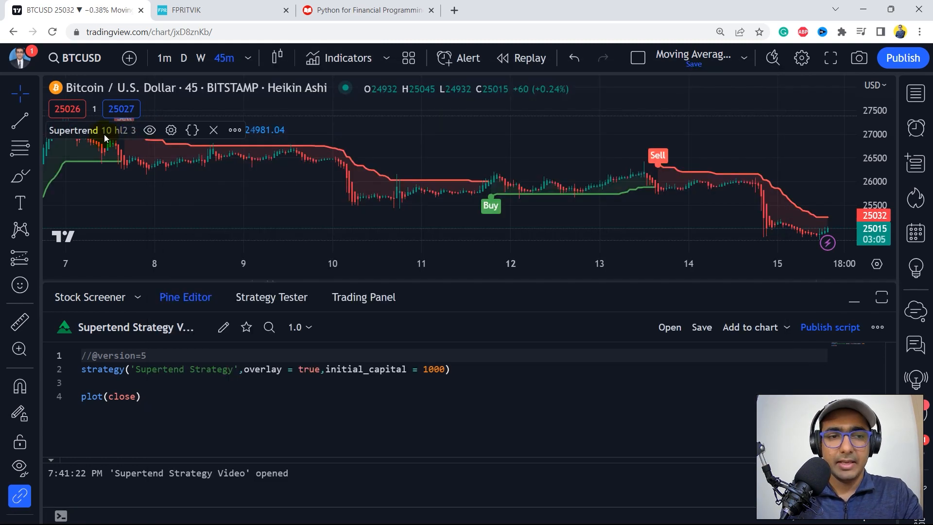
{"action": "mouse_move", "coordinate": [192, 130]}
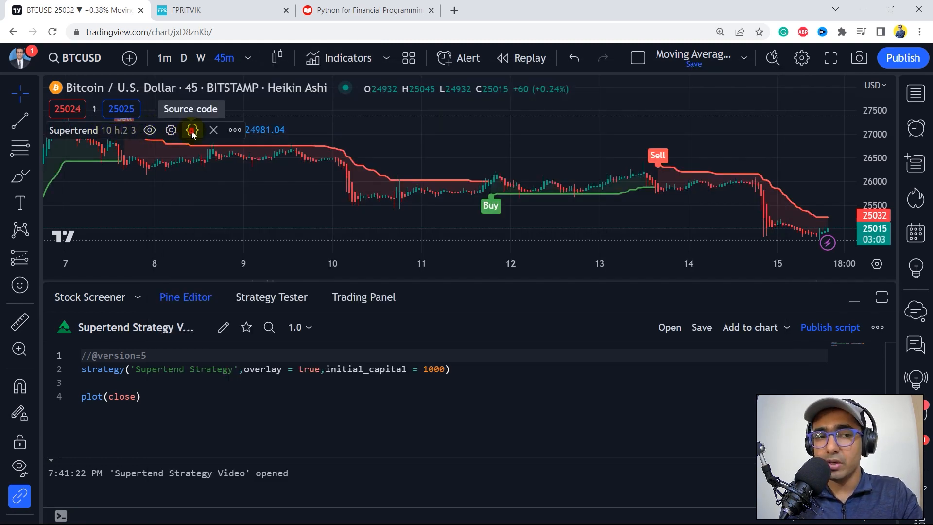
Step: Open the community SuperTrend indicator's source code and select its code for copying
{"action": "left_click", "coordinate": [191, 130]}
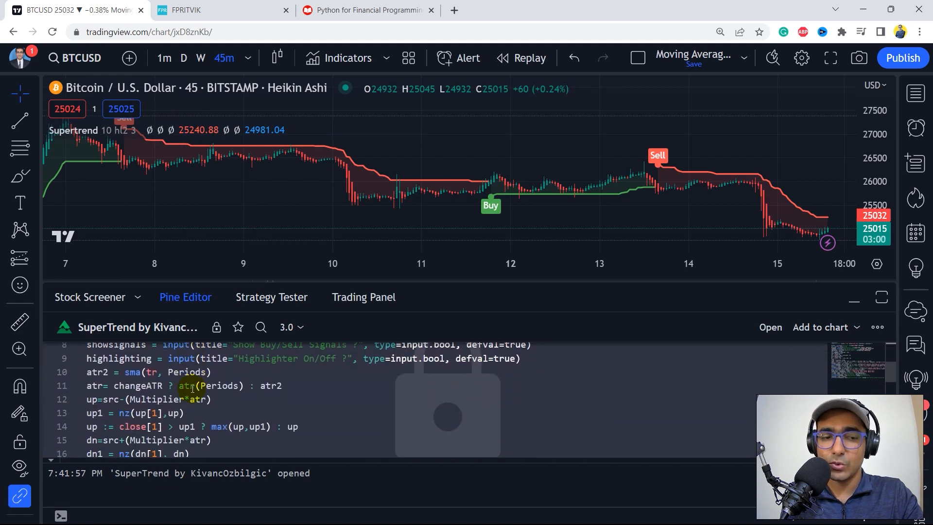
{"action": "scroll", "scroll_direction": "up", "scroll_amount": 3}
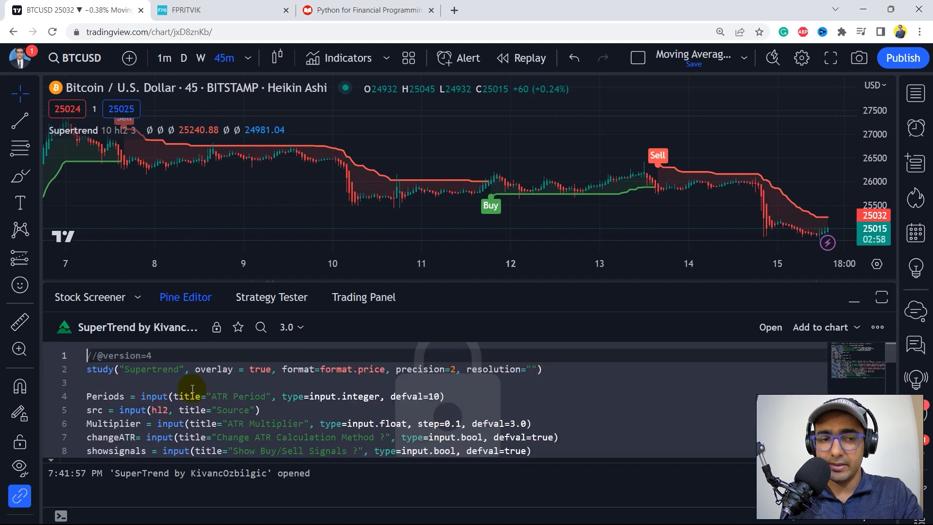
{"action": "left_click", "coordinate": [150, 355]}
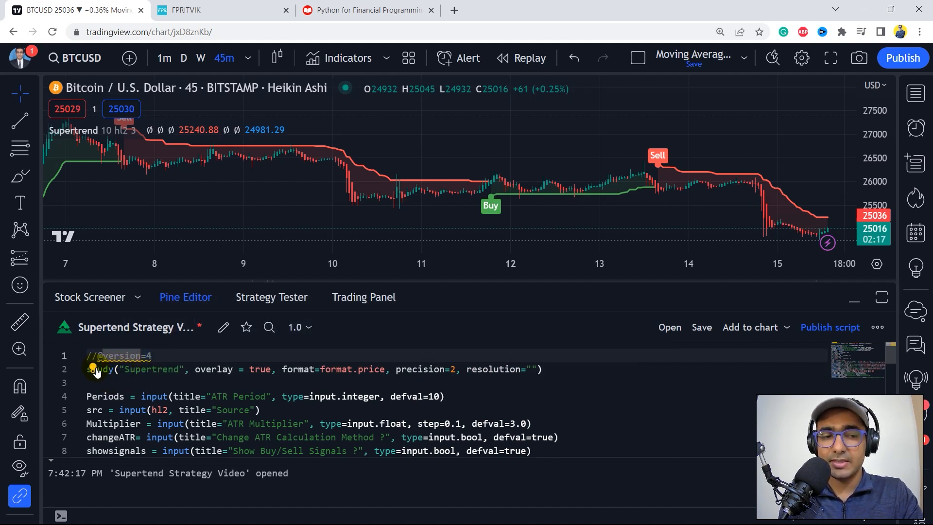
Step: Upgrade the pasted code to Pine version 5 and remove the indicator declaration line
{"action": "left_click", "coordinate": [700, 327]}
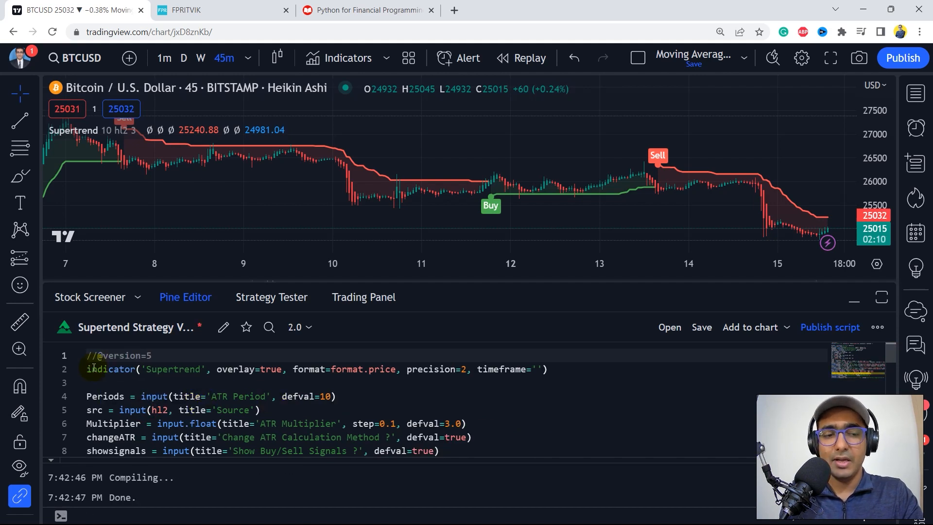
{"action": "type", "text": "d"}
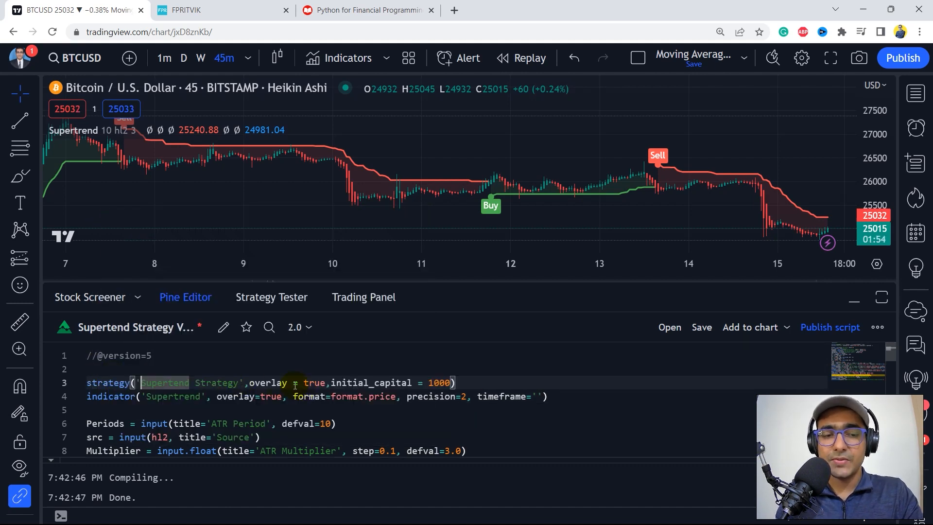
{"action": "left_click", "coordinate": [517, 381]}
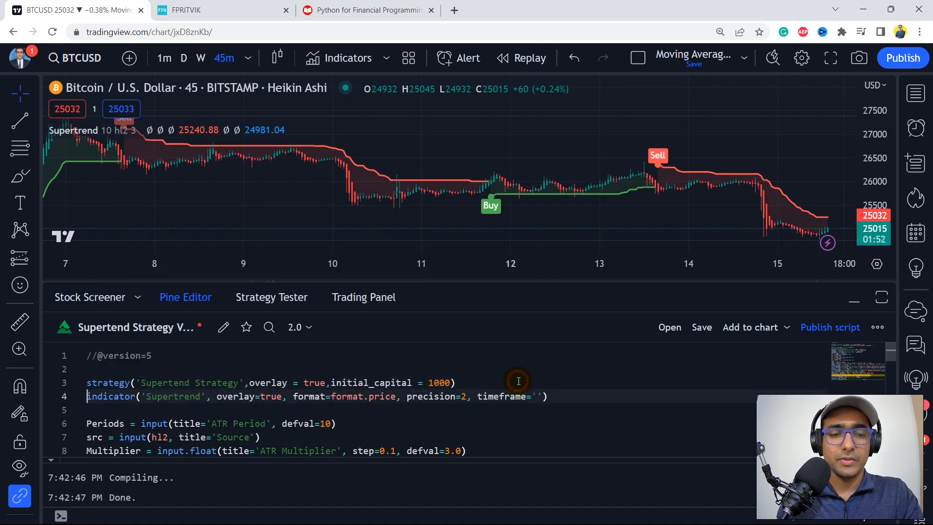
{"action": "scroll", "scroll_direction": "down", "scroll_amount": 3}
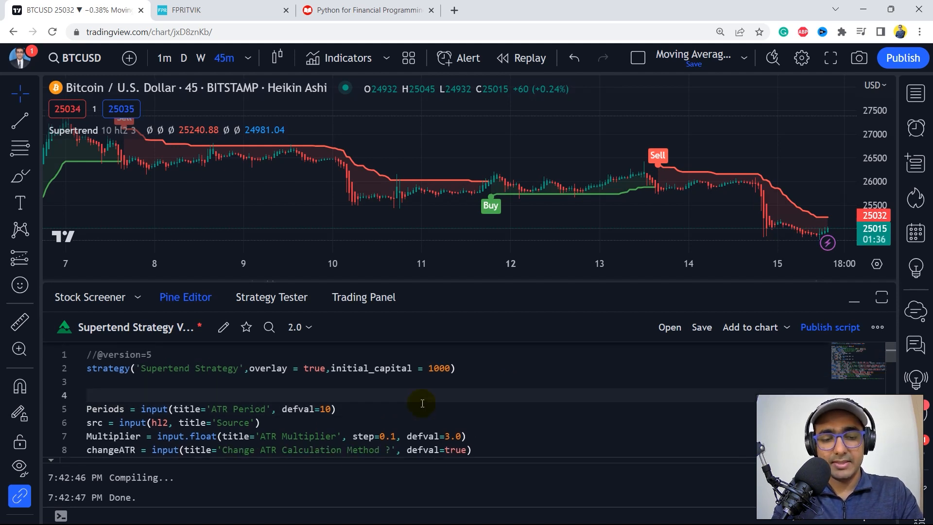
Step: Add a '// Supertrend 1' comment on line 4 and review the script below
{"action": "type", "text": "// Supertrend 1"}
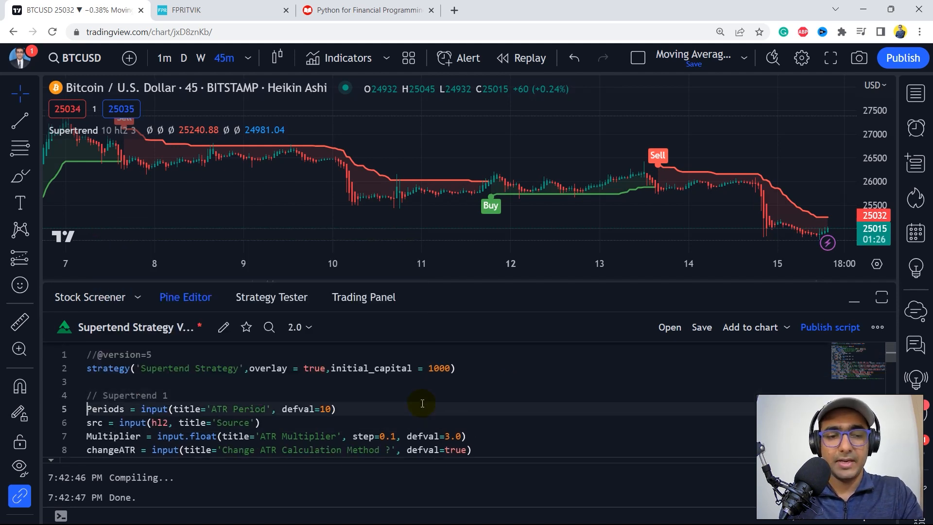
{"action": "scroll", "scroll_direction": "down", "scroll_amount": 3}
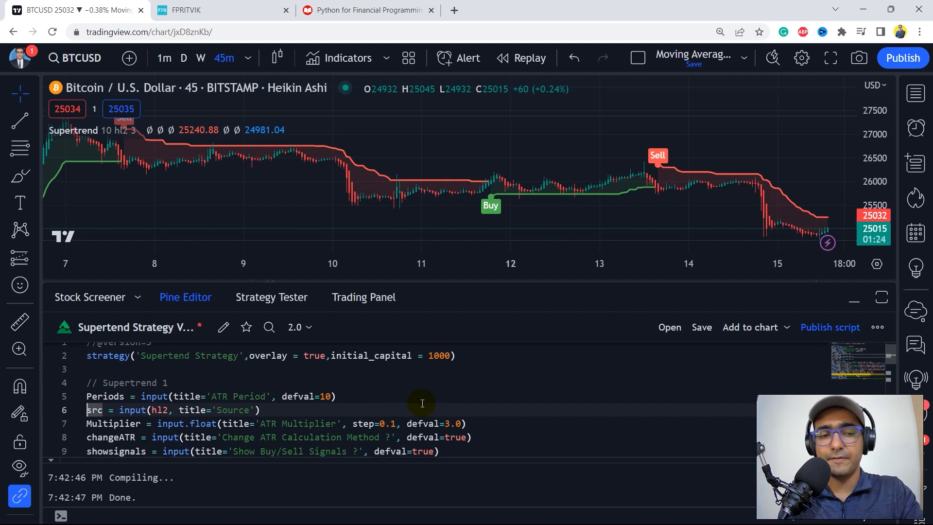
{"action": "scroll", "scroll_direction": "down", "scroll_amount": 3}
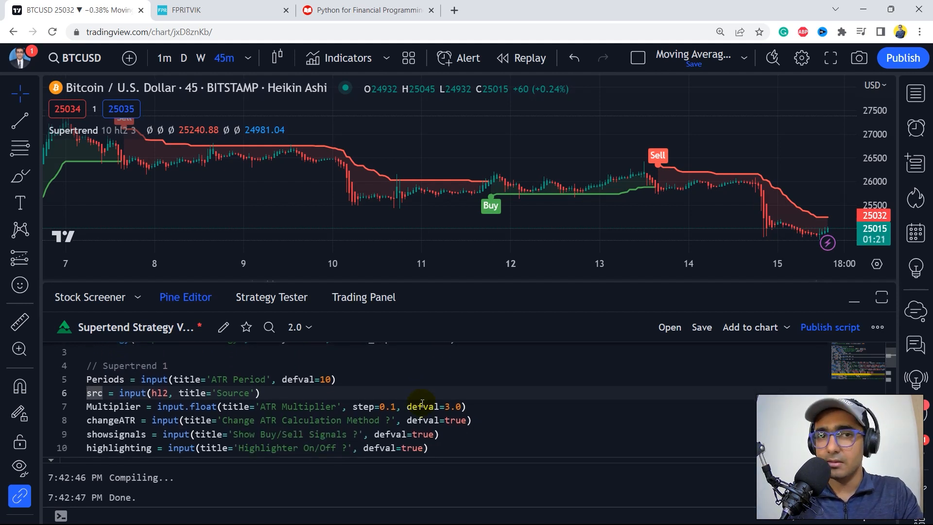
{"action": "scroll", "scroll_direction": "down", "scroll_amount": 3}
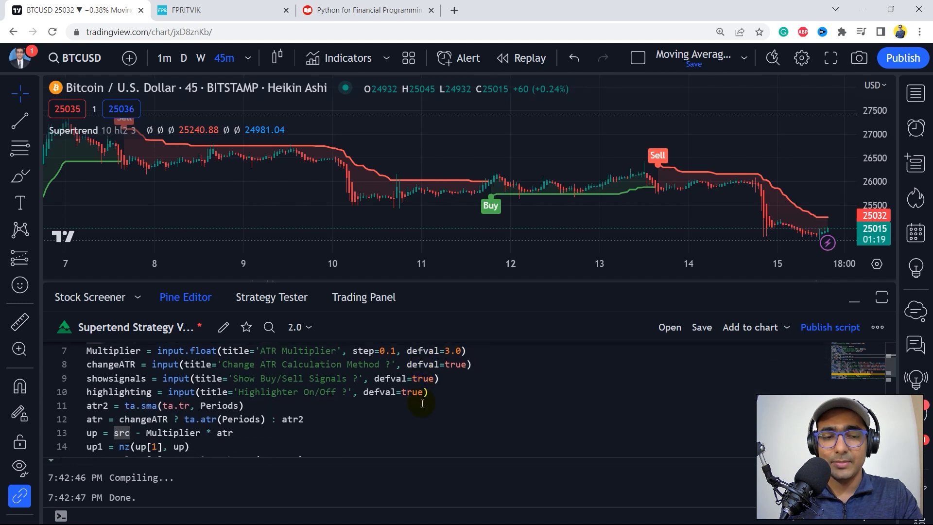
{"action": "scroll", "scroll_direction": "down", "scroll_amount": 3}
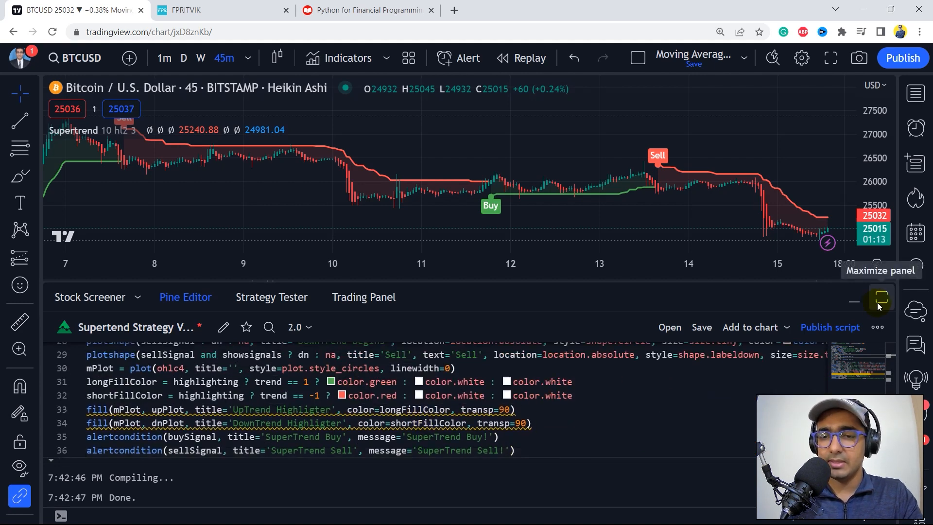
Step: Maximize the Pine Editor and search the script for 'src' to replace with close
{"action": "left_click", "coordinate": [881, 299]}
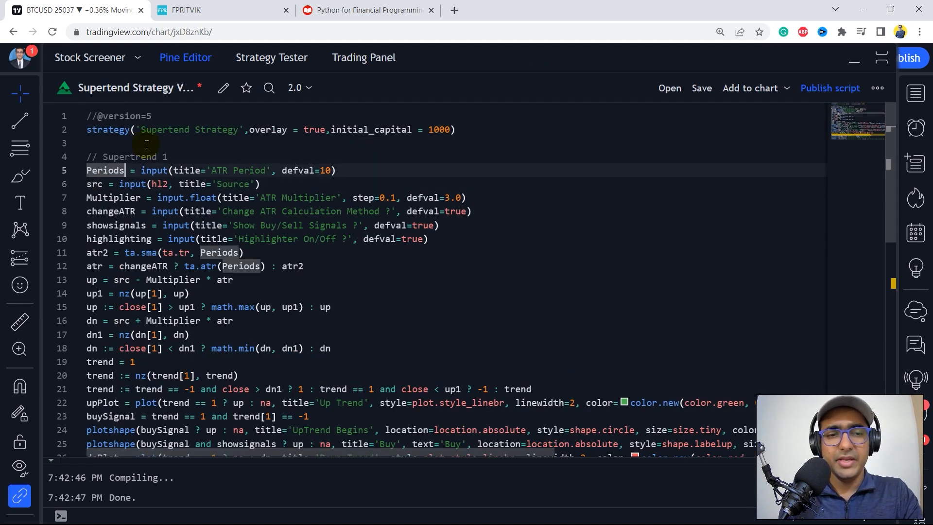
{"action": "left_click", "coordinate": [94, 184]}
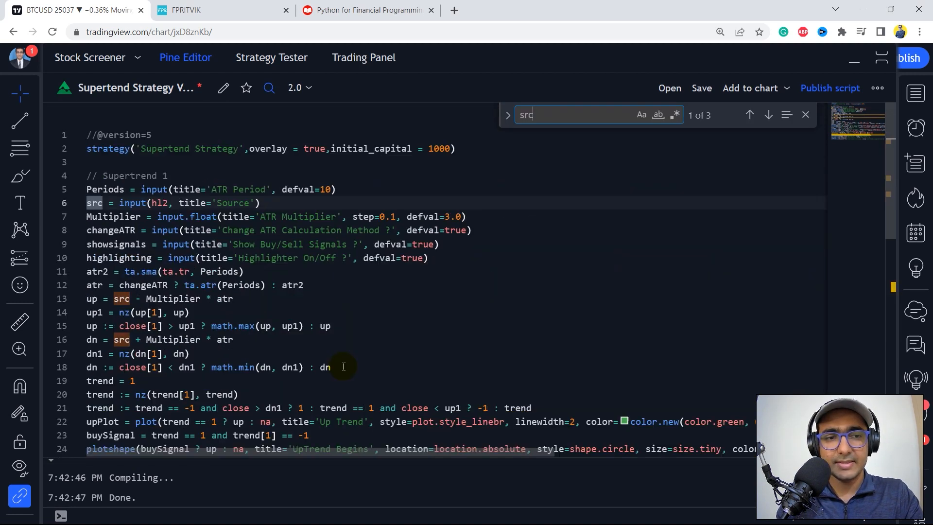
{"action": "left_click", "coordinate": [805, 114]}
{"action": "type", "text": "close"}
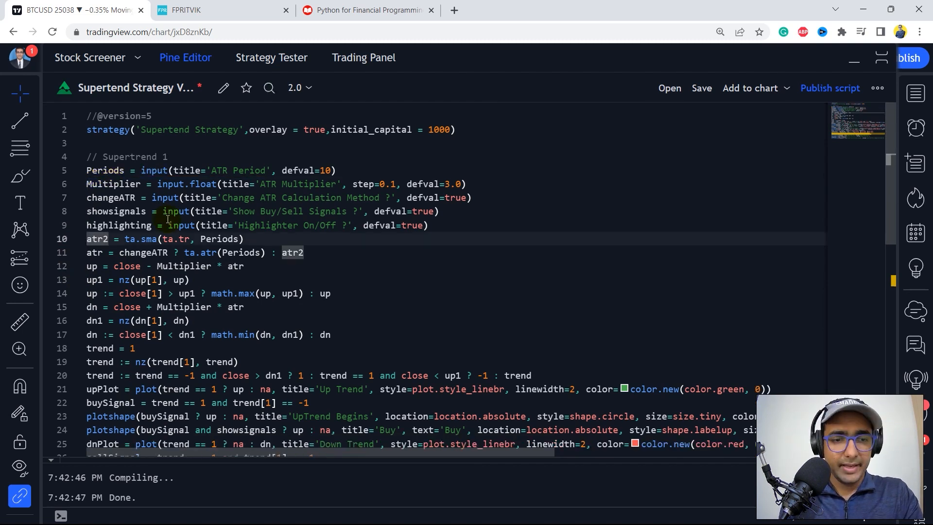
Step: Remove the src input, fill and alertcondition lines from the script
{"action": "scroll", "scroll_direction": "down", "scroll_amount": 3}
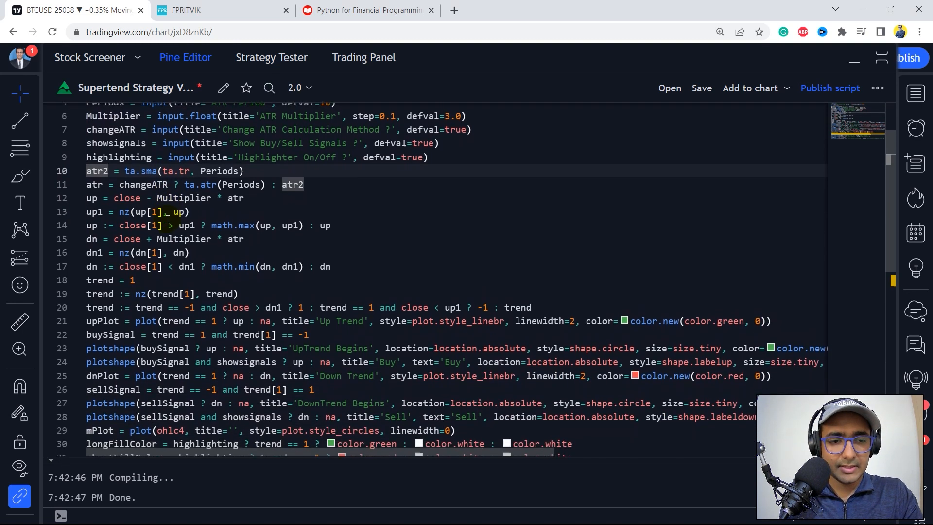
{"action": "scroll", "scroll_direction": "down", "scroll_amount": 3}
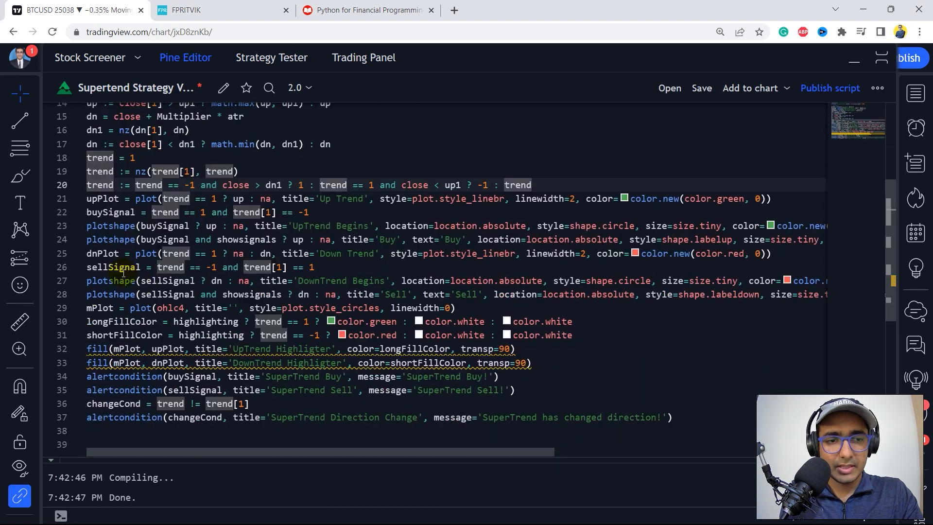
{"action": "scroll", "scroll_direction": "up", "scroll_amount": 3}
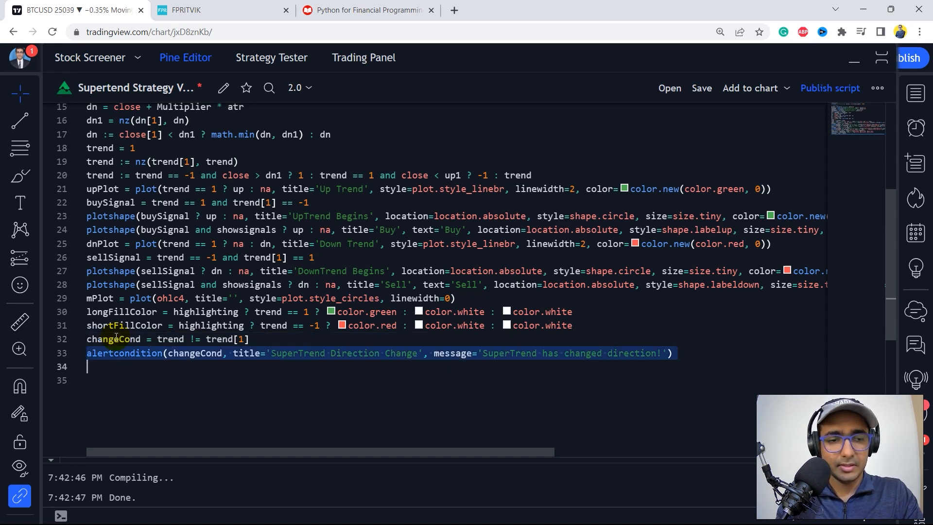
{"action": "scroll", "scroll_direction": "up", "scroll_amount": 3}
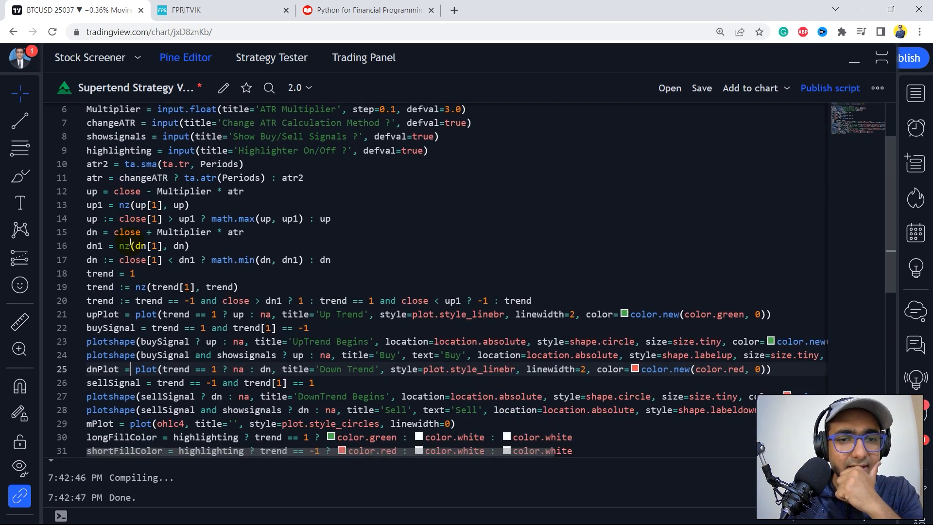
{"action": "scroll", "scroll_direction": "down", "scroll_amount": 3}
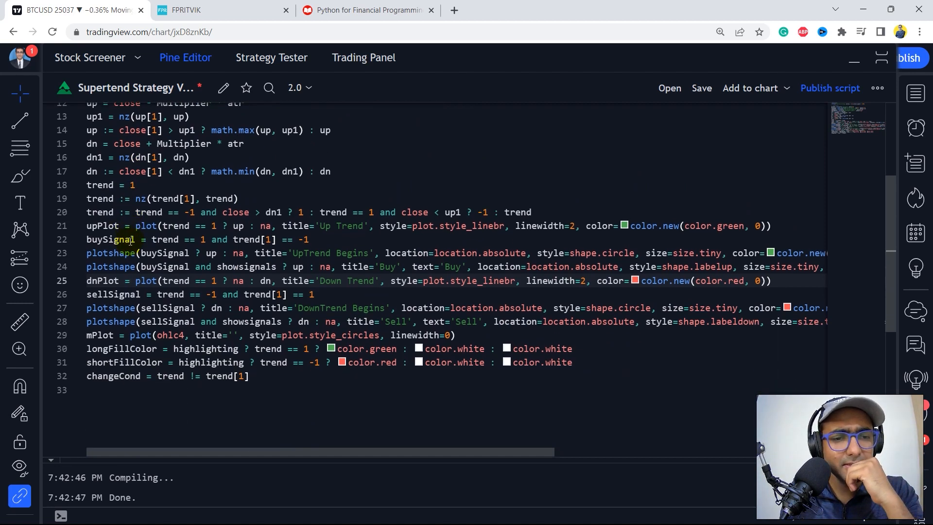
{"action": "scroll", "scroll_direction": "down", "scroll_amount": 3}
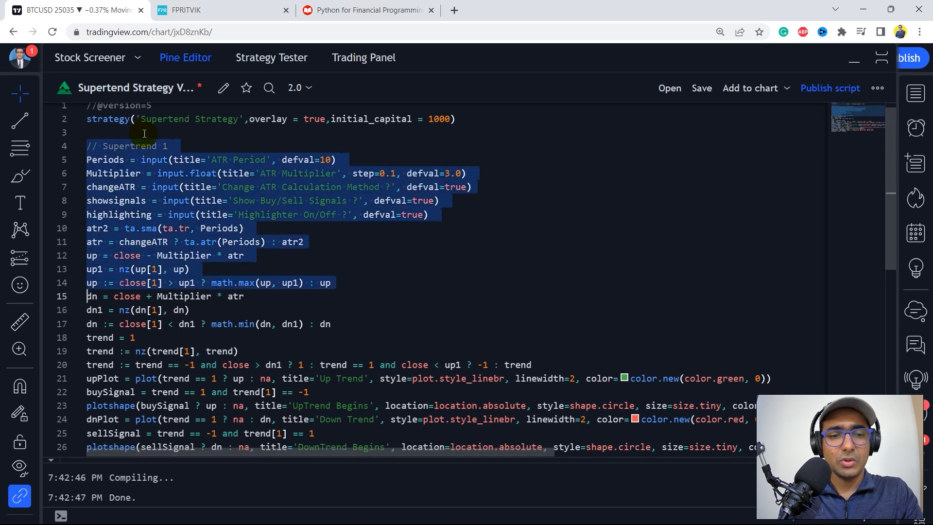
Step: Add a '// Supertrend 2' block with b-suffixed variables, ATR period 20, multiplier 2.1
{"action": "scroll", "scroll_direction": "down", "scroll_amount": 3}
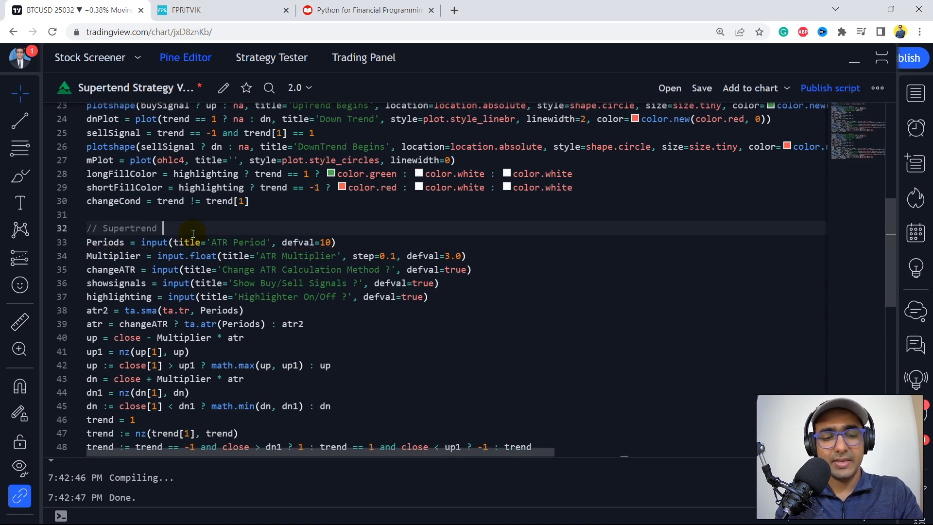
{"action": "type", "text": "2"}
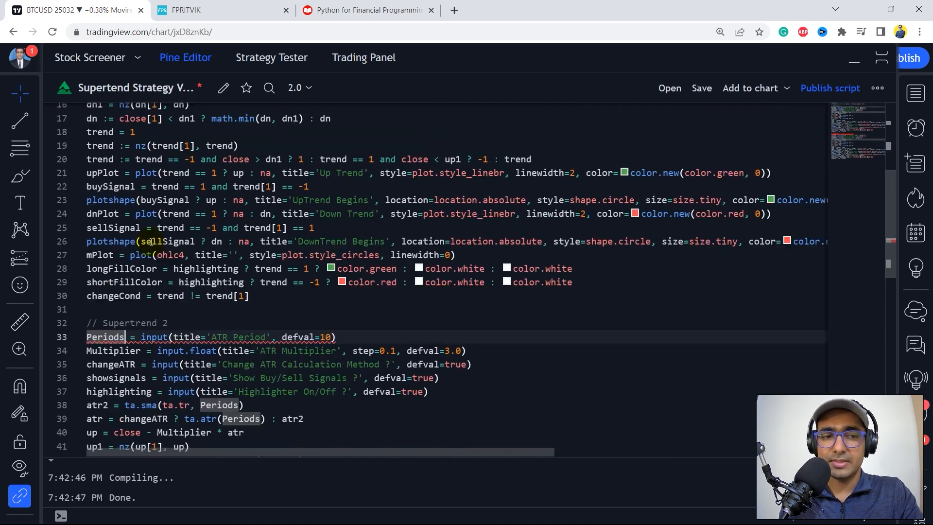
{"action": "scroll", "scroll_direction": "up", "scroll_amount": 3}
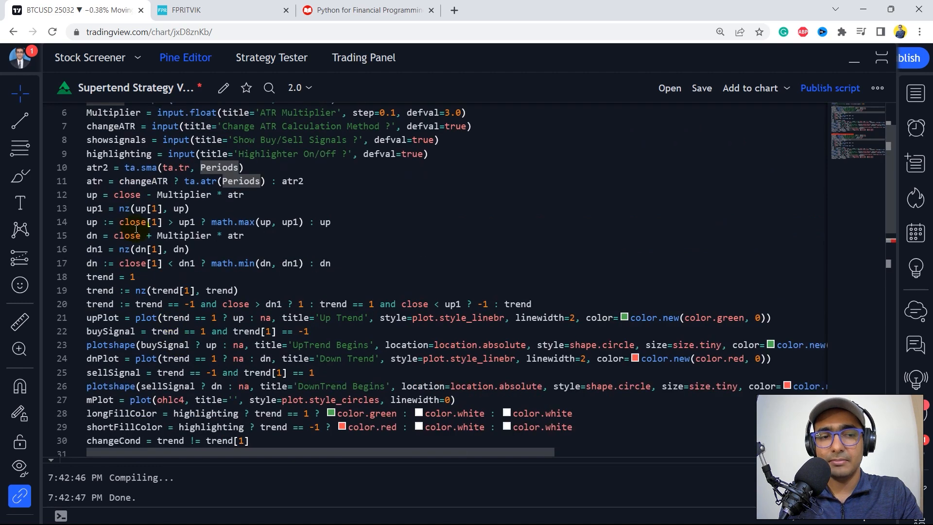
{"action": "scroll", "scroll_direction": "down", "scroll_amount": 3}
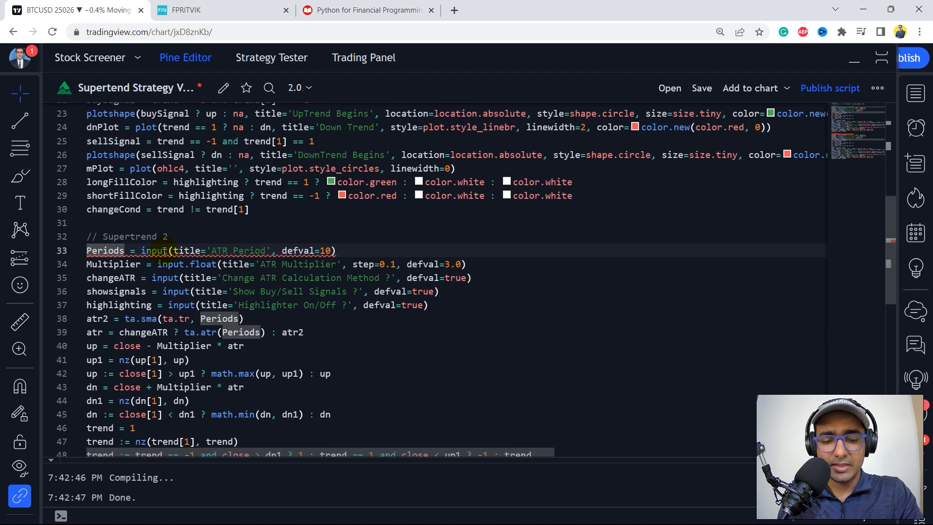
{"action": "type", "text": "b = trendb != trendb[1"}
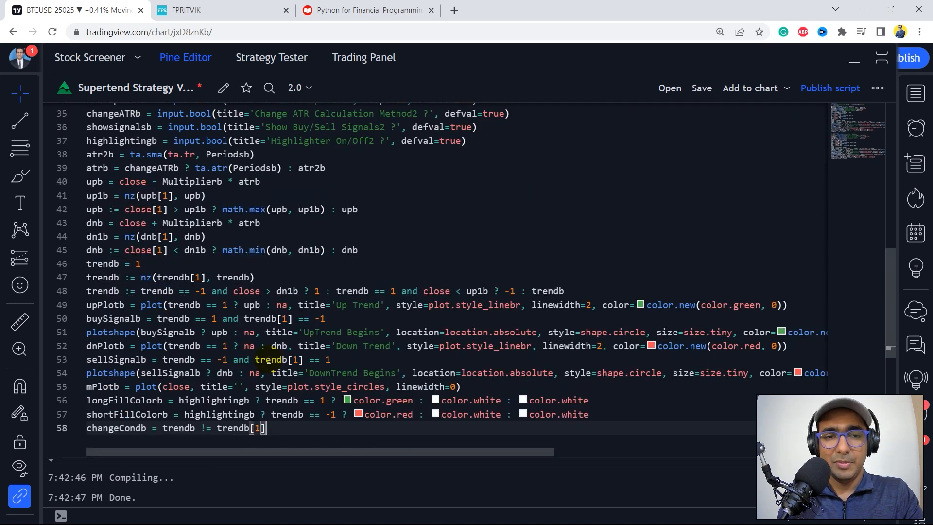
{"action": "scroll", "scroll_direction": "up", "scroll_amount": 3}
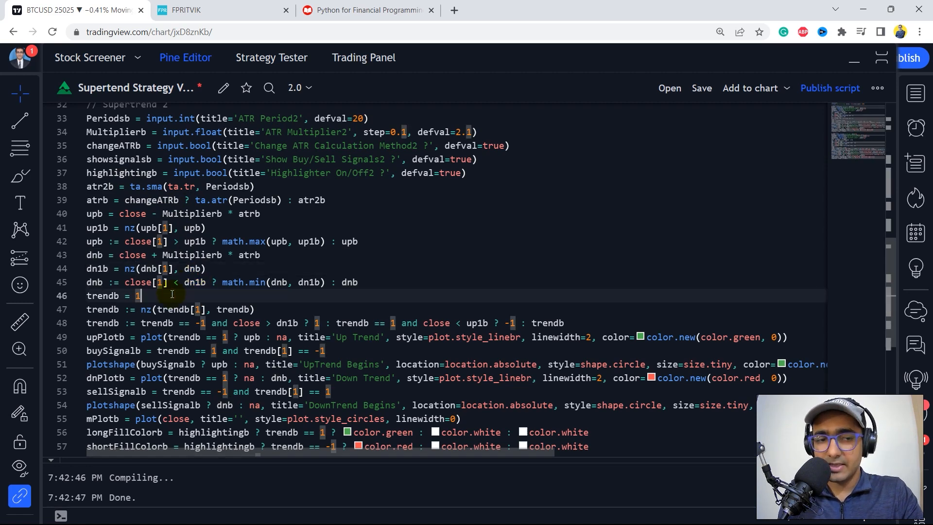
{"action": "scroll", "scroll_direction": "up", "scroll_amount": 3}
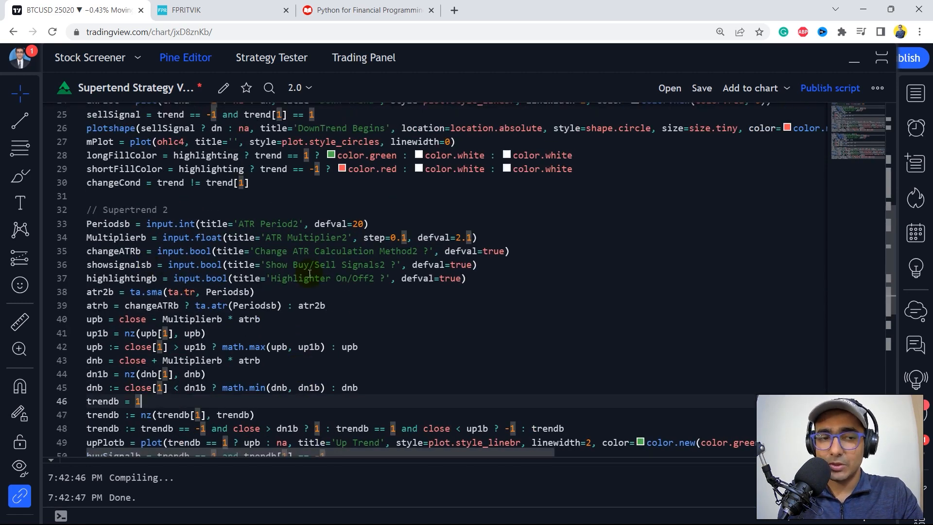
{"action": "scroll", "scroll_direction": "down", "scroll_amount": 3}
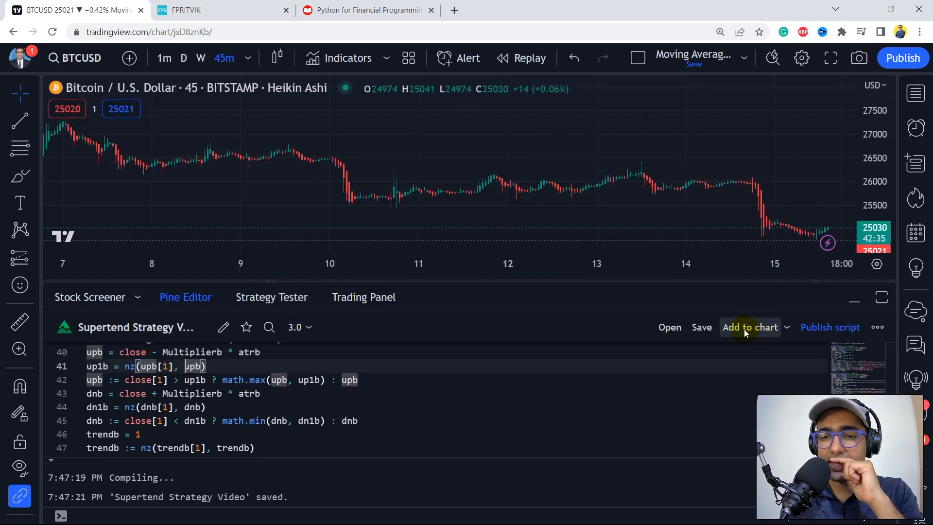
{"action": "left_click", "coordinate": [749, 327]}
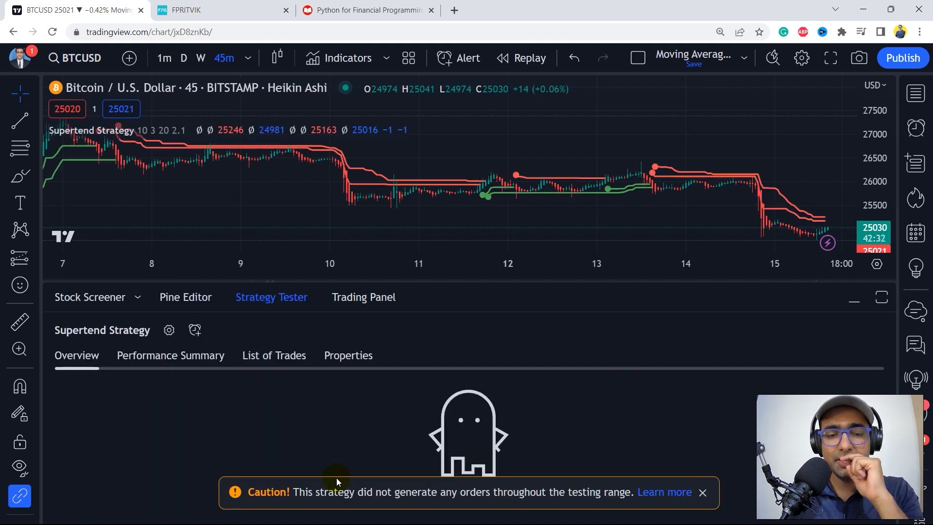
{"action": "mouse_move", "coordinate": [381, 472]}
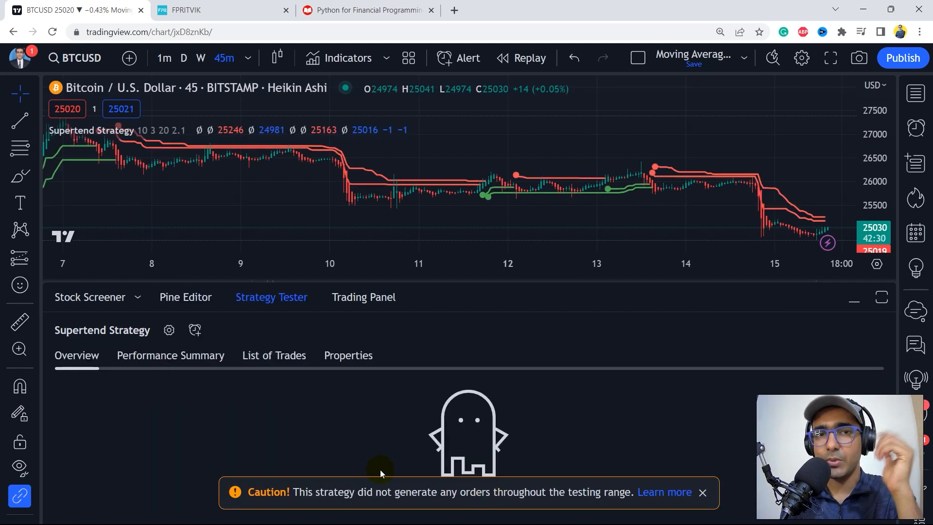
{"action": "left_click", "coordinate": [185, 297]}
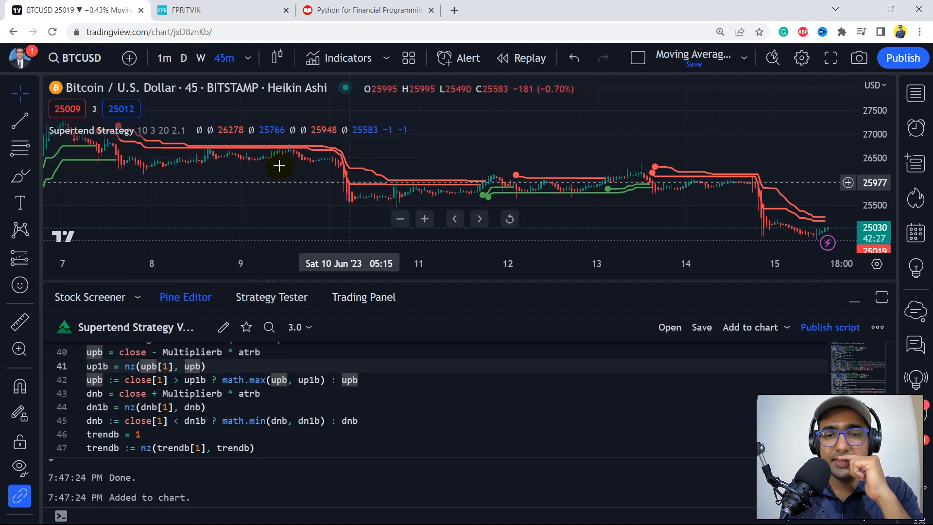
{"action": "mouse_move", "coordinate": [391, 154]}
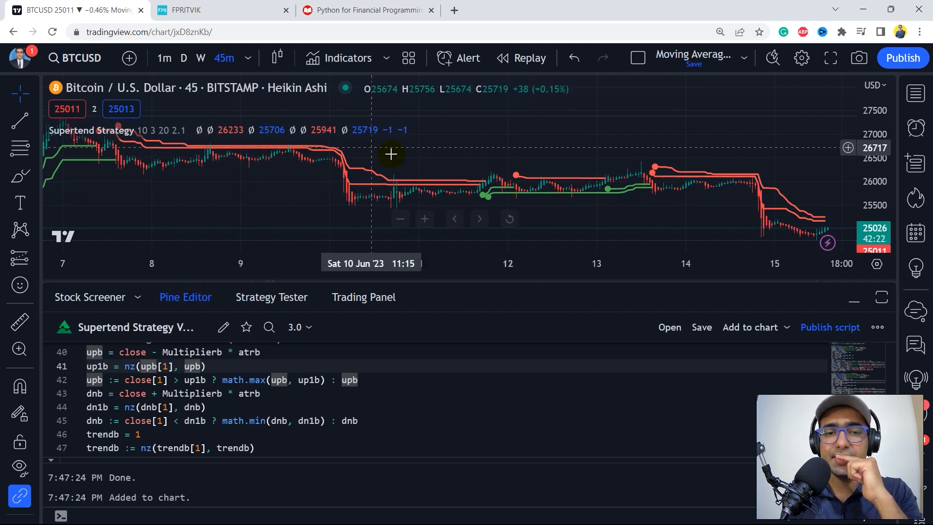
{"action": "mouse_move", "coordinate": [446, 123]}
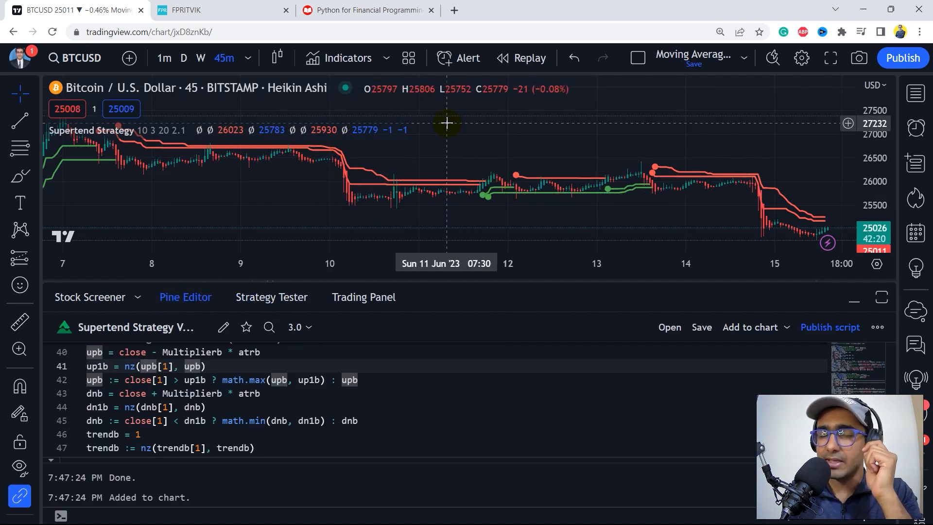
{"action": "mouse_move", "coordinate": [491, 189]}
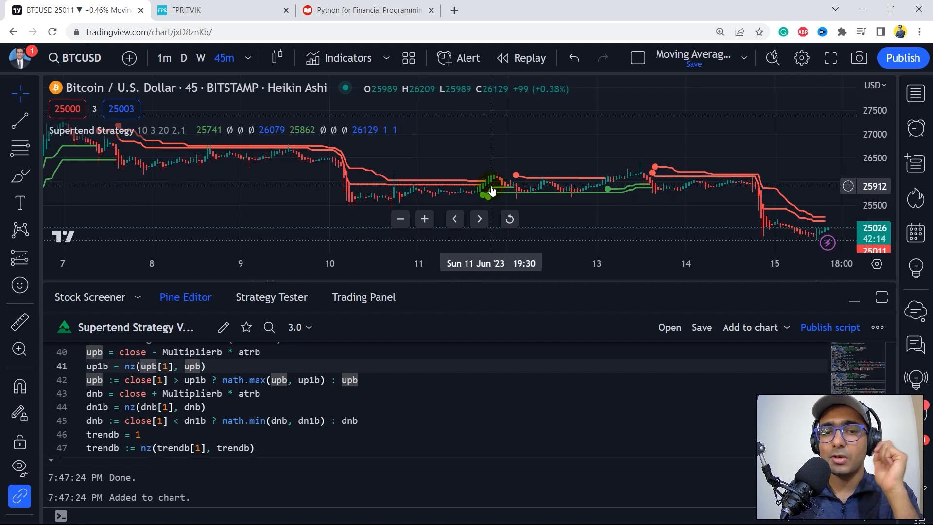
{"action": "mouse_move", "coordinate": [462, 183]}
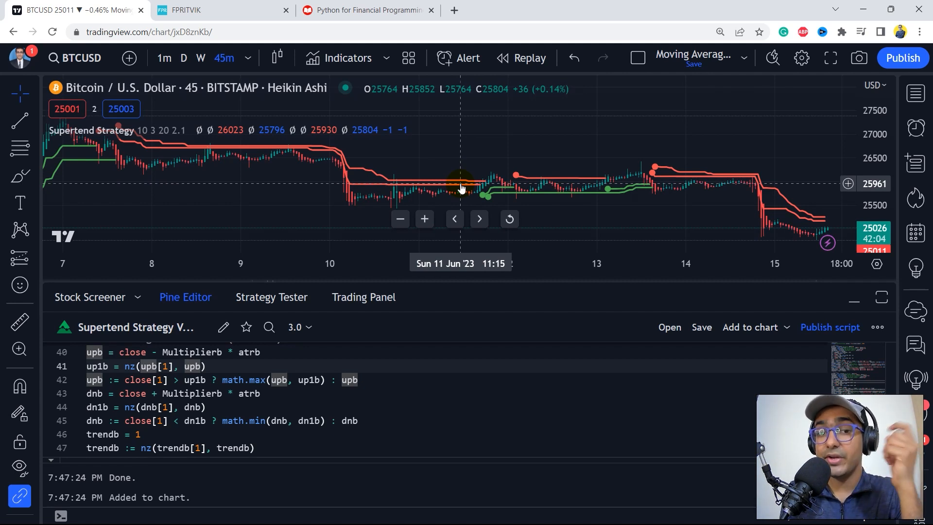
{"action": "mouse_move", "coordinate": [491, 195]}
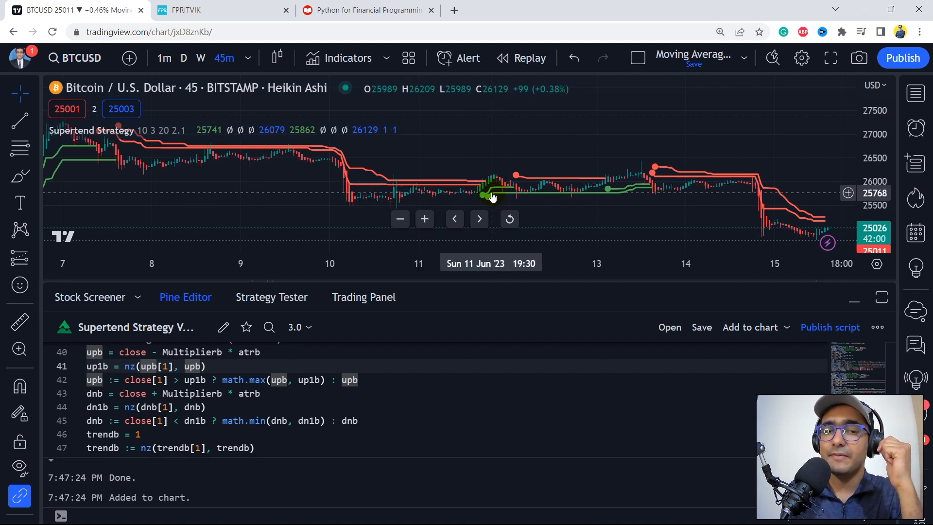
{"action": "mouse_move", "coordinate": [399, 173]}
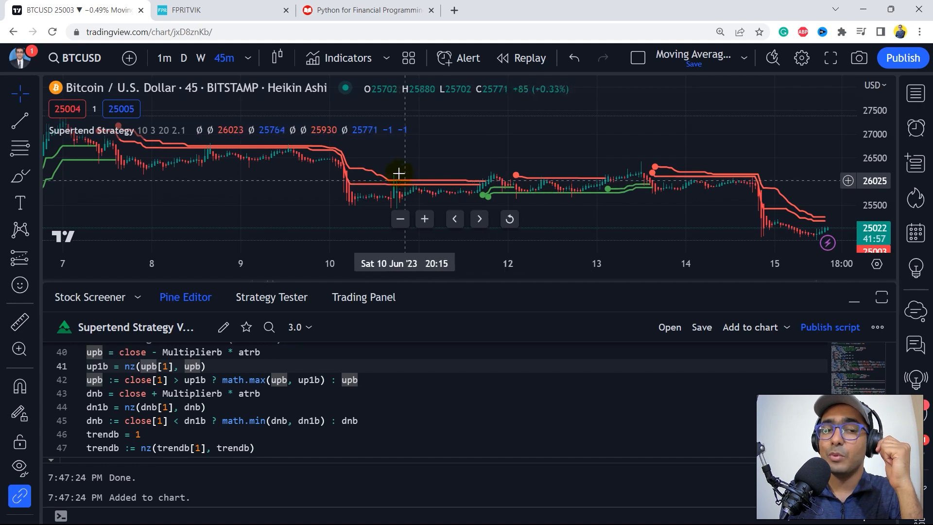
{"action": "mouse_move", "coordinate": [297, 178]}
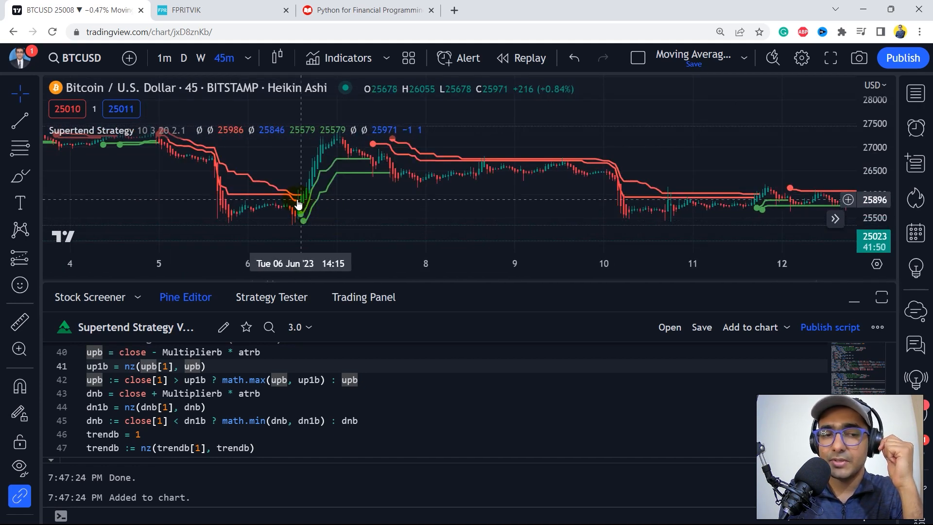
{"action": "mouse_move", "coordinate": [304, 225]}
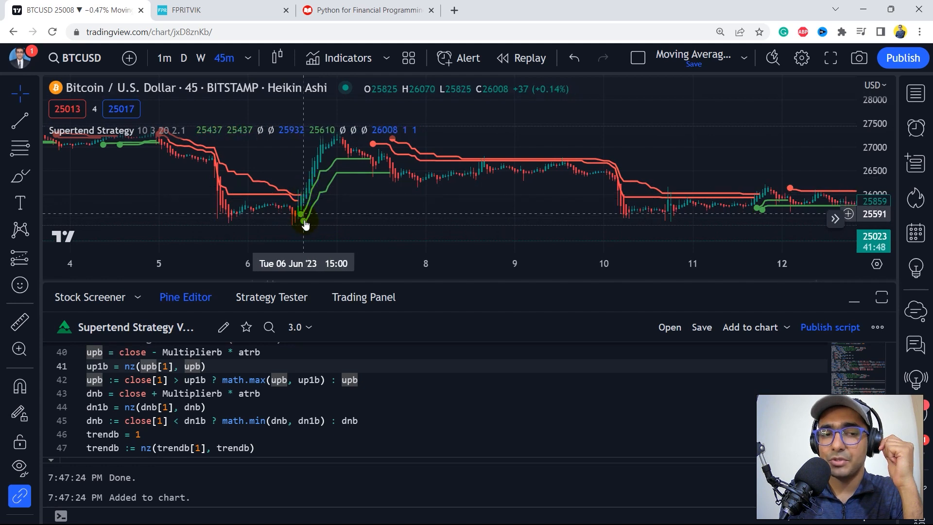
{"action": "mouse_move", "coordinate": [370, 159]}
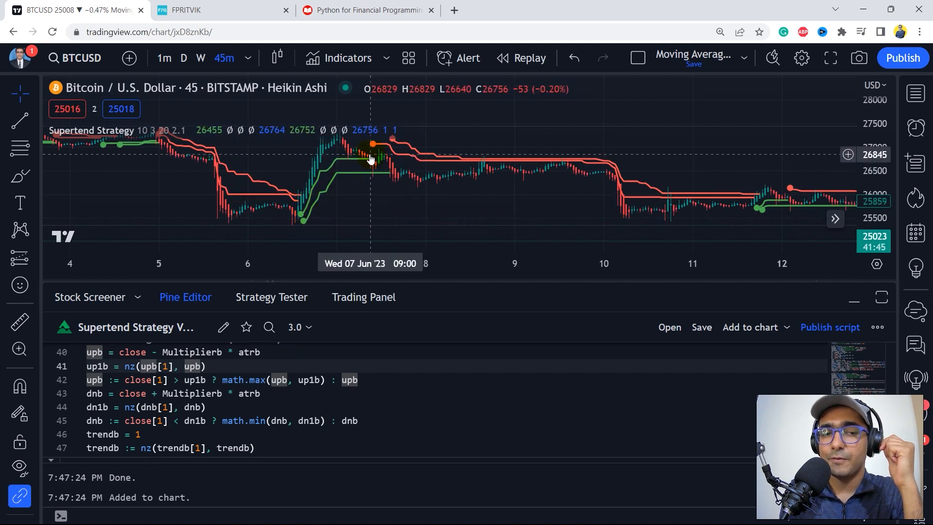
{"action": "mouse_move", "coordinate": [379, 147]}
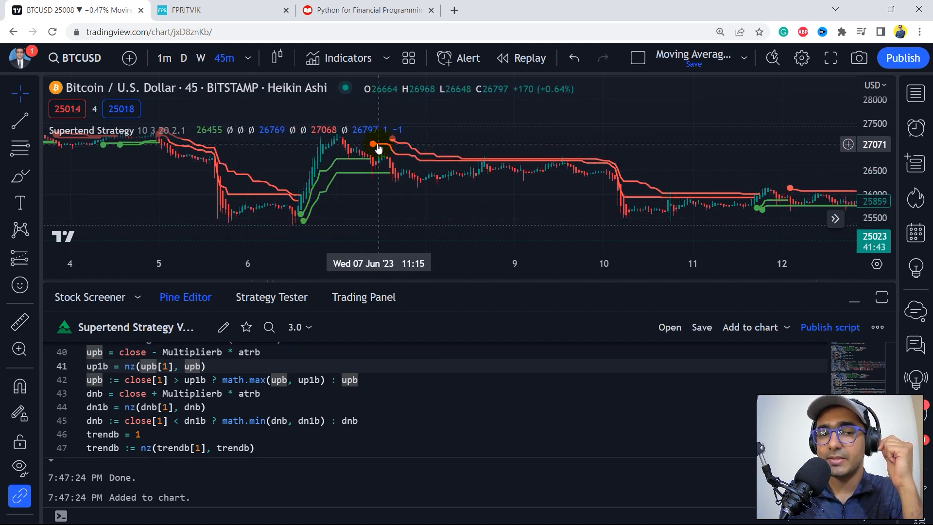
{"action": "mouse_move", "coordinate": [369, 160]}
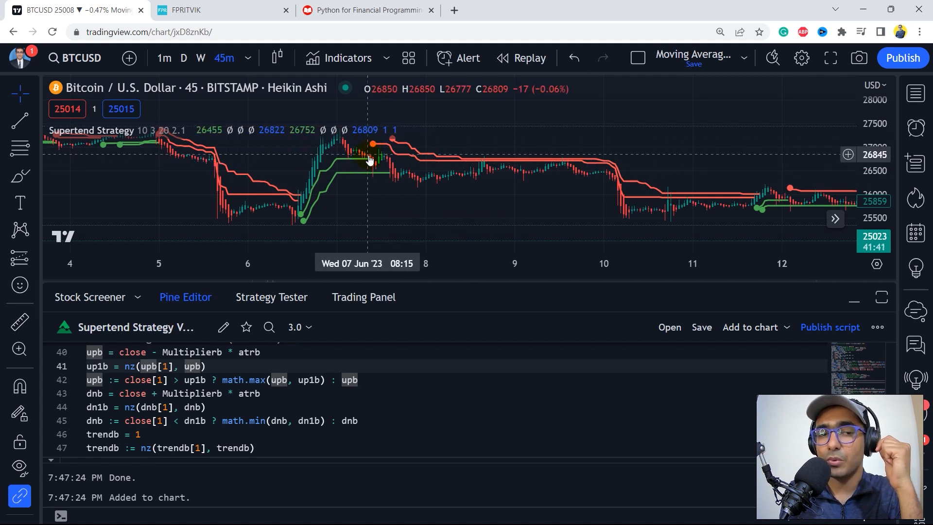
{"action": "mouse_move", "coordinate": [392, 151]}
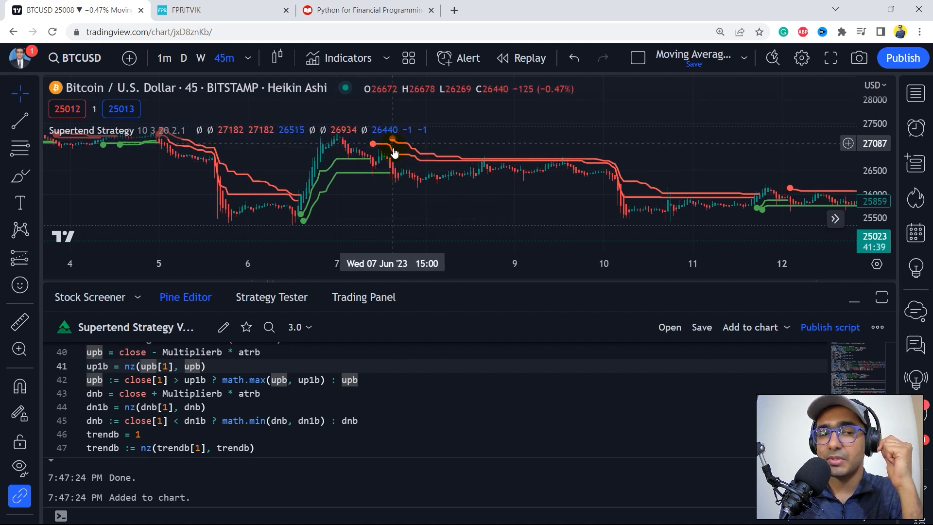
{"action": "mouse_move", "coordinate": [390, 164]}
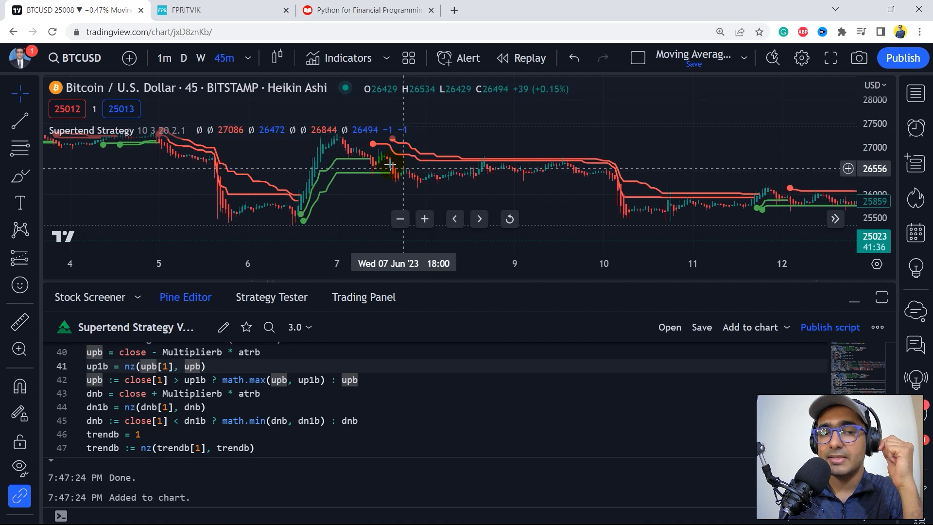
{"action": "mouse_move", "coordinate": [752, 202]}
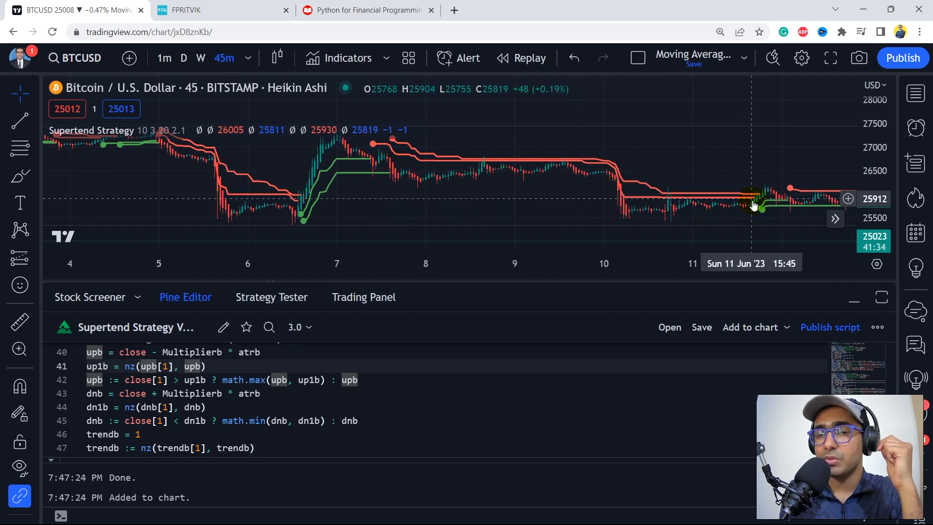
{"action": "mouse_move", "coordinate": [586, 178]}
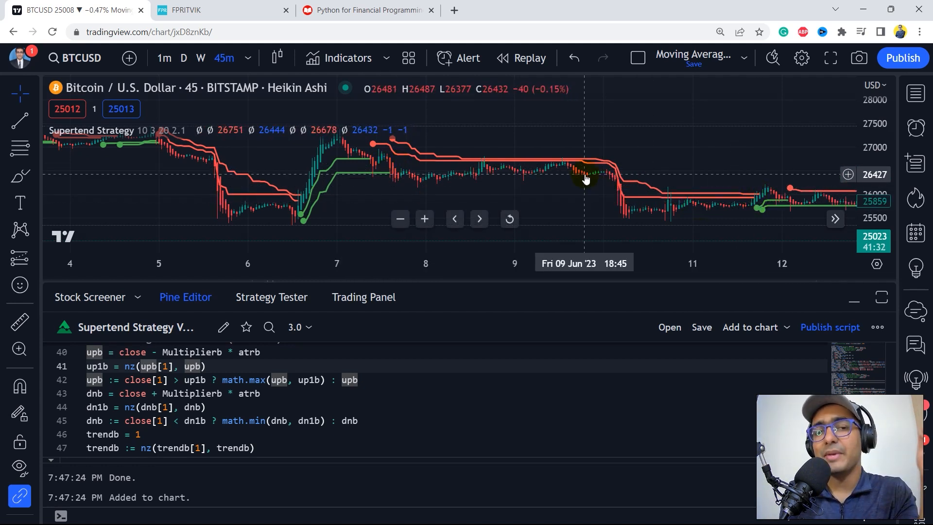
{"action": "left_click", "coordinate": [881, 297]}
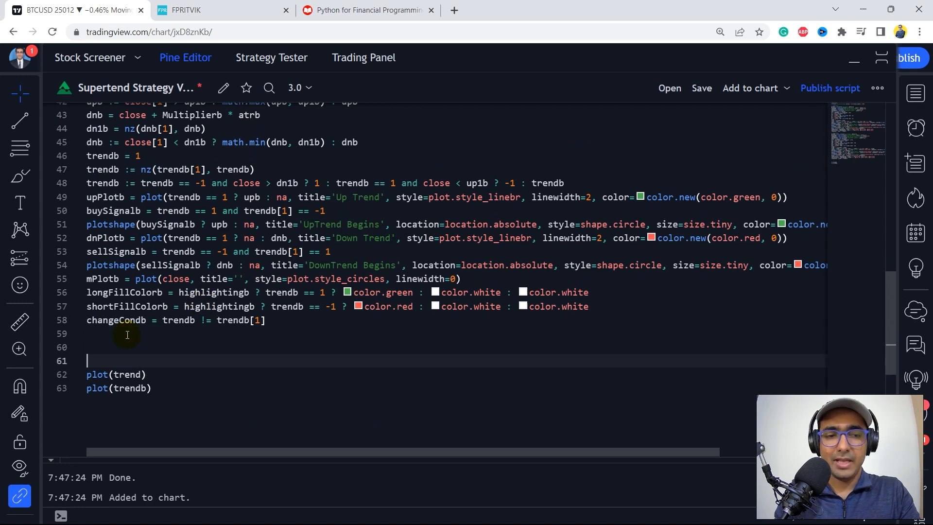
Step: Define buy_condition_final and sell_condition_final, e.g. (trend == -1) and (trendb == 1) for sell
{"action": "type", "text": "buy_"}
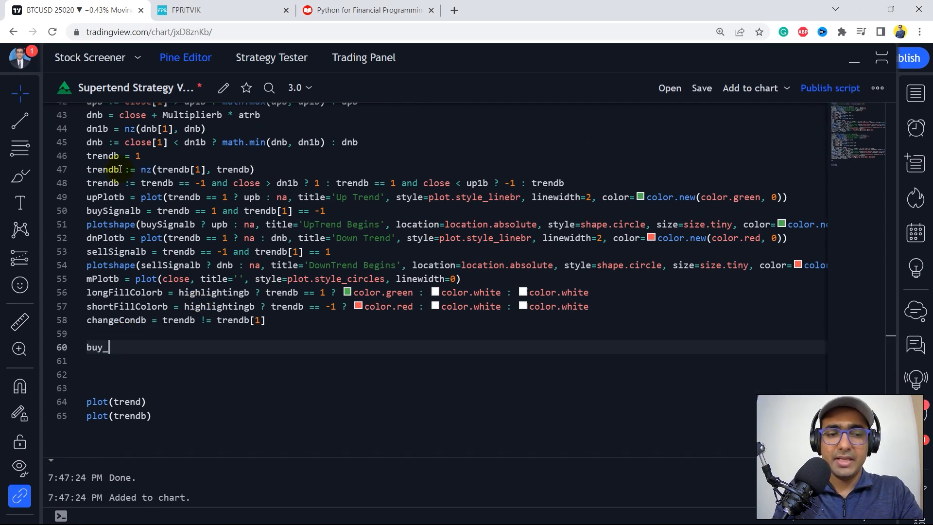
{"action": "type", "text": "condition_final = trend == 1) and (trendb == 1)"}
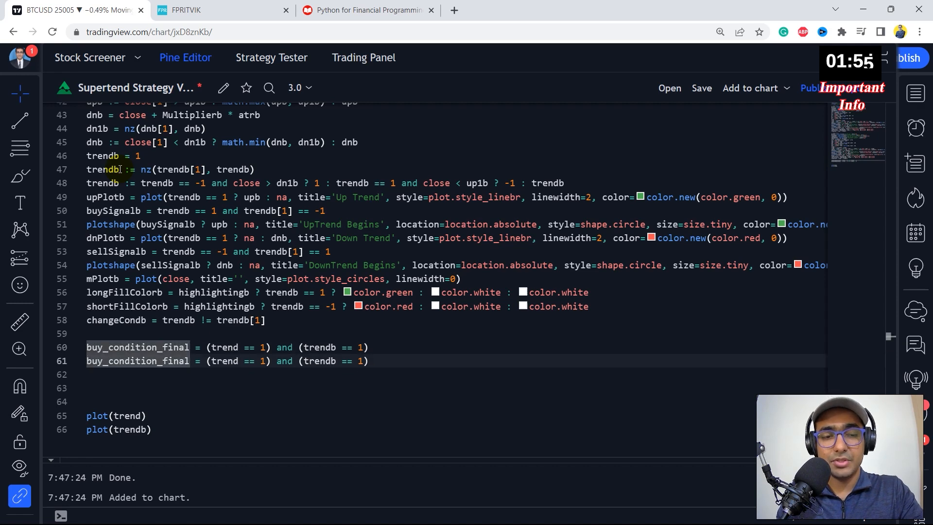
{"action": "type", "text": "sell_condition_final = (trend == -1) and (trendb == 1)"}
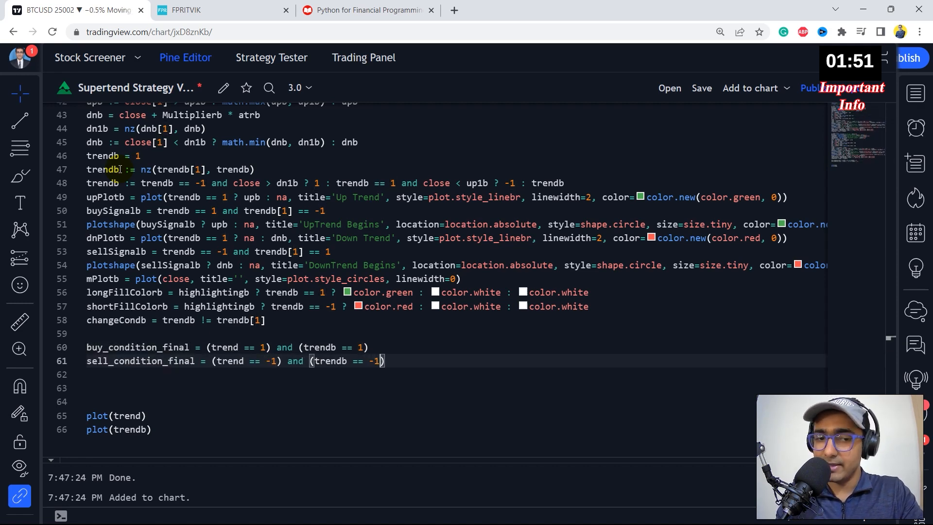
Step: Add if-blocks calling strategy.entry 'Long' on buy_condition_final and 'Short' on sell_condition_final
{"action": "type", "text": "if buy"}
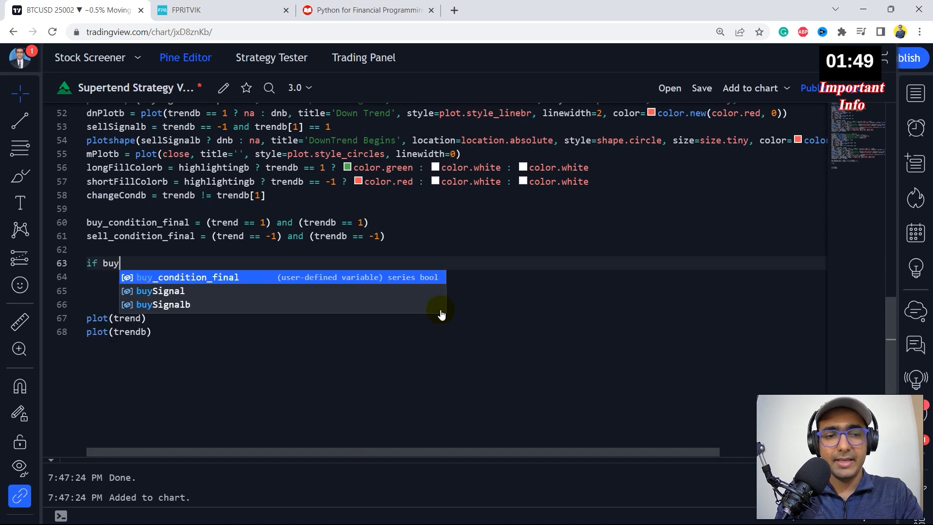
{"action": "left_click", "coordinate": [188, 276]}
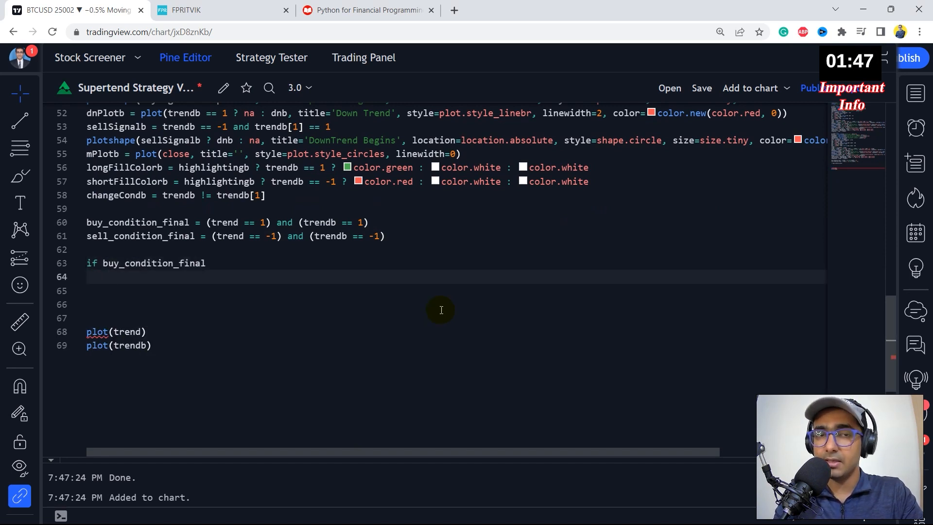
{"action": "type", "text": "strategy"}
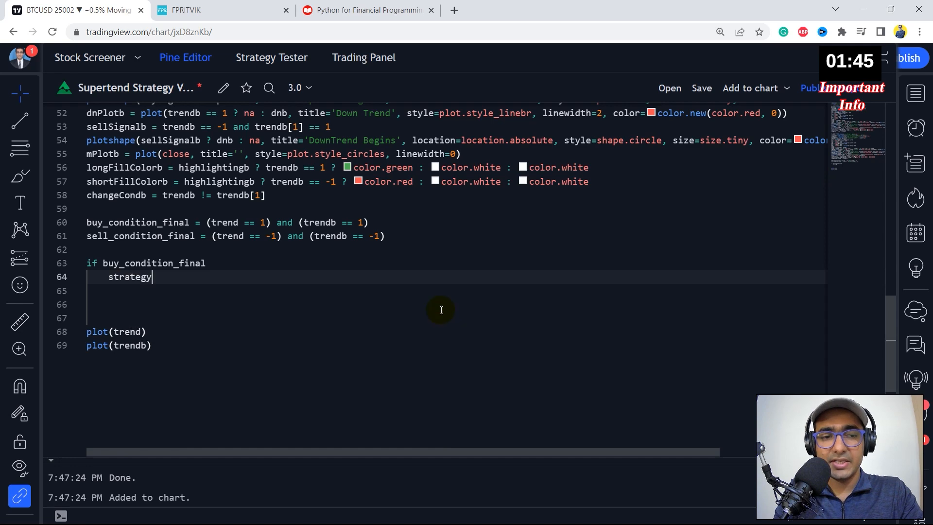
{"action": "type", "text": ".entry('Long',)"}
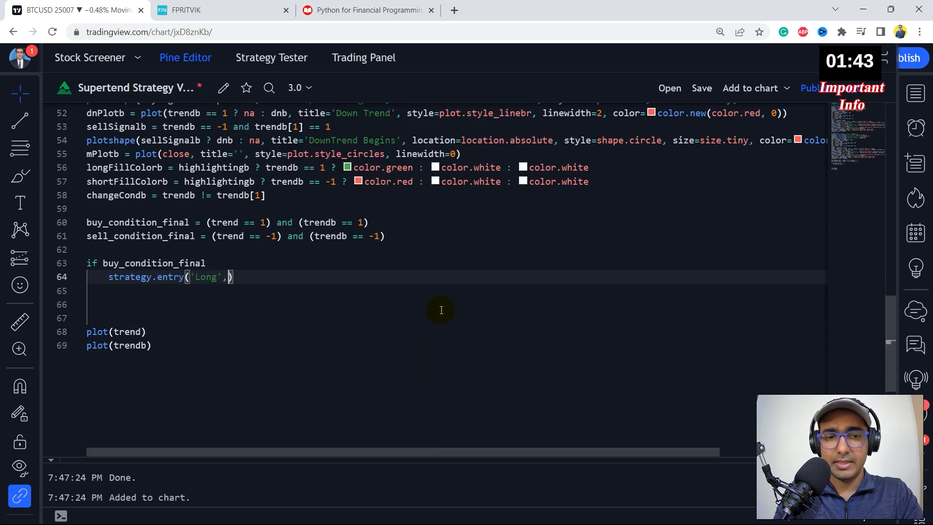
{"action": "type", "text": "strategy.long,comment = 'Long Open"}
{"action": "left_click", "coordinate": [455, 291]}
{"action": "type", "text": "if"}
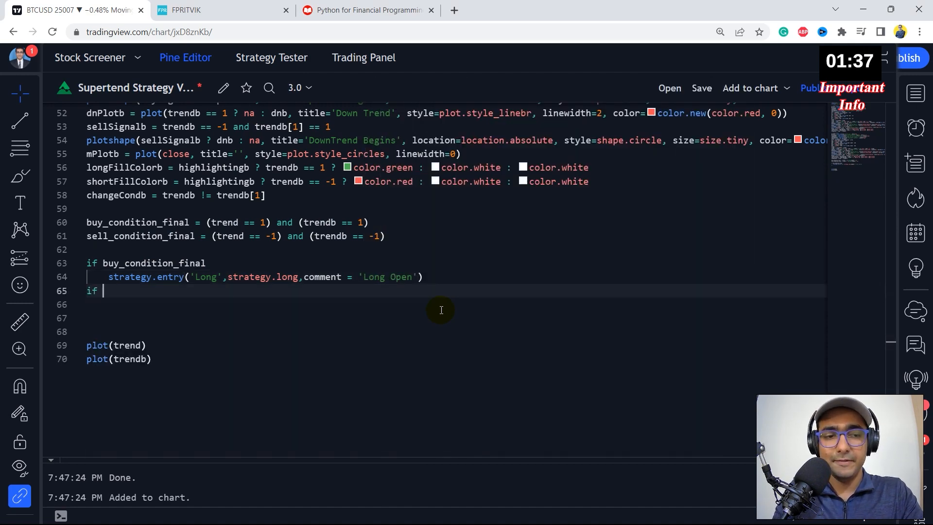
{"action": "type", "text": "sell_condition_final"}
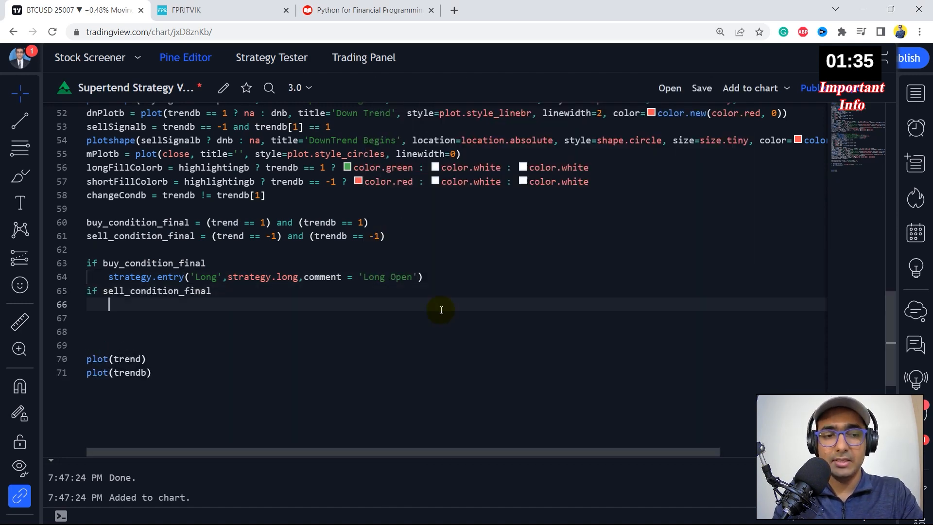
{"action": "type", "text": "strategy.exit("}
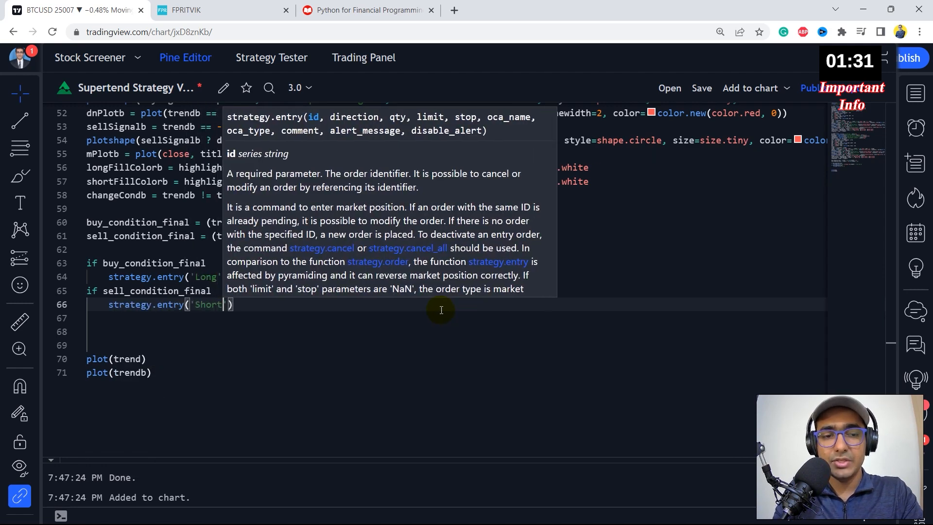
{"action": "type", "text": ",strategy.short,comment = 'Short Open"}
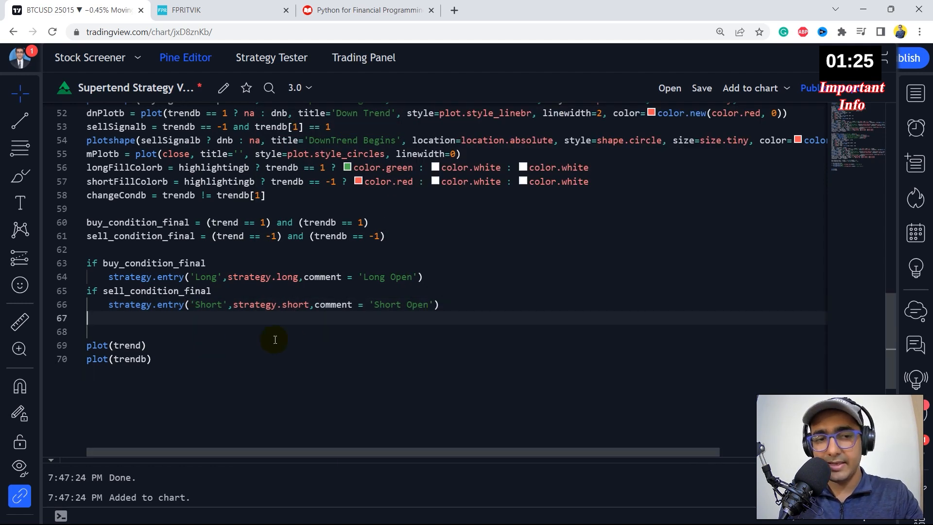
Step: Review the backtest Overview: 130,336 USD net profit, 291 trades, 56.7% profitable, profit factor 4.122
{"action": "left_click", "coordinate": [270, 57]}
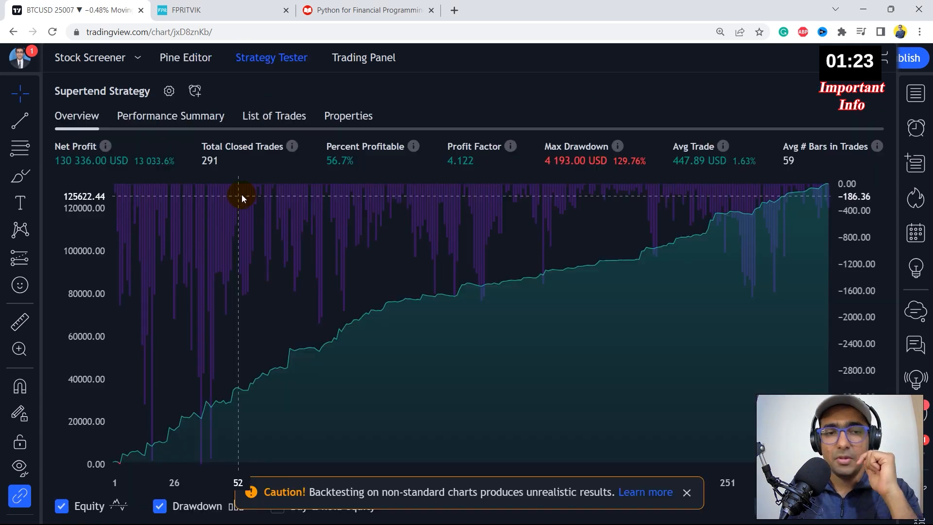
{"action": "mouse_move", "coordinate": [261, 191]}
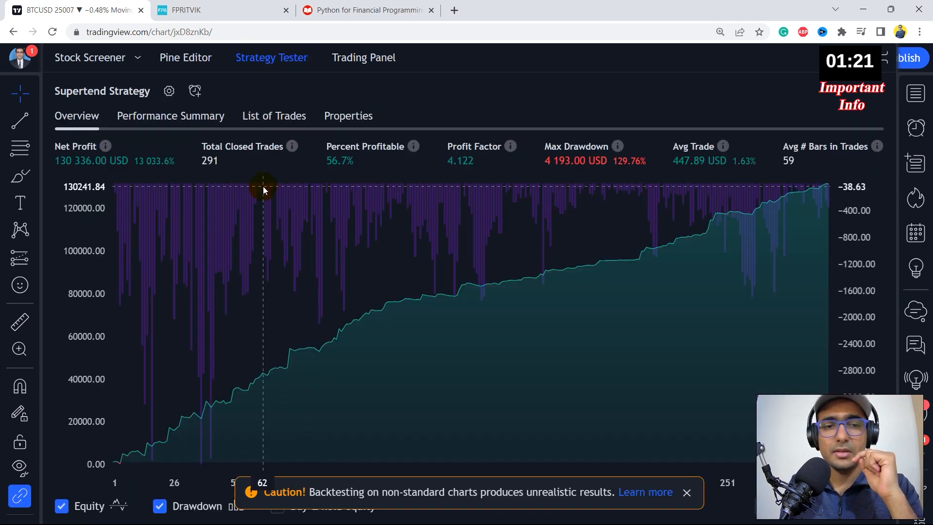
{"action": "mouse_move", "coordinate": [218, 157]}
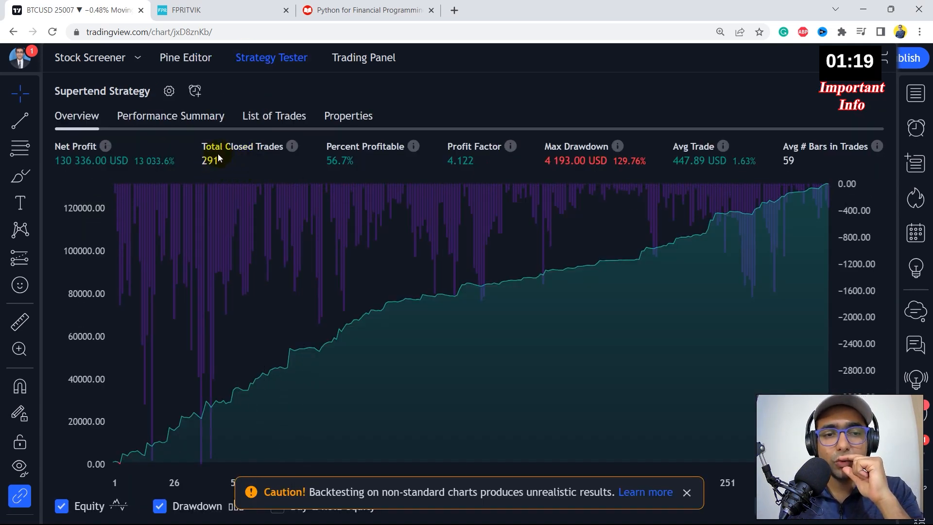
{"action": "mouse_move", "coordinate": [368, 159]}
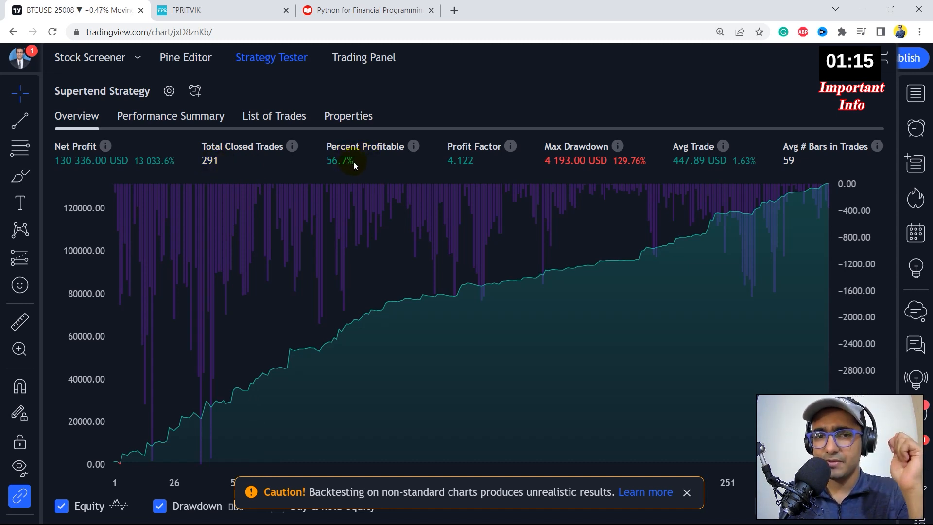
{"action": "mouse_move", "coordinate": [461, 162]}
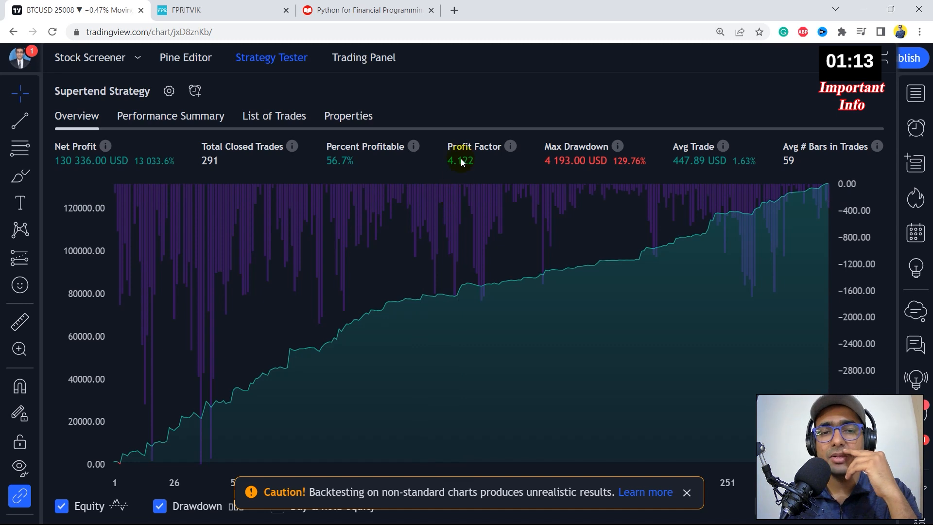
{"action": "mouse_move", "coordinate": [692, 162]}
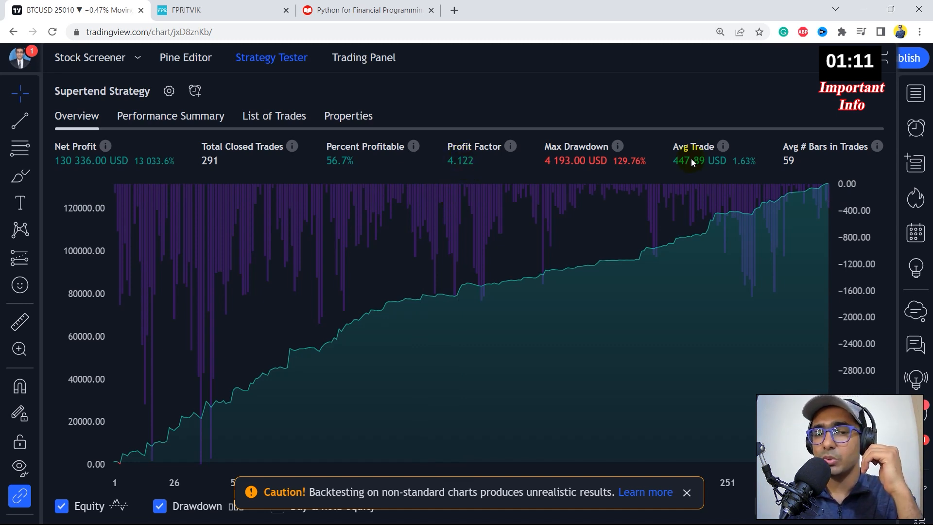
{"action": "mouse_move", "coordinate": [740, 183]}
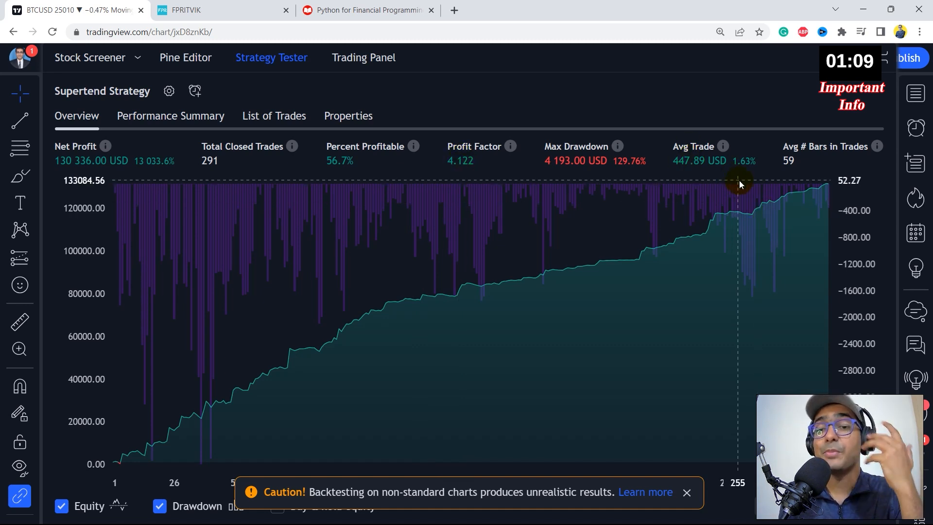
{"action": "mouse_move", "coordinate": [351, 177]}
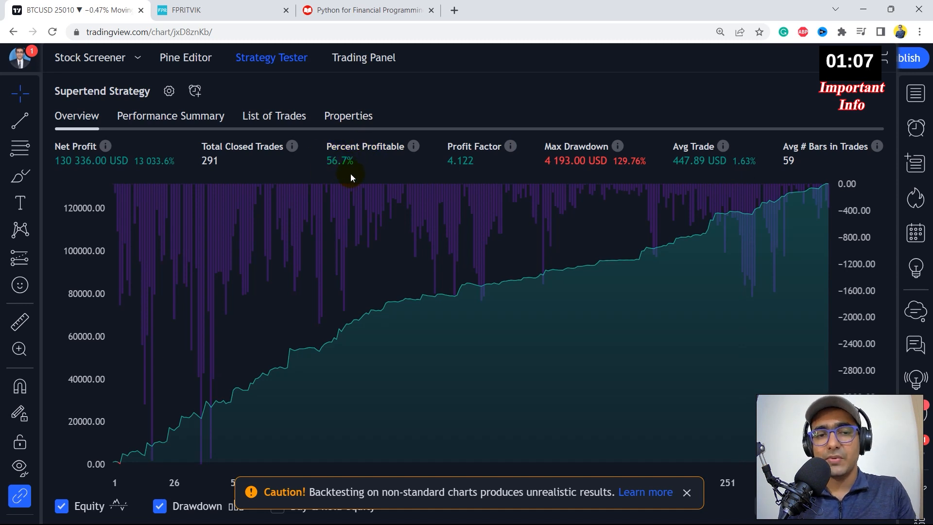
{"action": "left_click", "coordinate": [185, 58]}
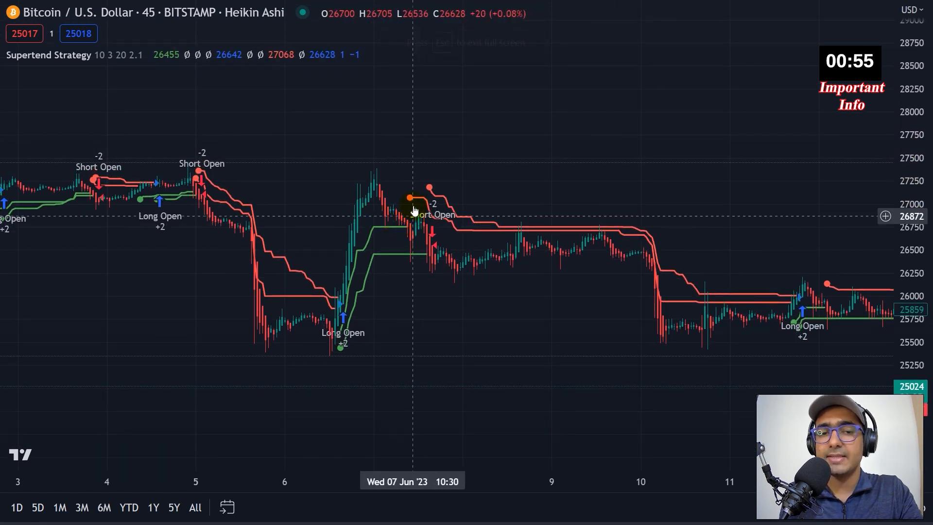
{"action": "mouse_move", "coordinate": [402, 222]}
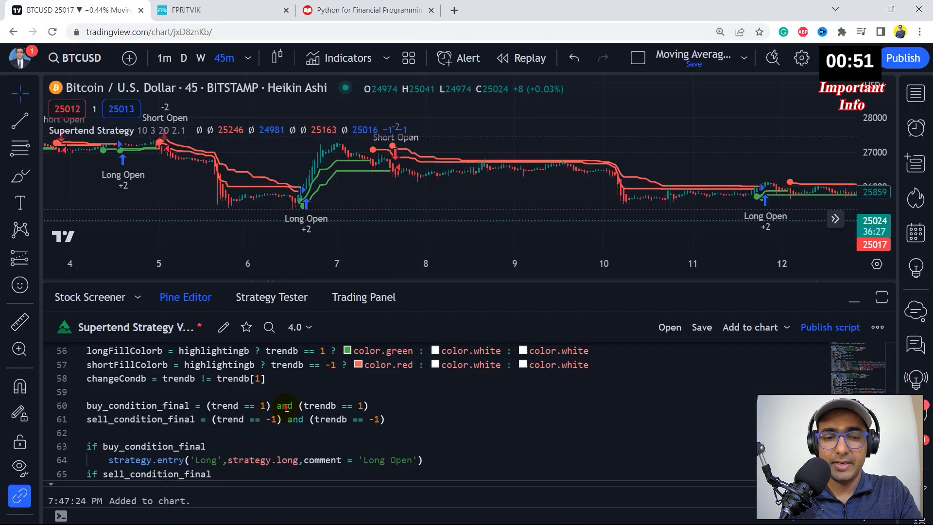
Step: Scroll the Pine Editor down to the Long and Short entry code at the script's end
{"action": "scroll", "scroll_direction": "down", "scroll_amount": 3}
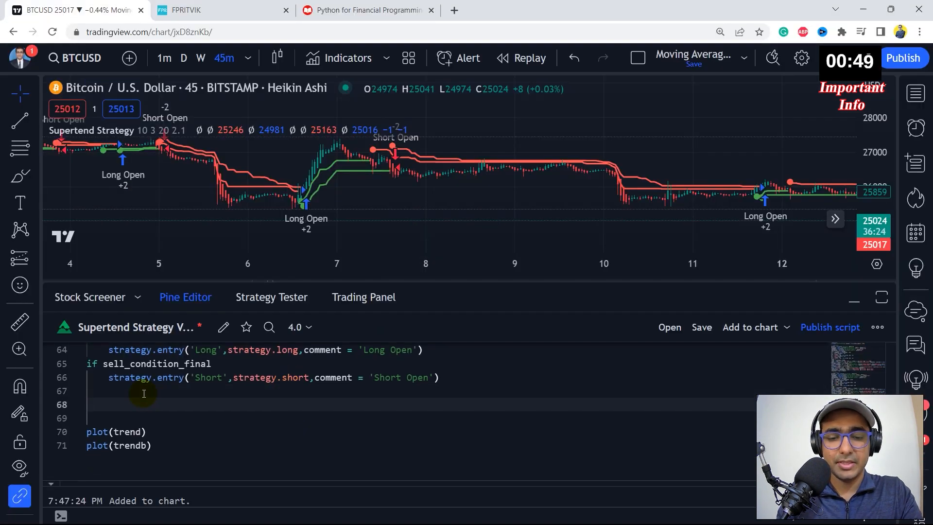
Step: Add blocks closing 'Long' when either trend is -1 and 'Short' when either is 1
{"action": "type", "text": "if strategy.position_size"}
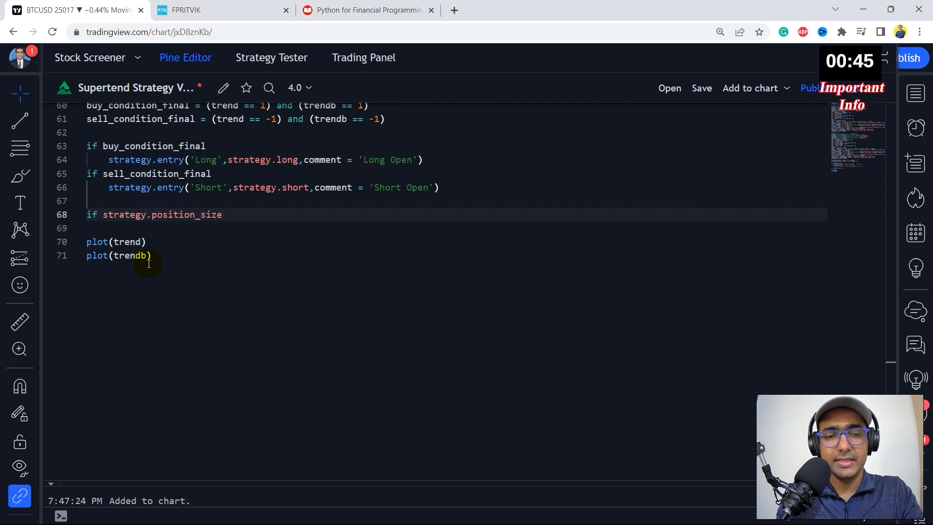
{"action": "type", "text": "> 0 and ((trend == -1) or (trendb == -1))"}
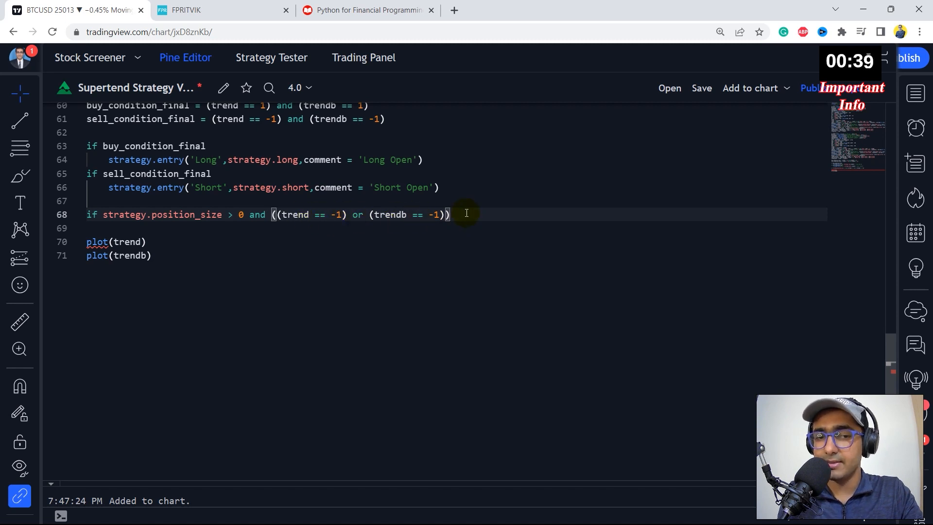
{"action": "type", "text": "stra"}
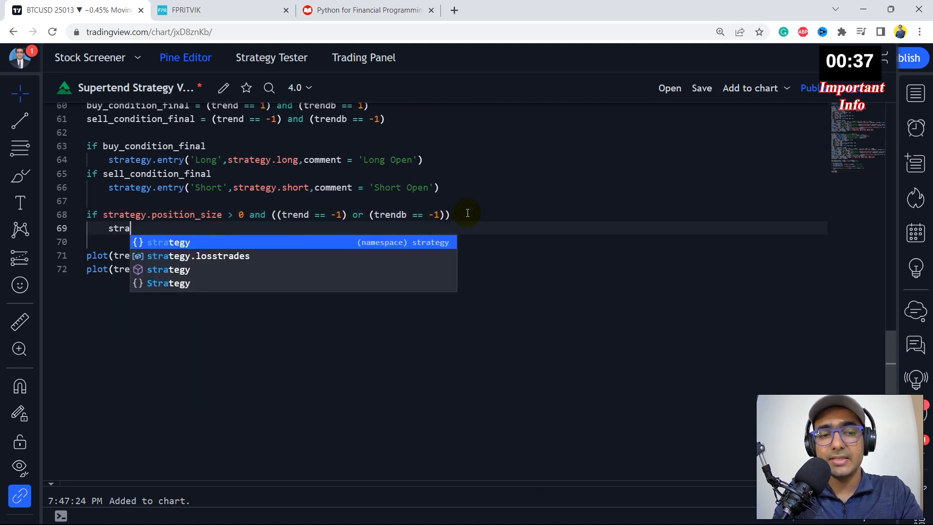
{"action": "type", "text": ".close()"}
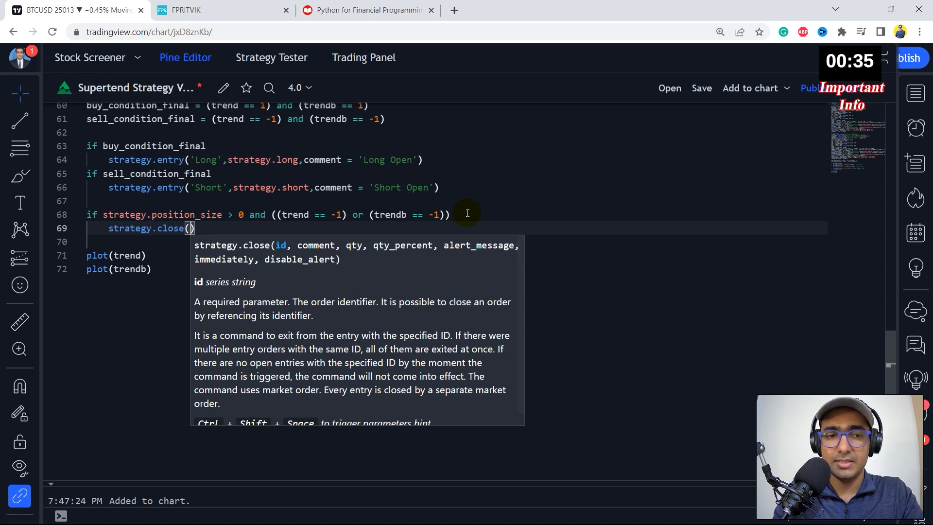
{"action": "type", "text": "'Long',comment ="}
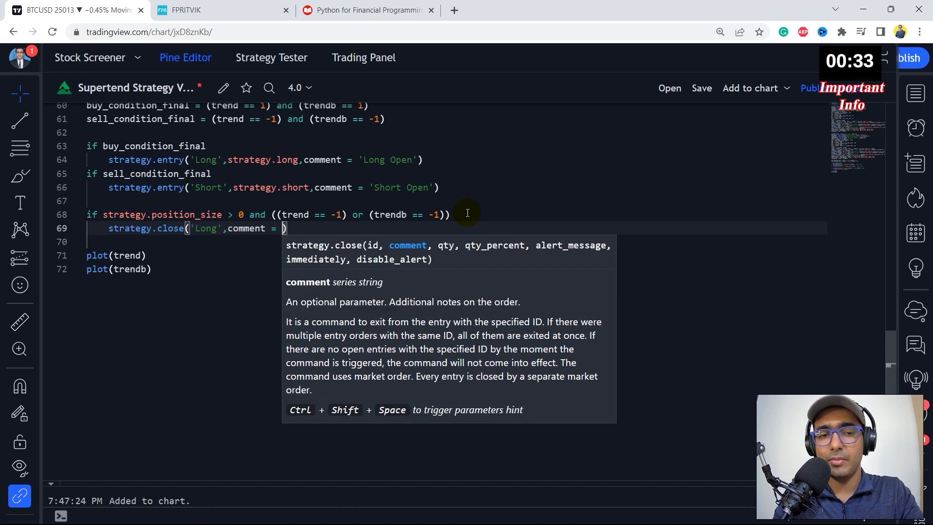
{"action": "type", "text": "'Long Close')"}
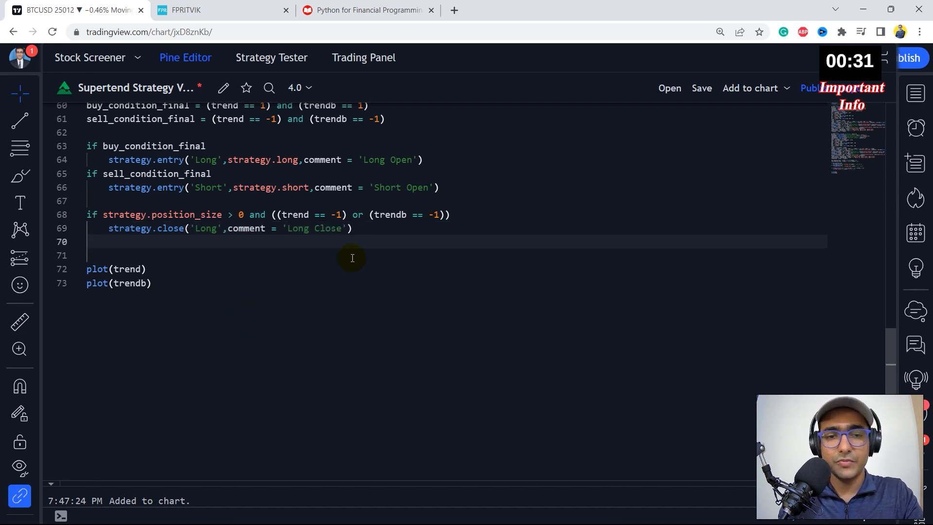
{"action": "type", "text": "if strategy.position_size < 0 and ((trend == 1) or (trendb == 1))"}
{"action": "type", "text": "strategy.close('Short',comment = 'Short Close')"}
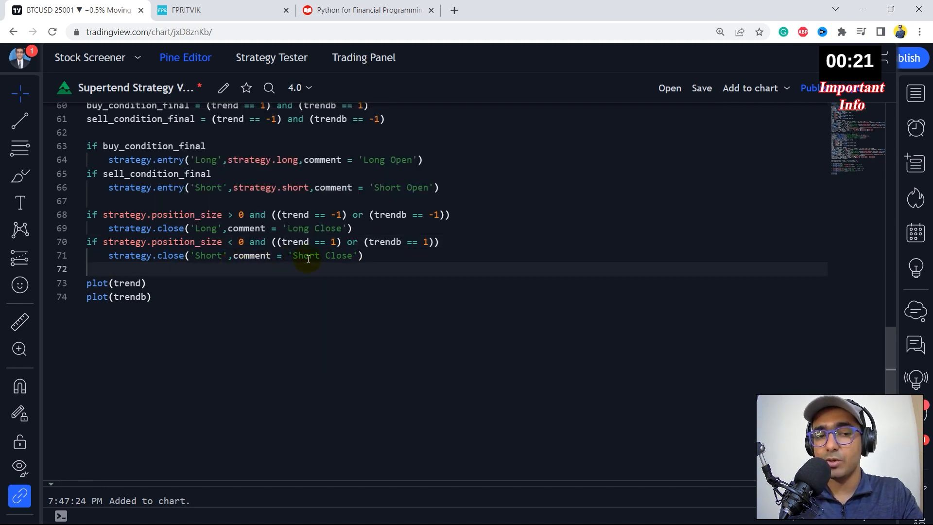
{"action": "mouse_move", "coordinate": [219, 331]}
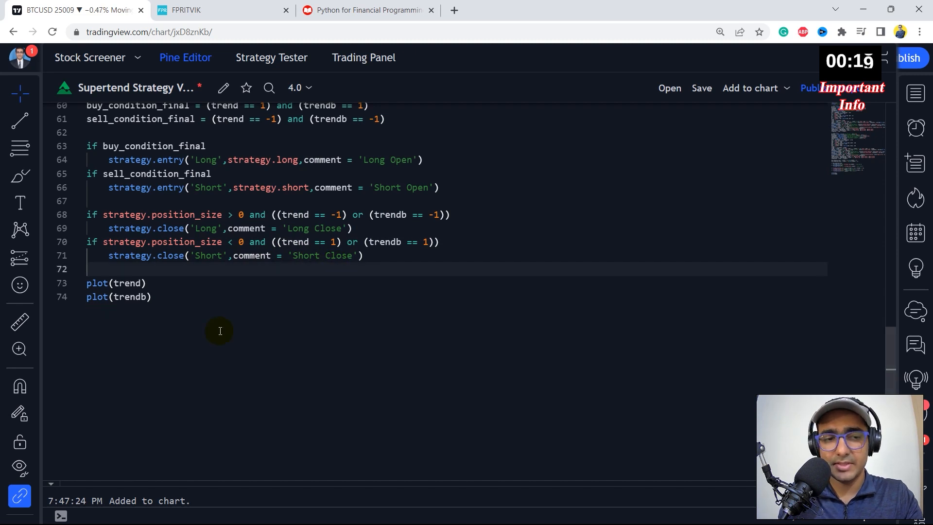
Step: Review the updated backtest: 169,658 USD net profit, 356 trades, 62.36% profitable, profit factor 7.917
{"action": "left_click", "coordinate": [271, 58]}
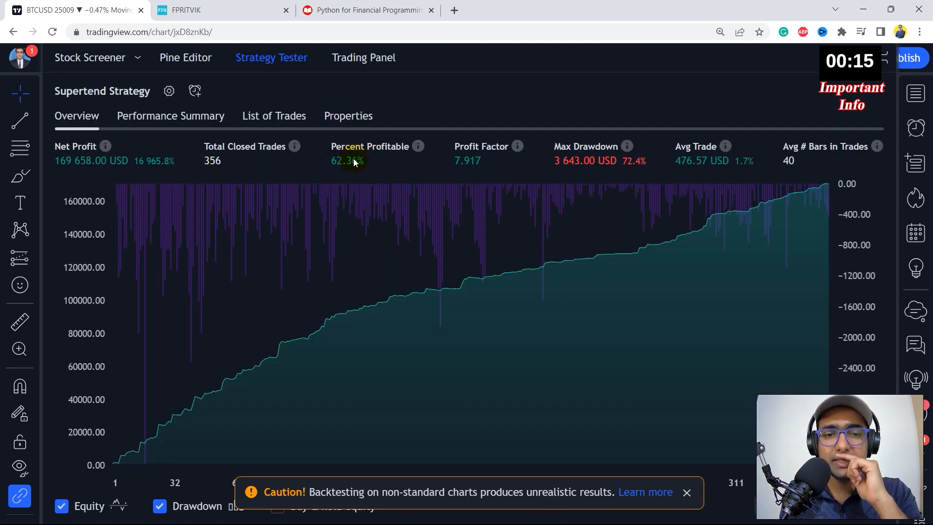
{"action": "mouse_move", "coordinate": [449, 161]}
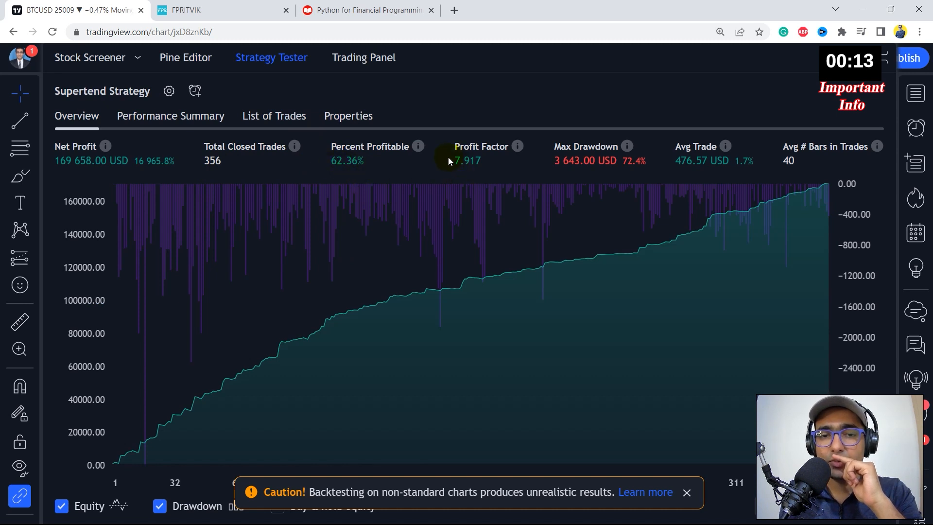
{"action": "mouse_move", "coordinate": [682, 150]}
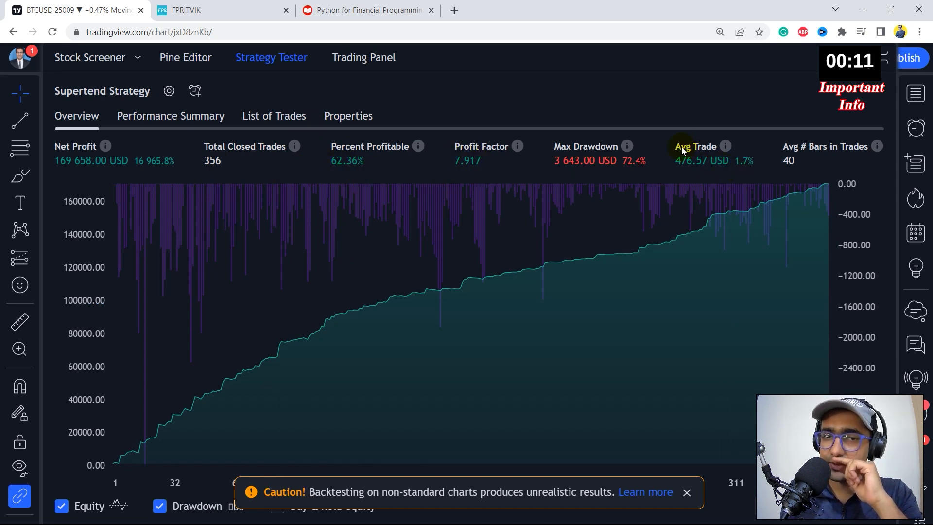
{"action": "mouse_move", "coordinate": [489, 174]}
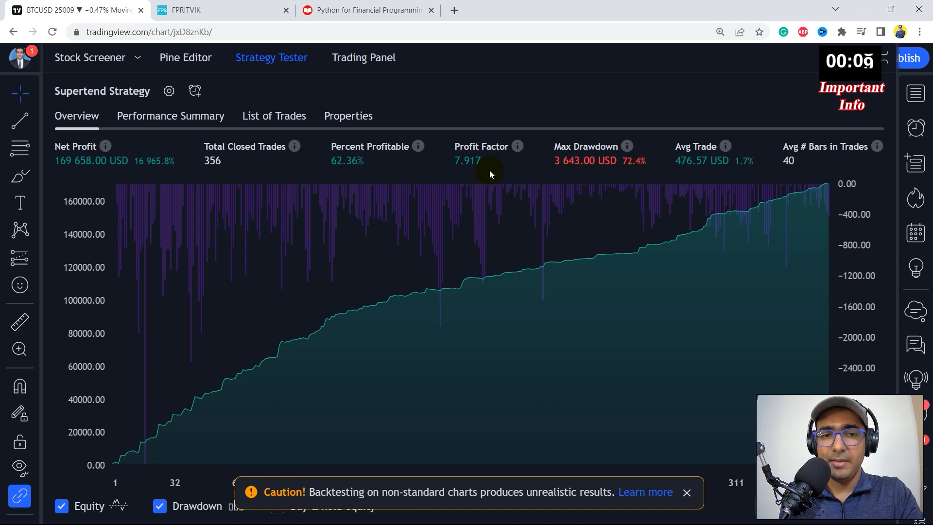
{"action": "mouse_move", "coordinate": [634, 168]}
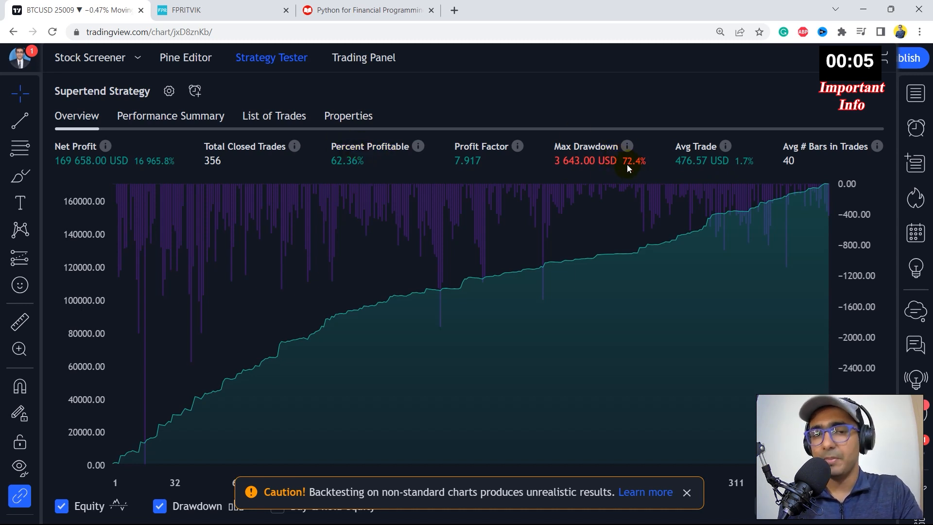
{"action": "mouse_move", "coordinate": [338, 192]}
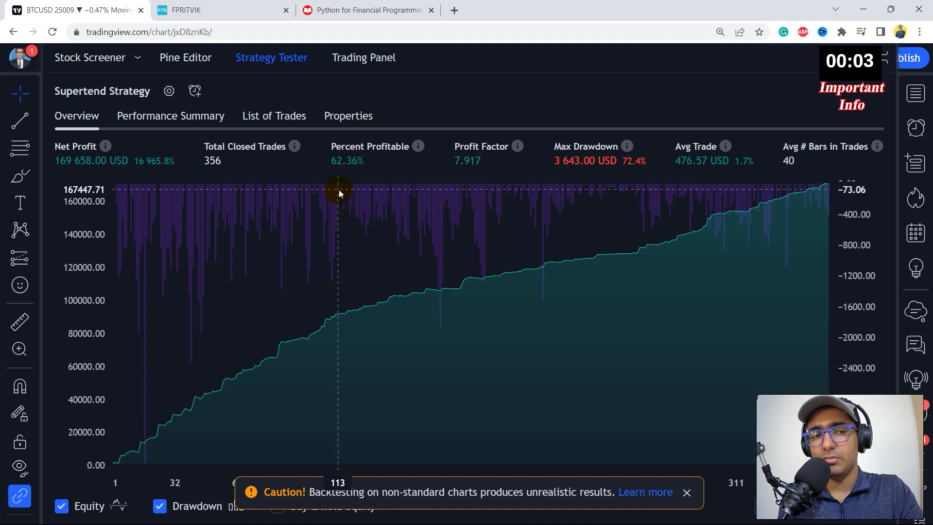
{"action": "mouse_move", "coordinate": [274, 140]}
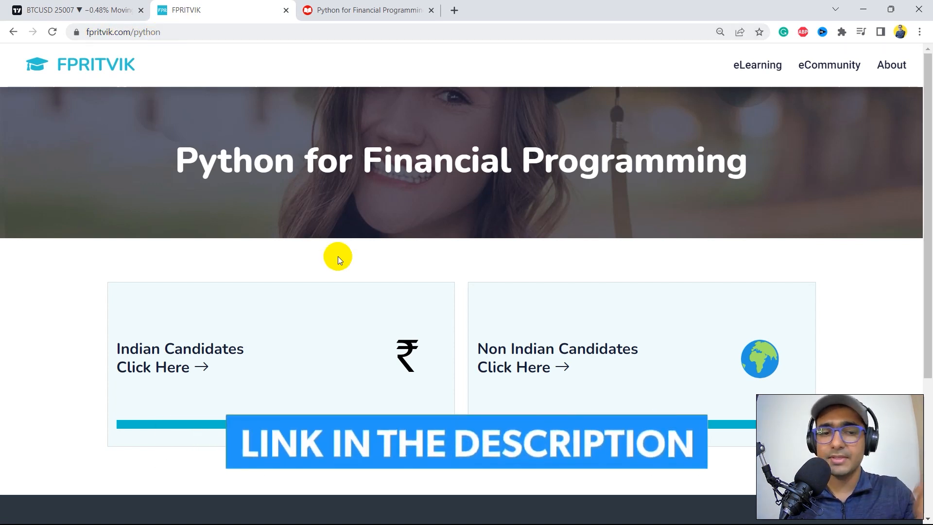
{"action": "mouse_move", "coordinate": [472, 222]}
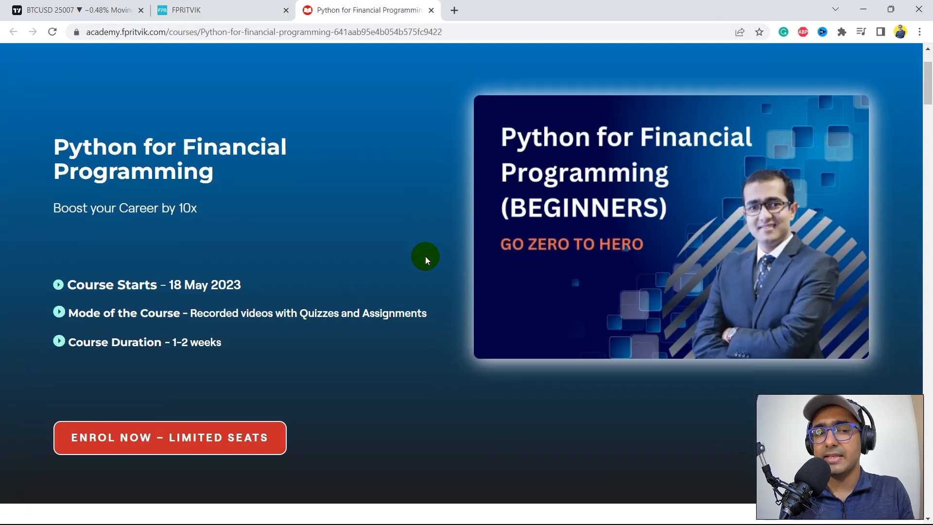
{"action": "scroll", "scroll_direction": "down", "scroll_amount": 3}
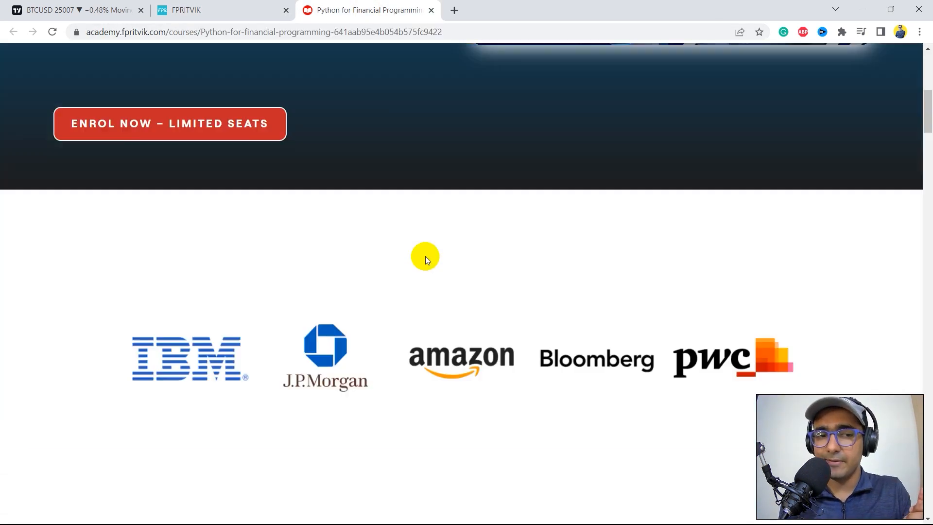
{"action": "scroll", "scroll_direction": "down", "scroll_amount": 3}
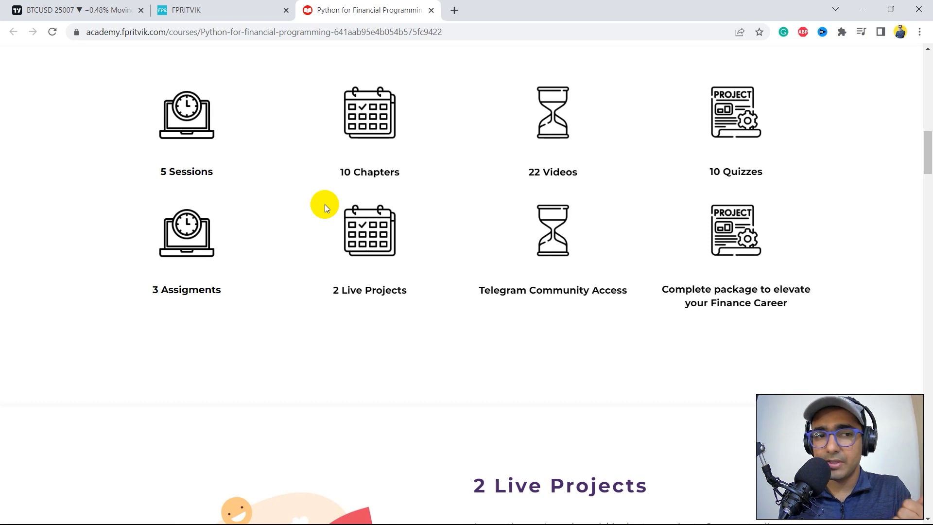
{"action": "mouse_move", "coordinate": [403, 178]}
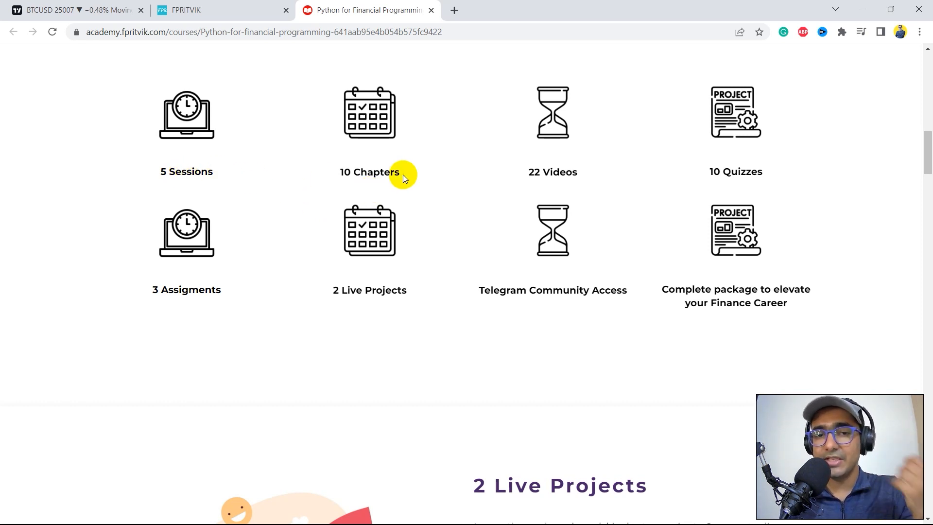
{"action": "mouse_move", "coordinate": [202, 283]}
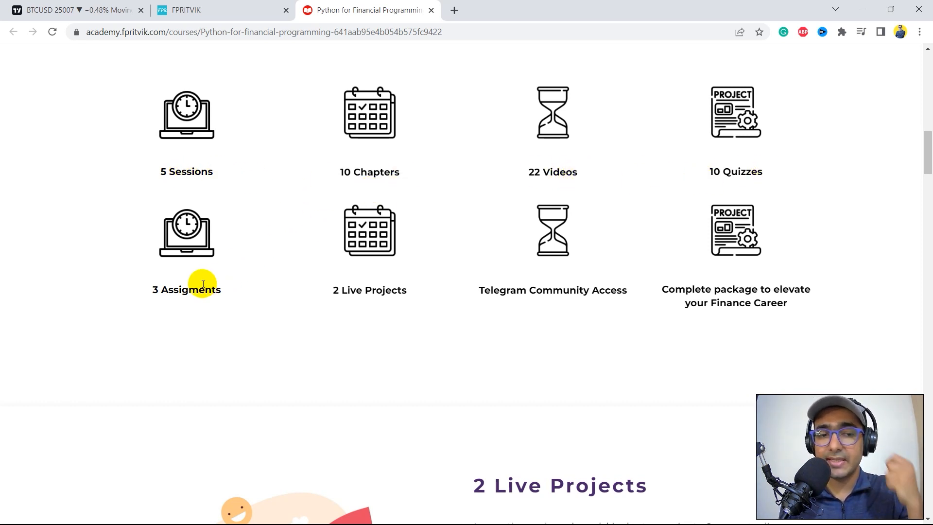
{"action": "scroll", "scroll_direction": "down", "scroll_amount": 3}
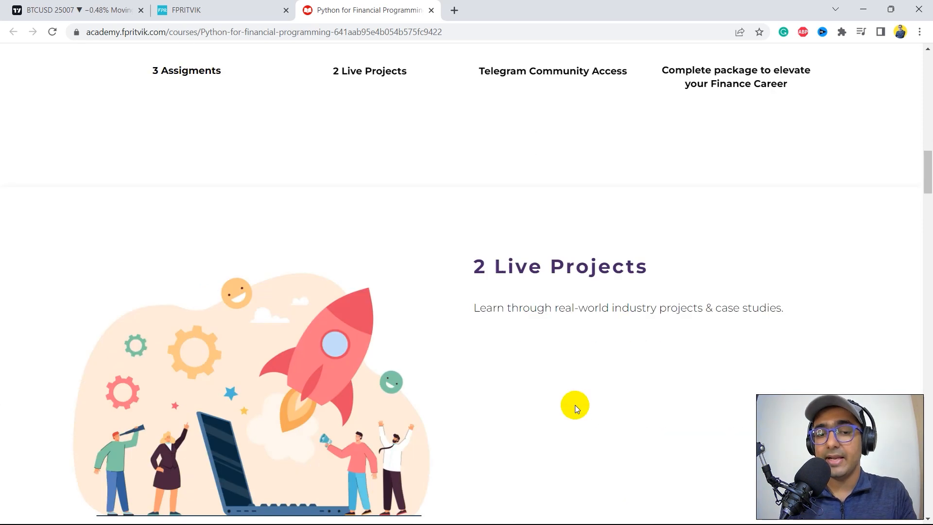
{"action": "scroll", "scroll_direction": "down", "scroll_amount": 3}
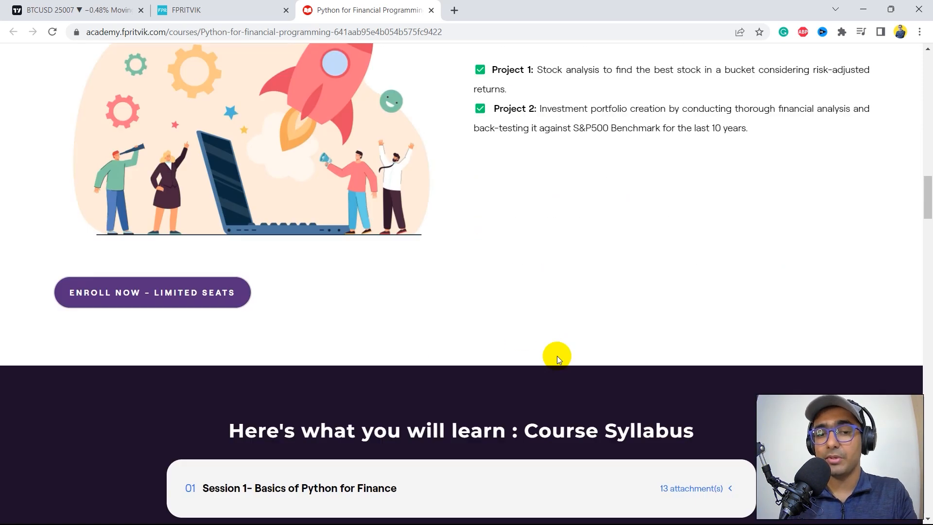
{"action": "scroll", "scroll_direction": "down", "scroll_amount": 3}
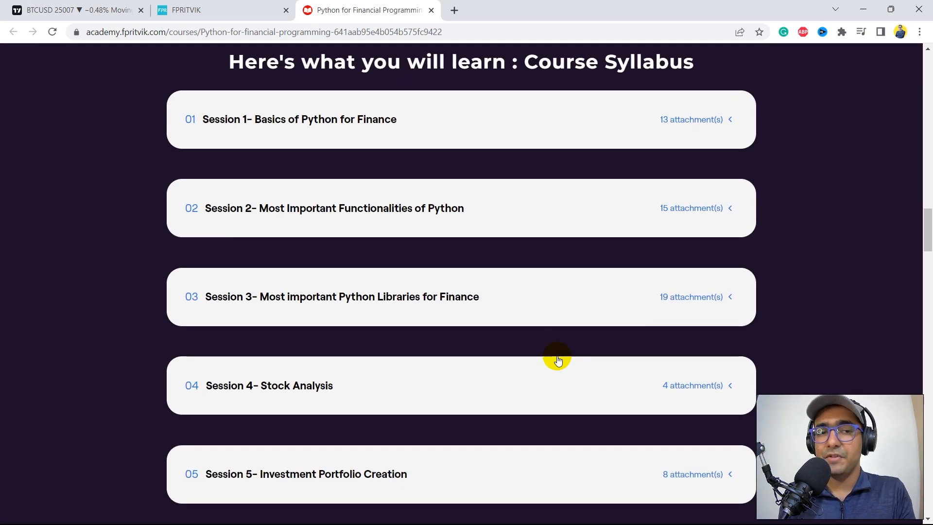
{"action": "mouse_move", "coordinate": [282, 392]}
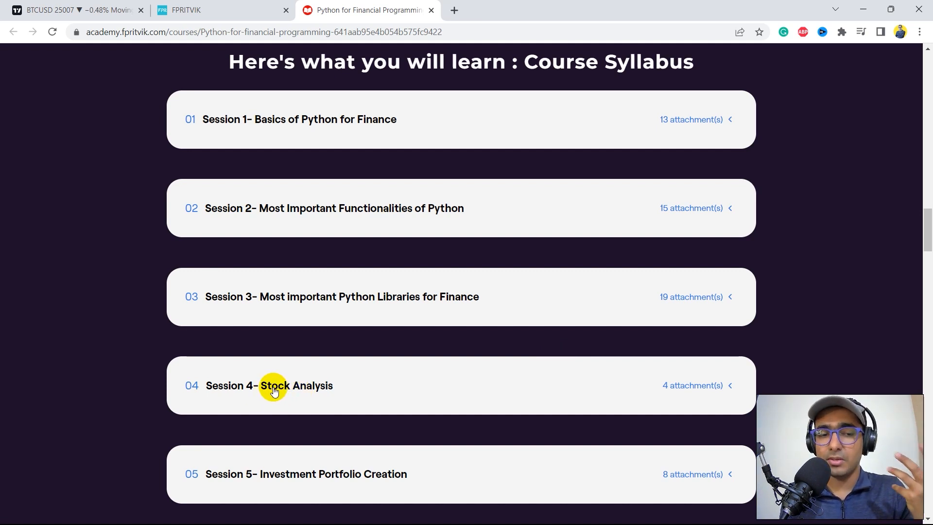
{"action": "scroll", "scroll_direction": "up", "scroll_amount": 3}
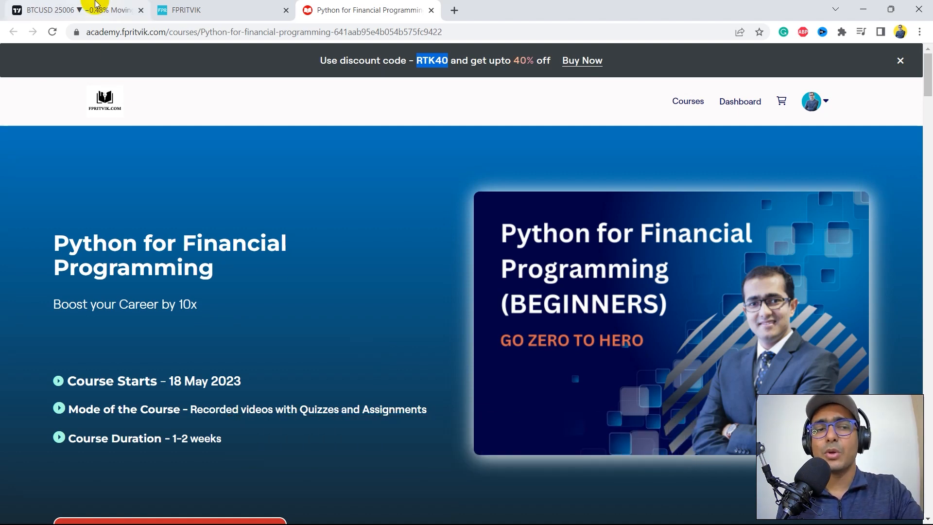
{"action": "left_click", "coordinate": [77, 9]}
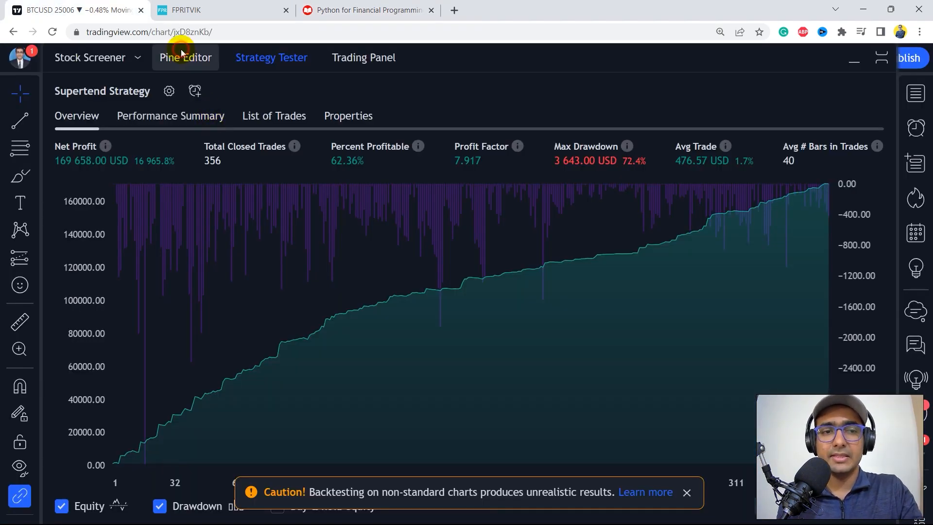
Step: Add a Stop Loss (%) float input defaulting to 5 in the script
{"action": "left_click", "coordinate": [185, 57]}
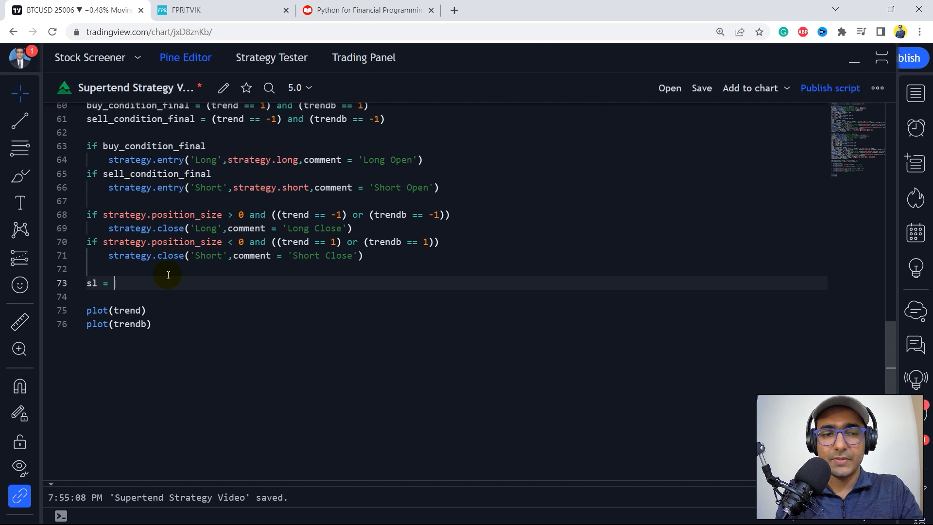
{"action": "type", "text": "input.float(5)"}
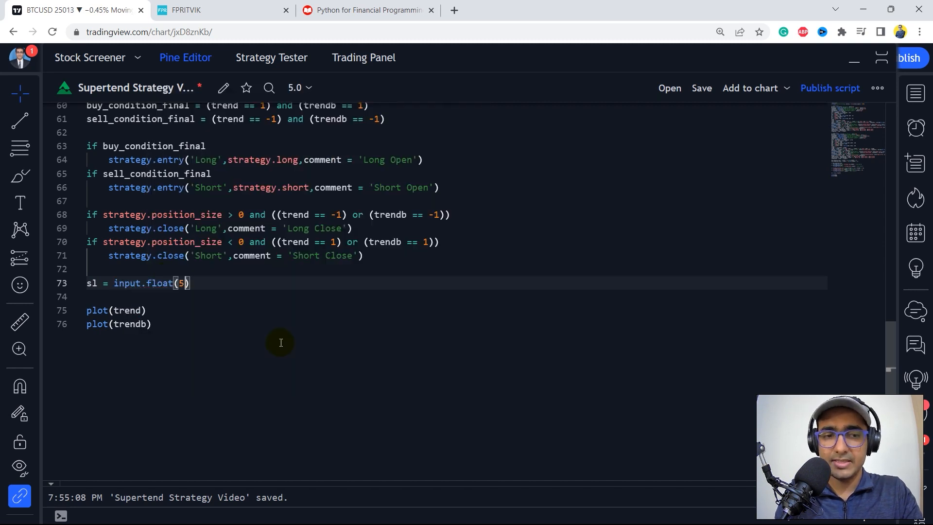
{"action": "type", "text": ", '"}
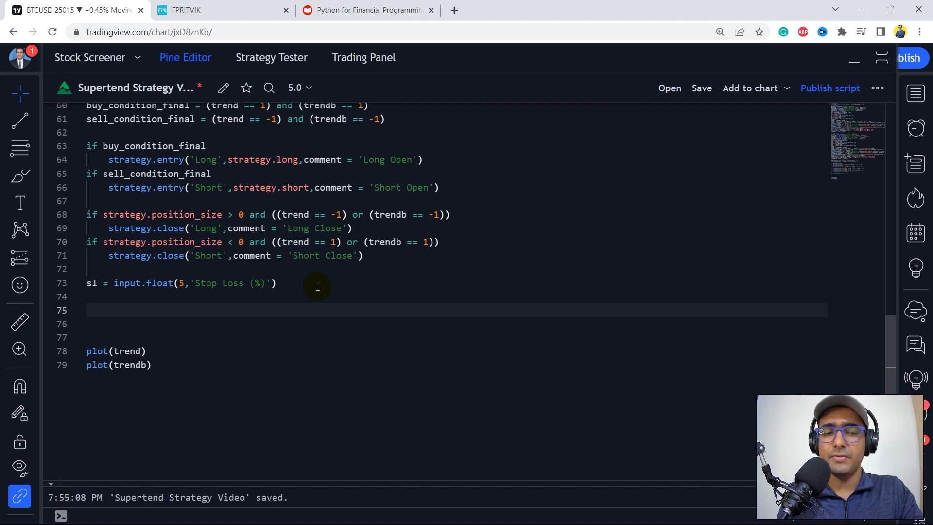
{"action": "key", "text": "Backspace"}
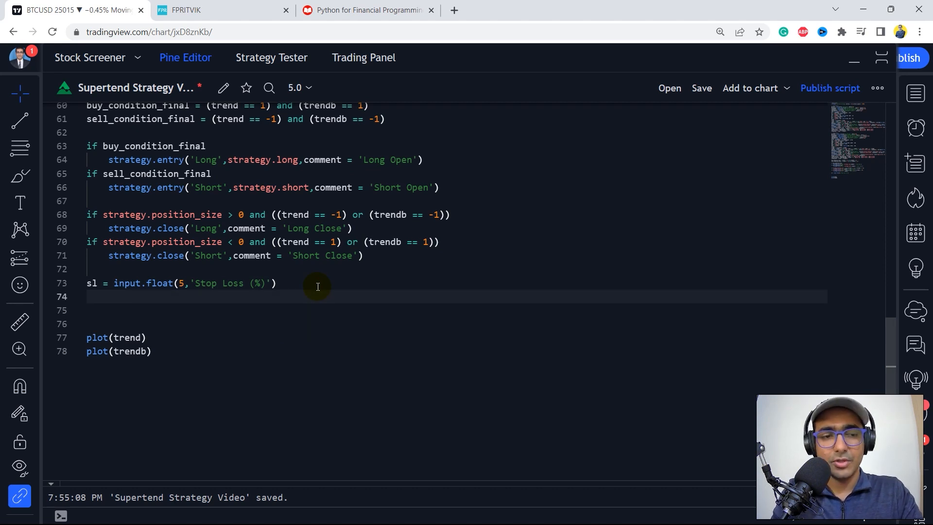
Step: Add a 'Long Exit' stop-loss for long positions priced from the average entry price and sl
{"action": "type", "text": "if strategy.position_size"}
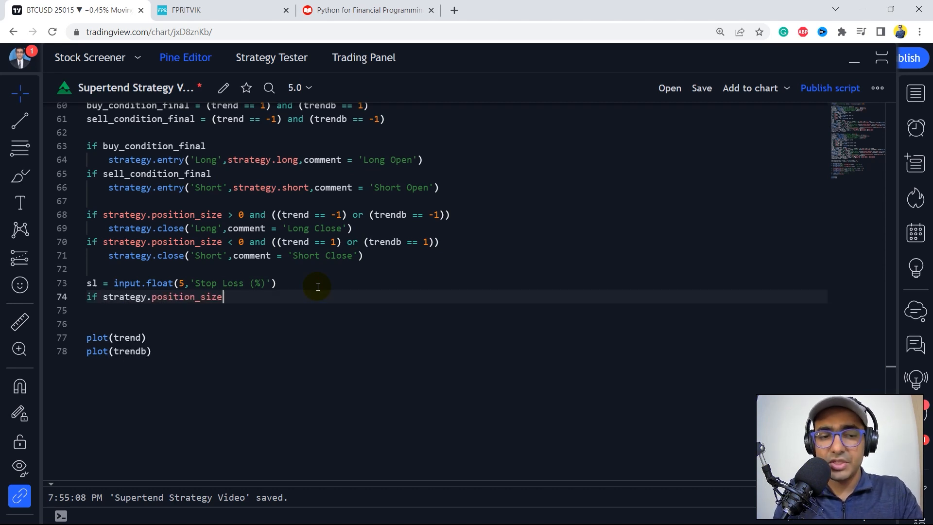
{"action": "type", "text": "> 0"}
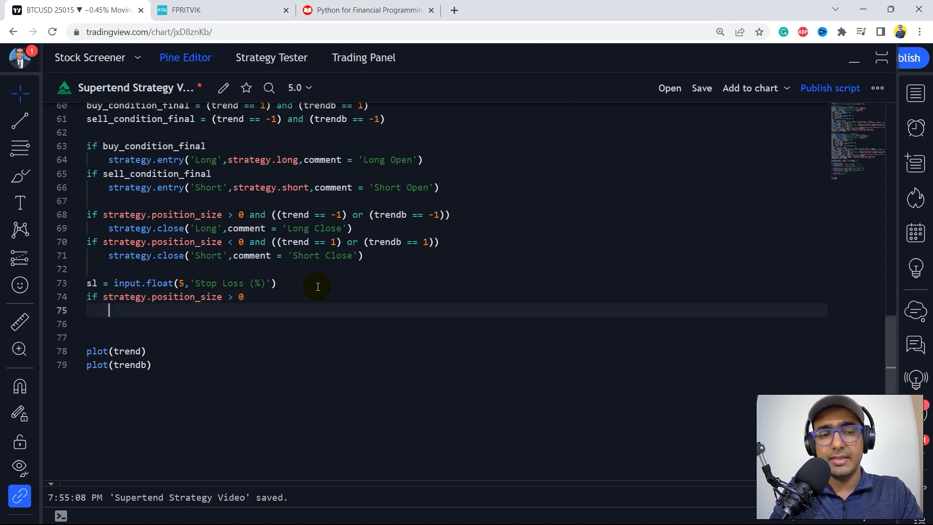
{"action": "type", "text": "strategy.exit("}
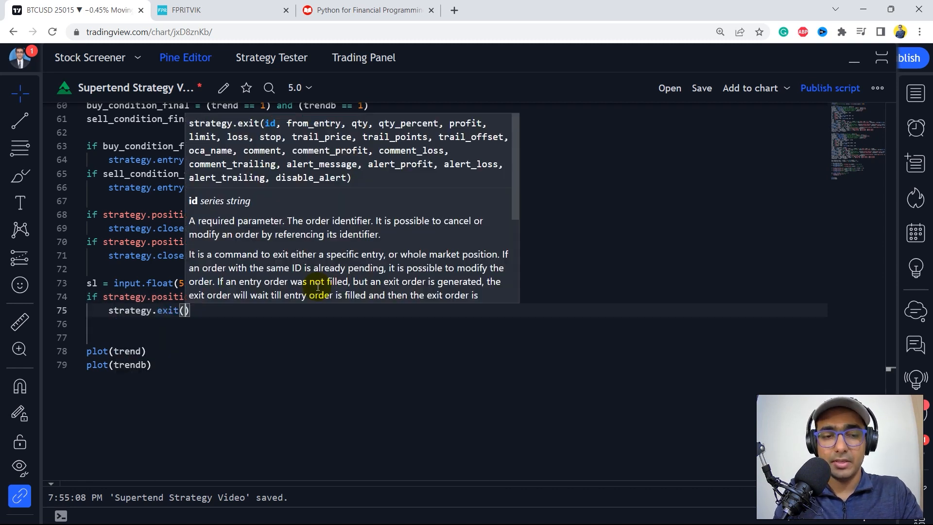
{"action": "type", "text": "'Long Exit','Long',comment = 'Long"}
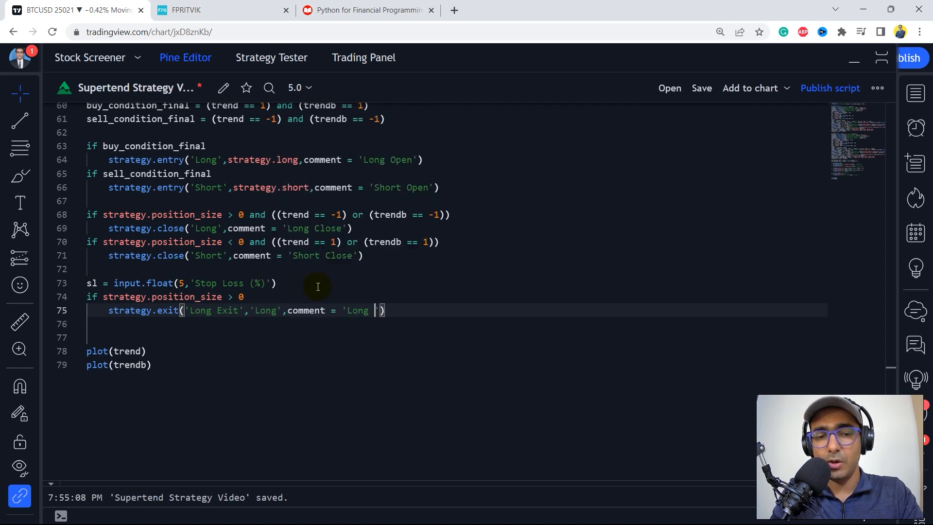
{"action": "type", "text": "Stop loss', stop ="}
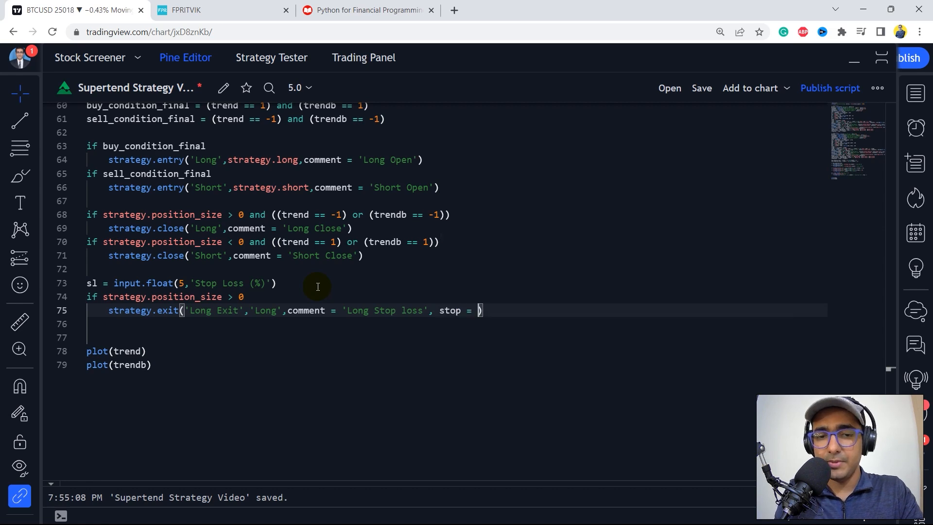
{"action": "type", "text": "strategy.position_avg_price *"}
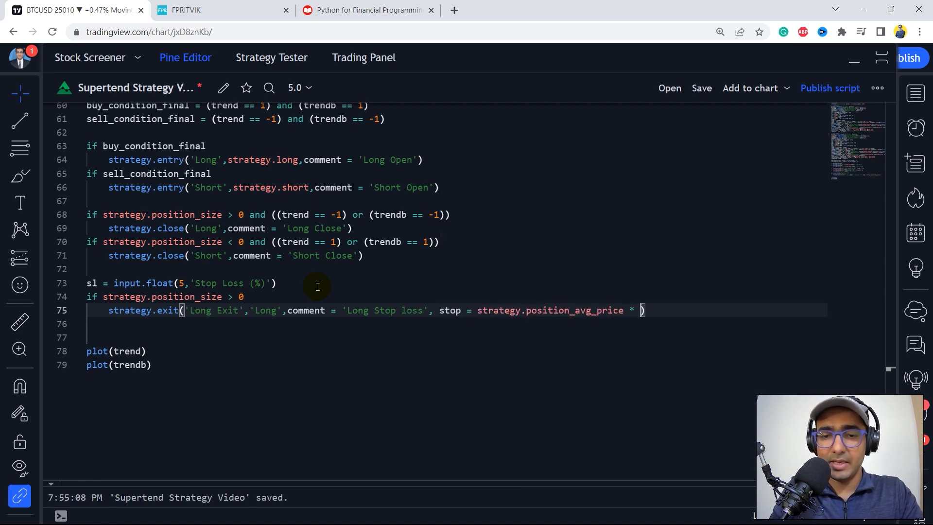
{"action": "type", "text": "(1-sl"}
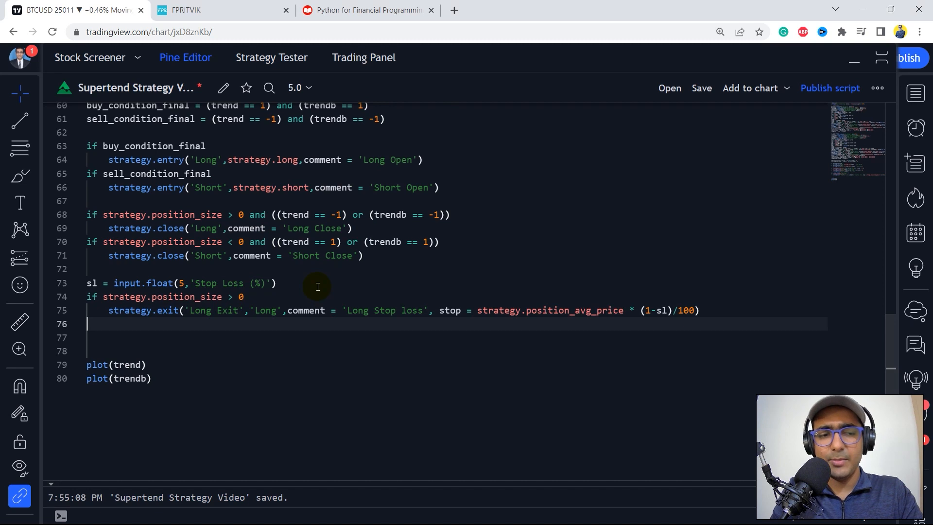
{"action": "type", "text": "if"}
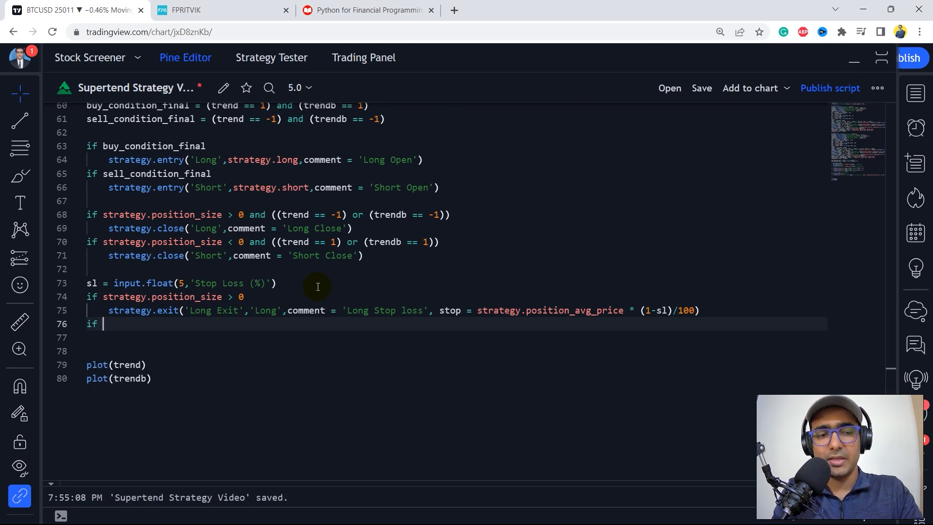
Step: Add a 'Short Exit' stop above the average entry price, then save and re-add the strategy
{"action": "type", "text": "strategy.position_size < 0"}
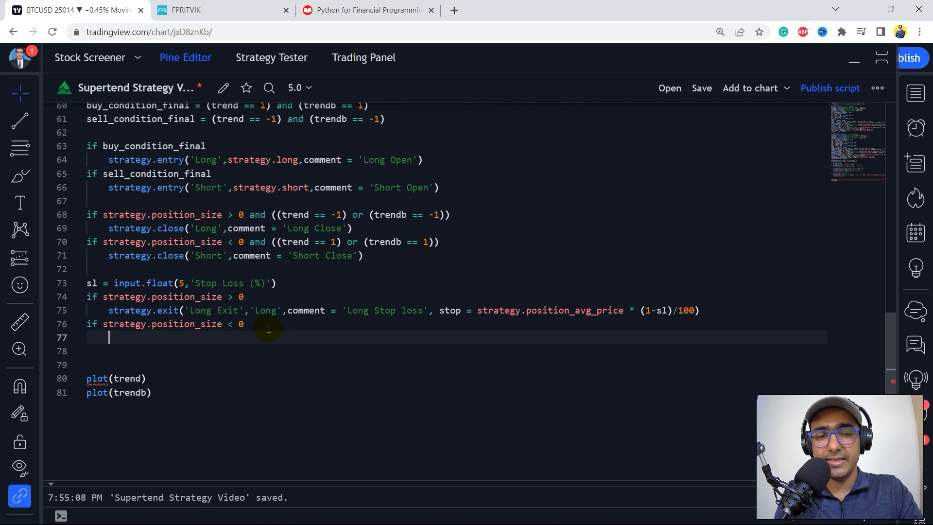
{"action": "type", "text": "strategy.exit('Short Exit','Short',comment = 'Short Stop Loss',stop = strategy.position_avg_price*(1+sl/100))"}
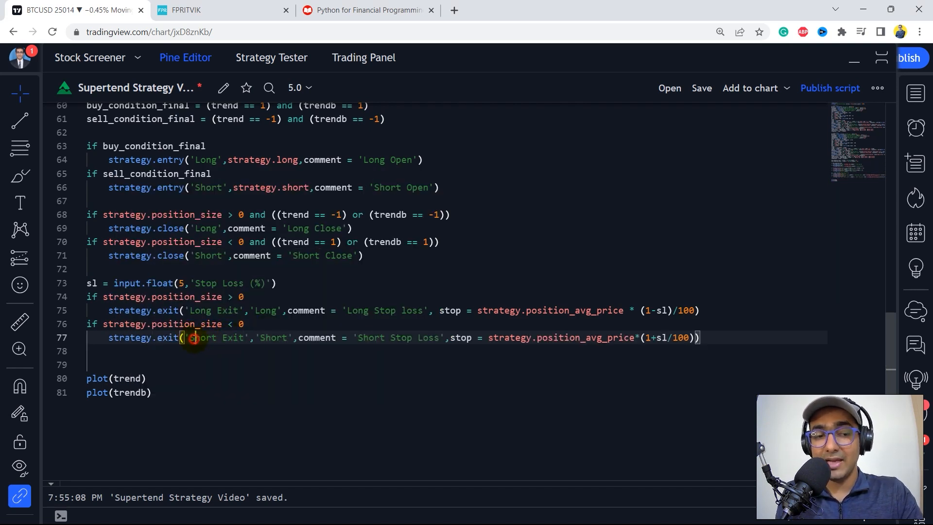
{"action": "double_click", "coordinate": [202, 337]}
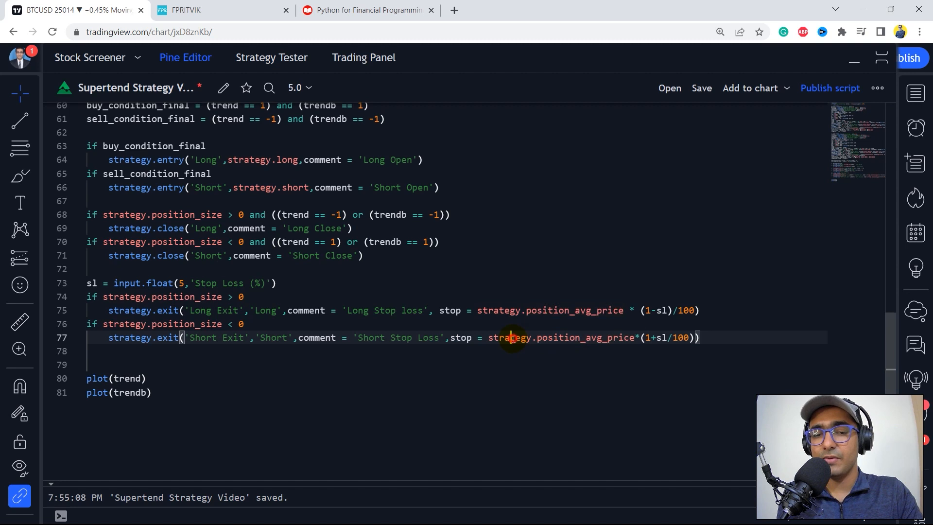
{"action": "double_click", "coordinate": [585, 337]}
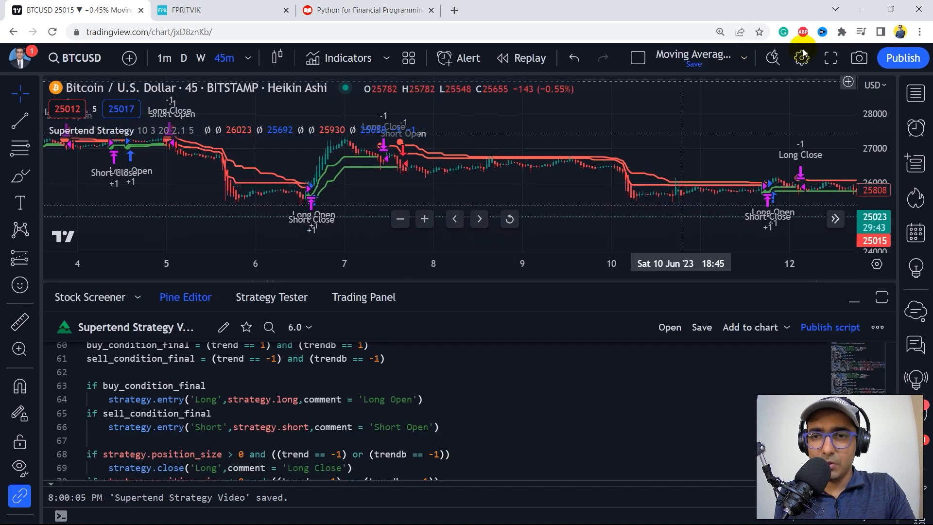
Step: Review the stop-loss version's backtest: 165,501 USD net profit, 357 trades, 62.18% profitable
{"action": "left_click", "coordinate": [830, 58]}
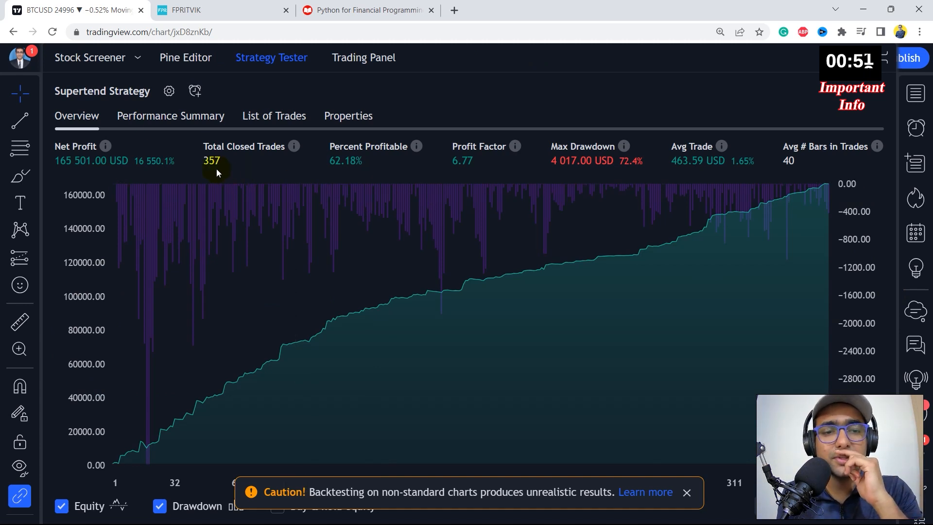
{"action": "mouse_move", "coordinate": [337, 172]}
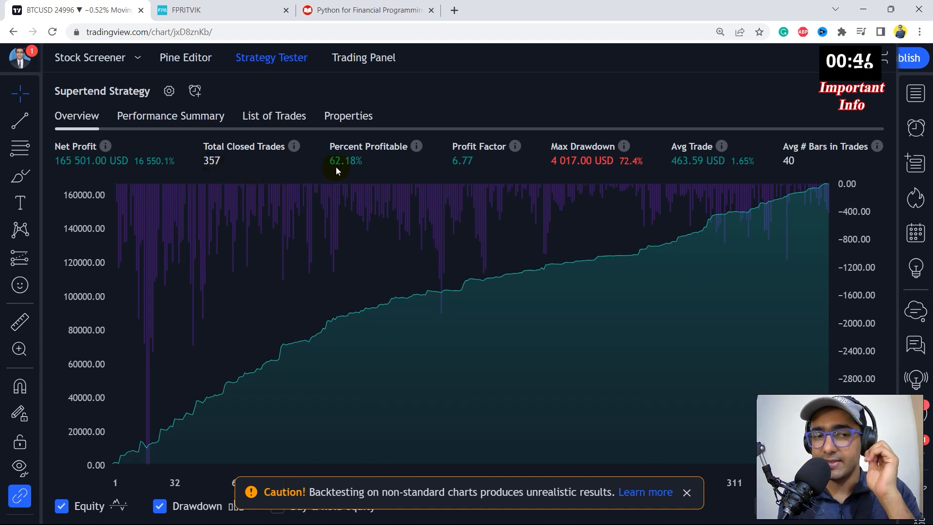
{"action": "mouse_move", "coordinate": [344, 166]}
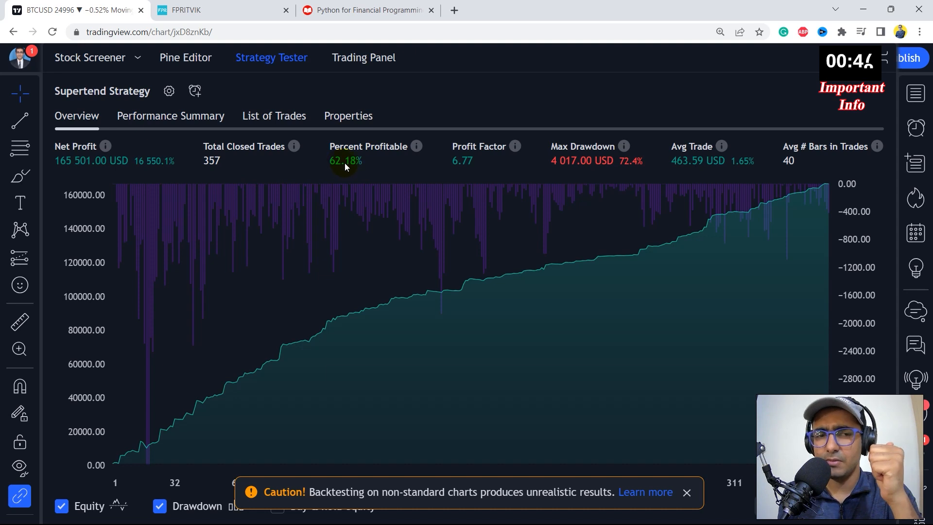
{"action": "mouse_move", "coordinate": [564, 160]}
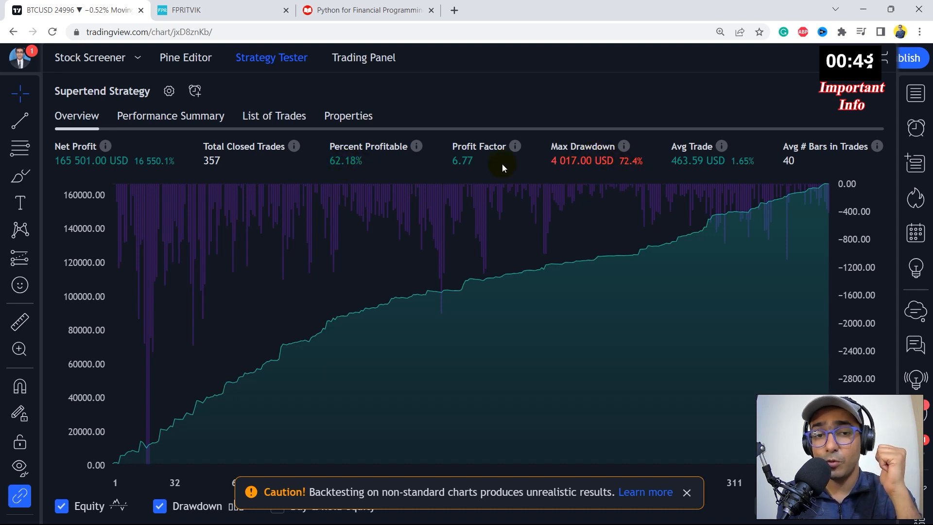
{"action": "mouse_move", "coordinate": [747, 170]}
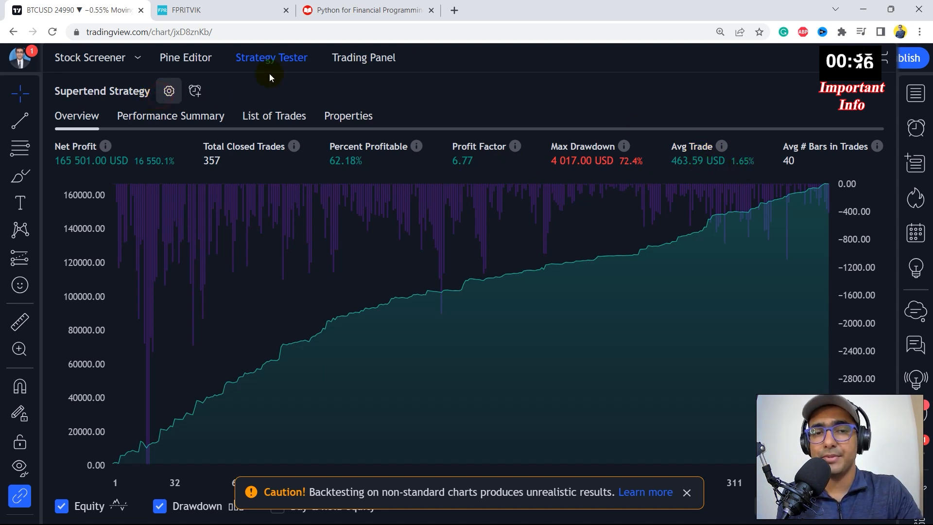
{"action": "left_click", "coordinate": [168, 90]}
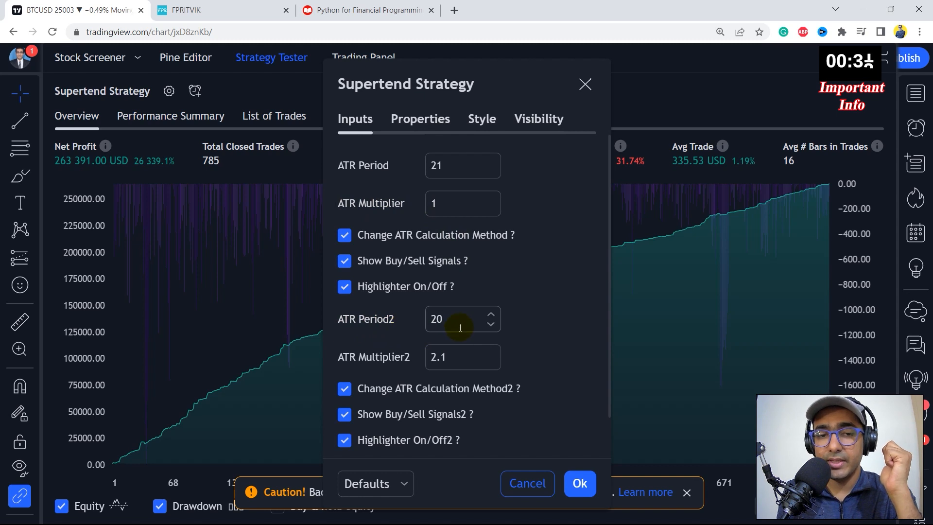
Step: Confirm the inputs with ATR periods 21/20, multipliers 1/2.1 and a 5% stop loss
{"action": "scroll", "scroll_direction": "down", "scroll_amount": 3}
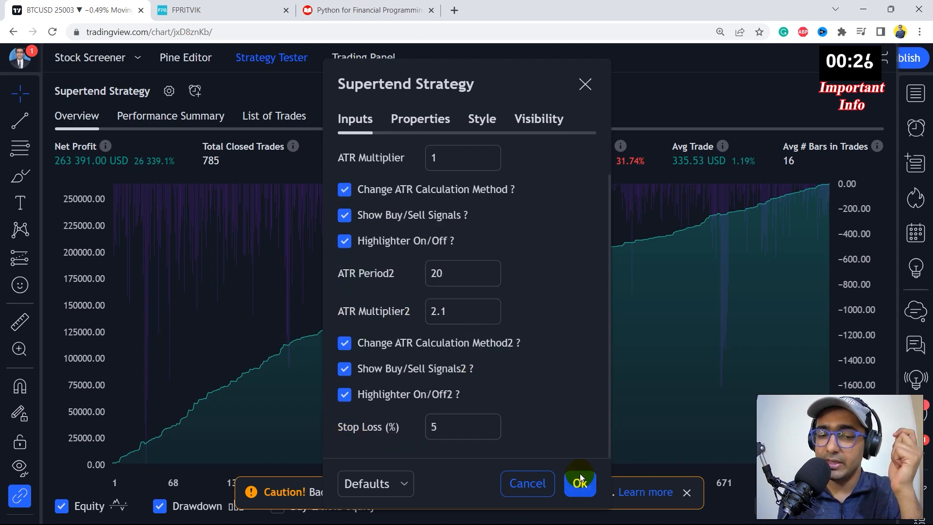
{"action": "left_click", "coordinate": [578, 483]}
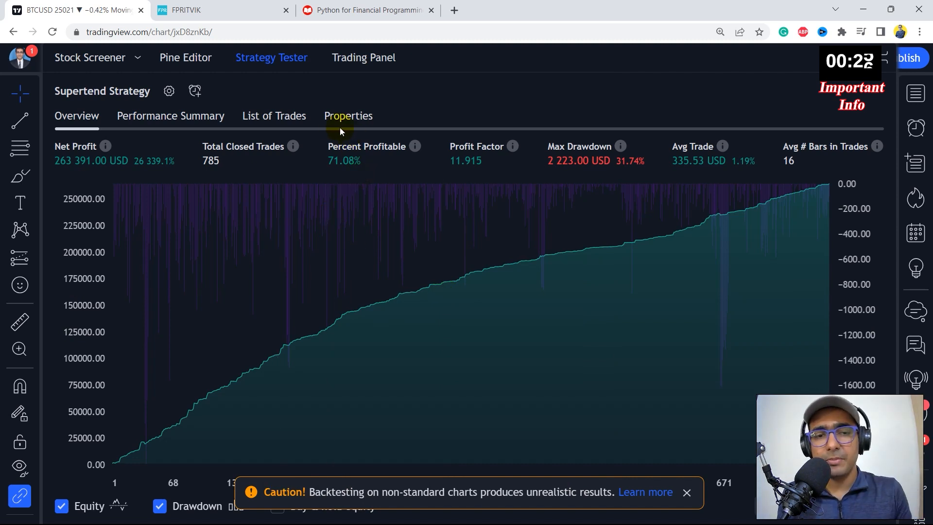
{"action": "mouse_move", "coordinate": [277, 182]}
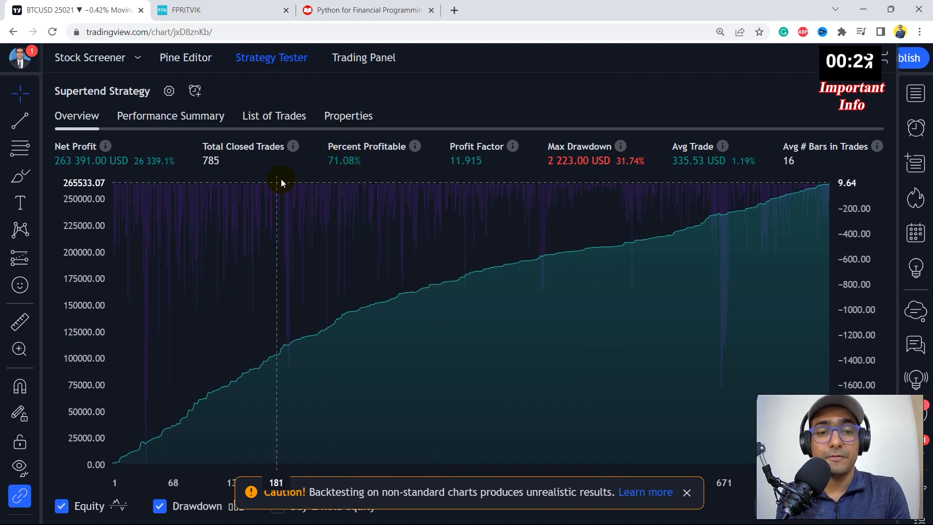
{"action": "mouse_move", "coordinate": [461, 149]}
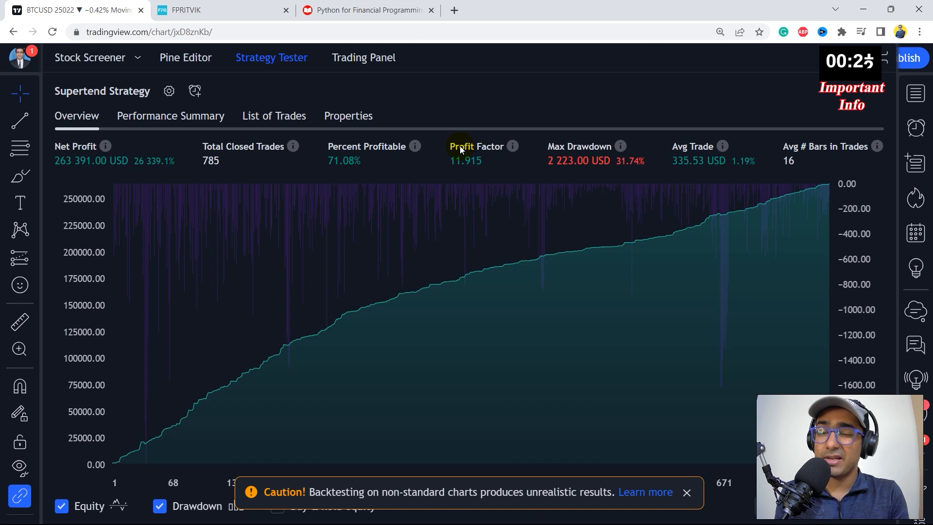
{"action": "mouse_move", "coordinate": [559, 150]}
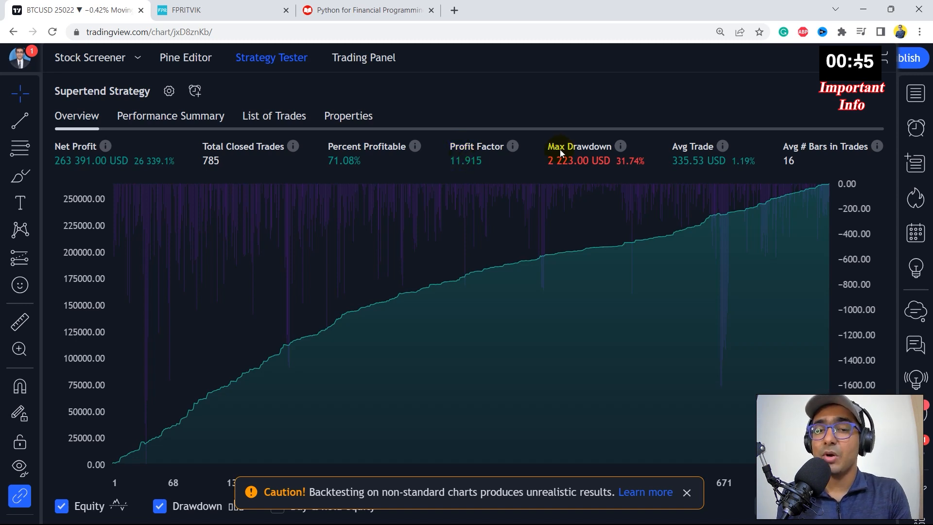
{"action": "mouse_move", "coordinate": [623, 167]}
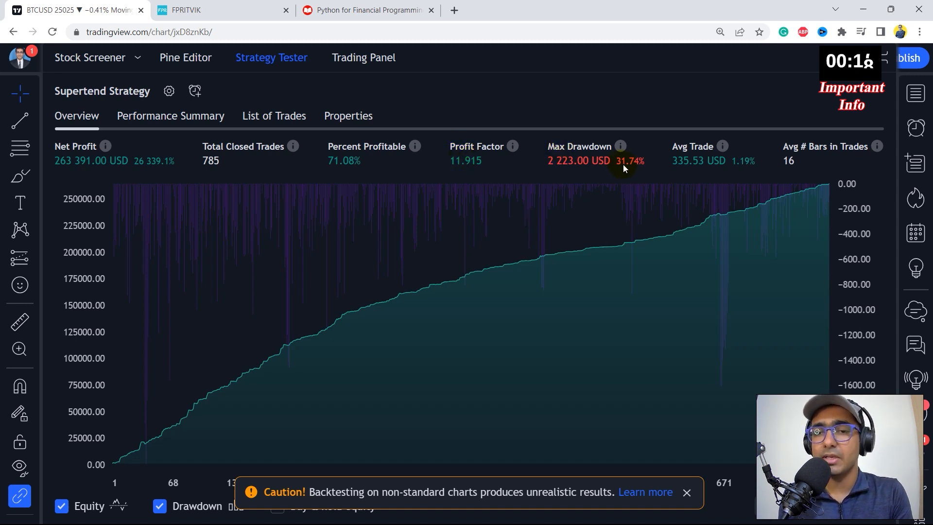
{"action": "mouse_move", "coordinate": [740, 163]}
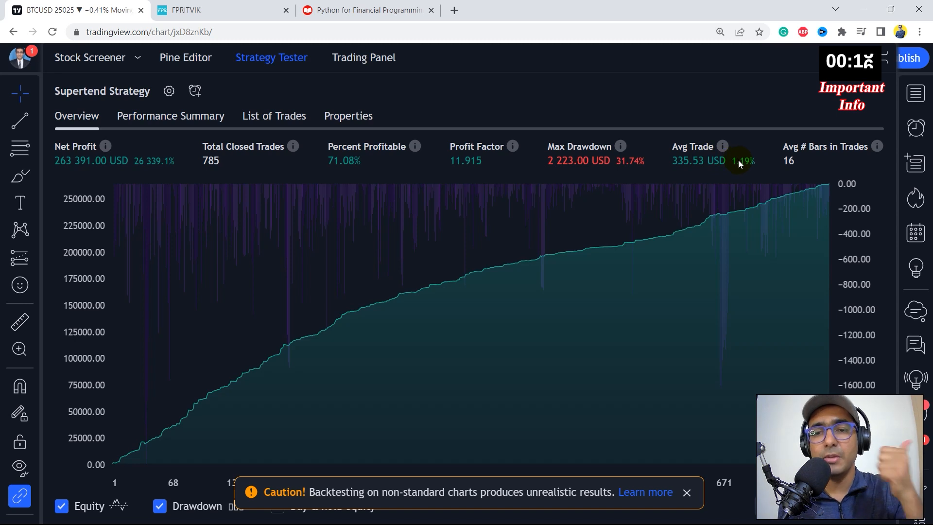
{"action": "mouse_move", "coordinate": [711, 164]}
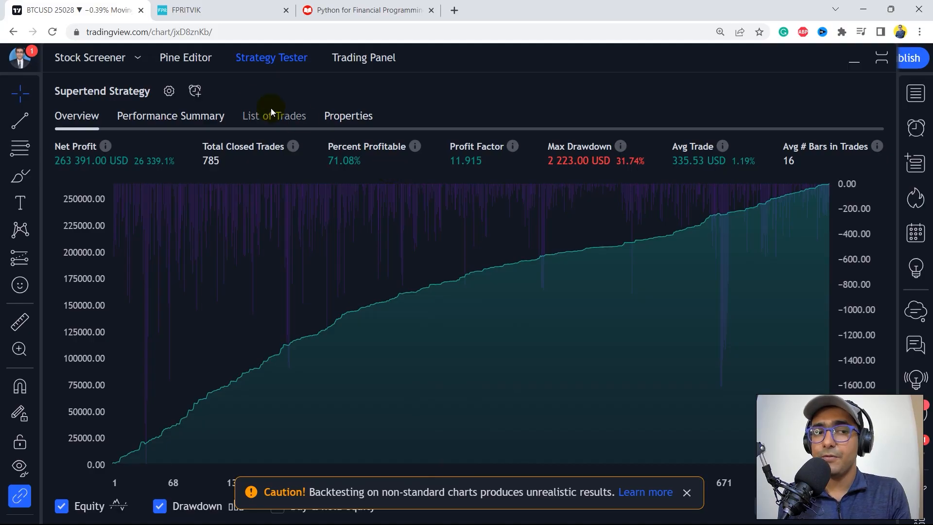
{"action": "left_click", "coordinate": [185, 57]}
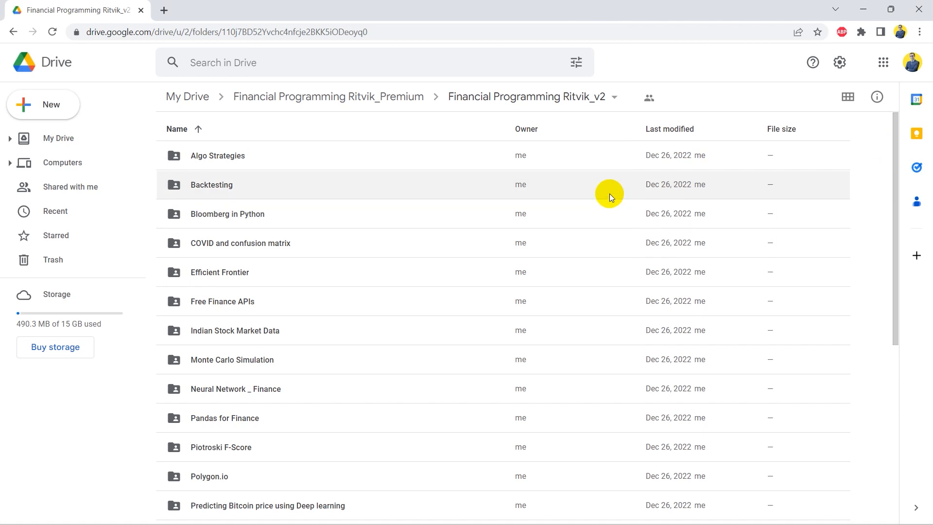
Step: Scroll the course folder list down to the Tradingview Pine Script Scripts folder
{"action": "scroll", "scroll_direction": "down", "scroll_amount": 3}
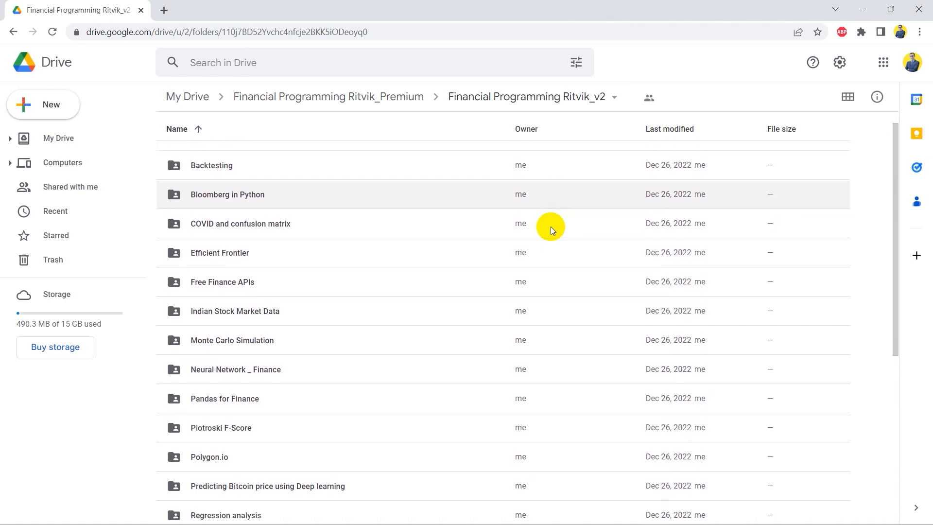
{"action": "scroll", "scroll_direction": "down", "scroll_amount": 3}
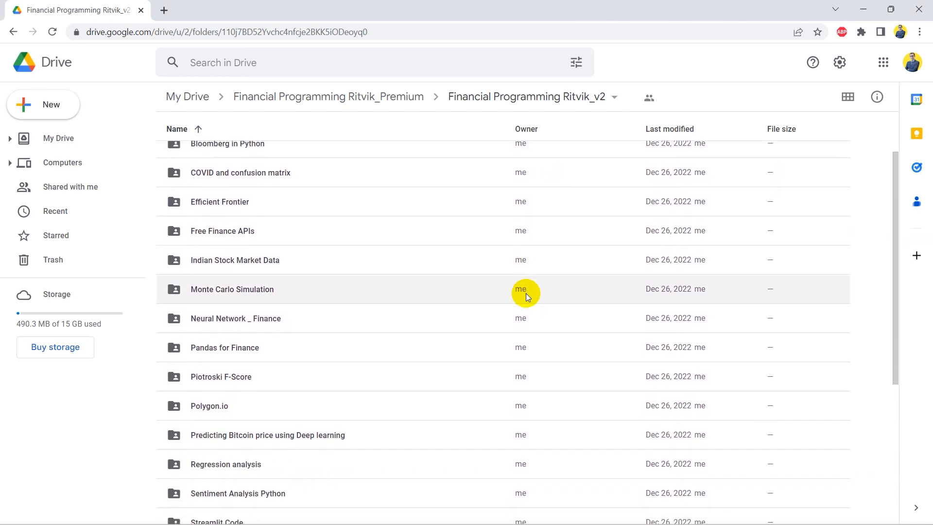
{"action": "scroll", "scroll_direction": "down", "scroll_amount": 3}
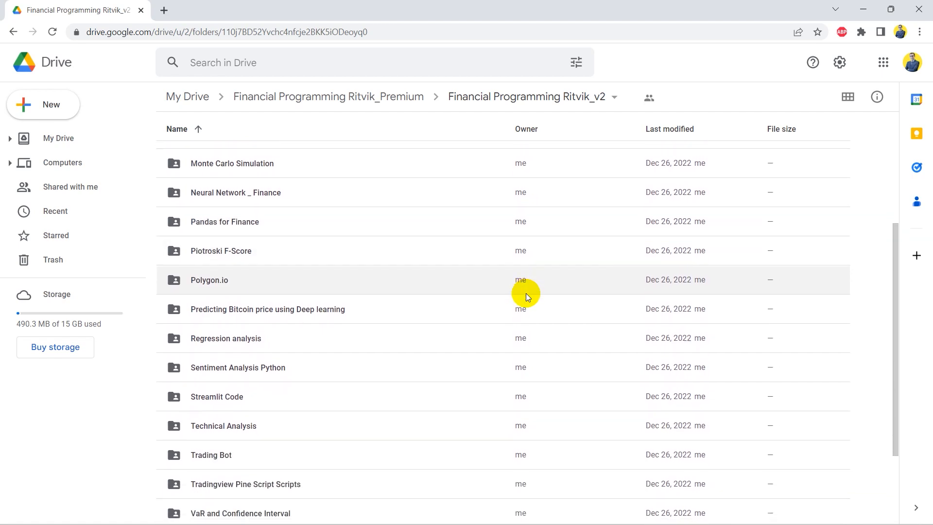
{"action": "left_click", "coordinate": [220, 10]}
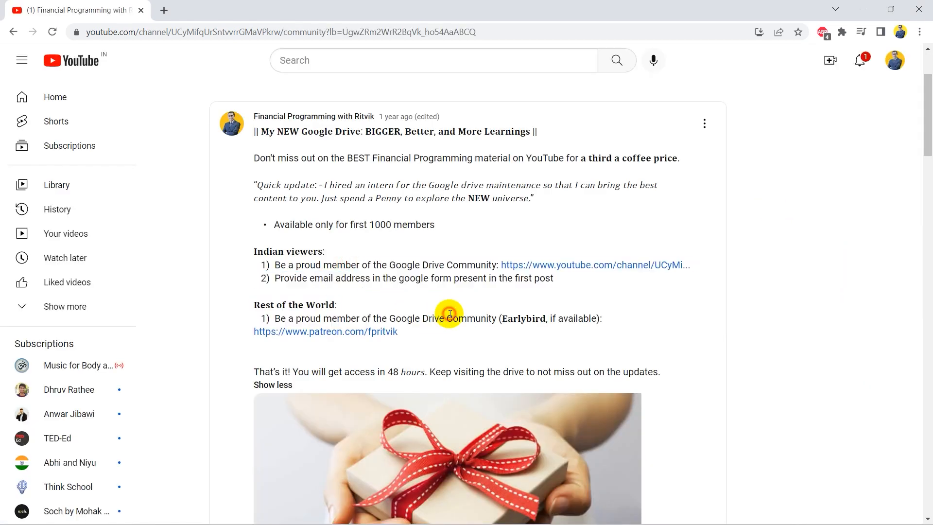
{"action": "mouse_move", "coordinate": [297, 371]}
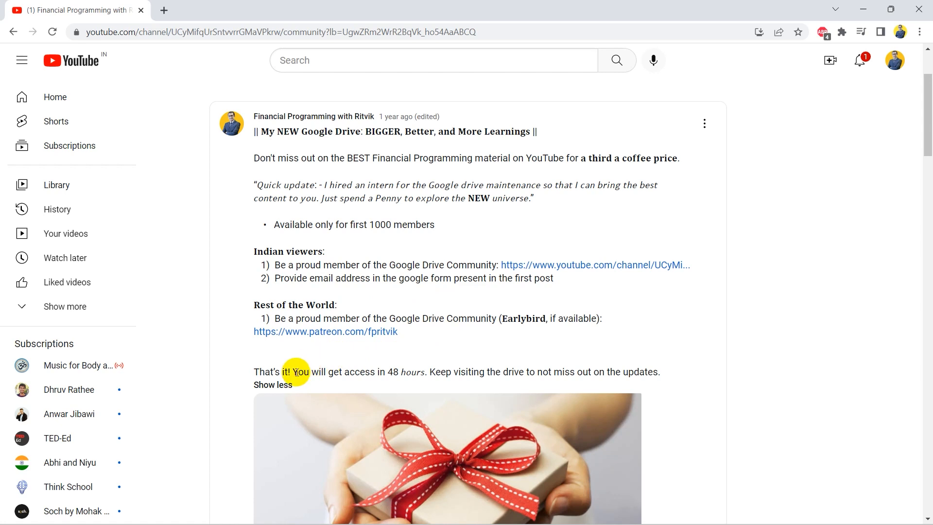